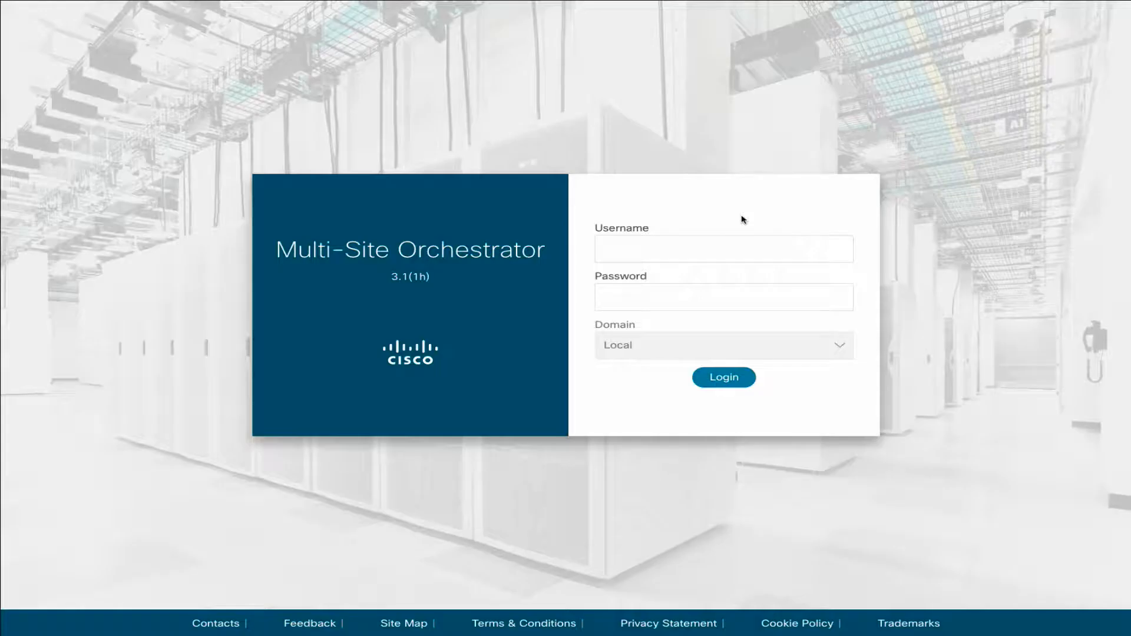
# Step: Sign in to the 3.1(1h) orchestrator as admin in the Local domain
pyautogui.click(723, 249)
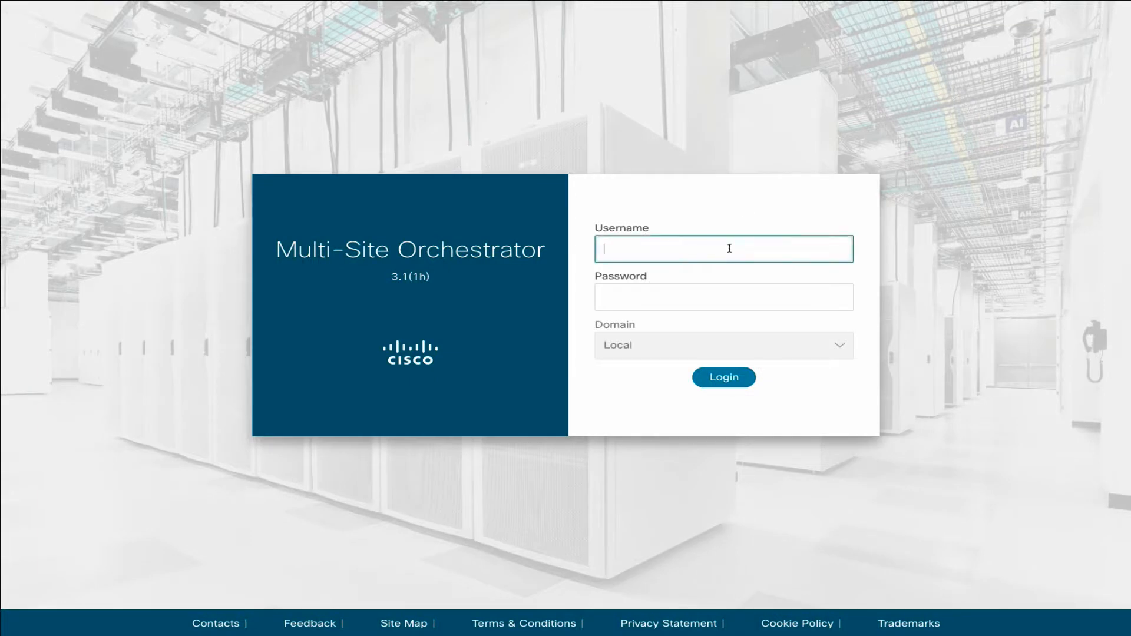
pyautogui.write('admin')
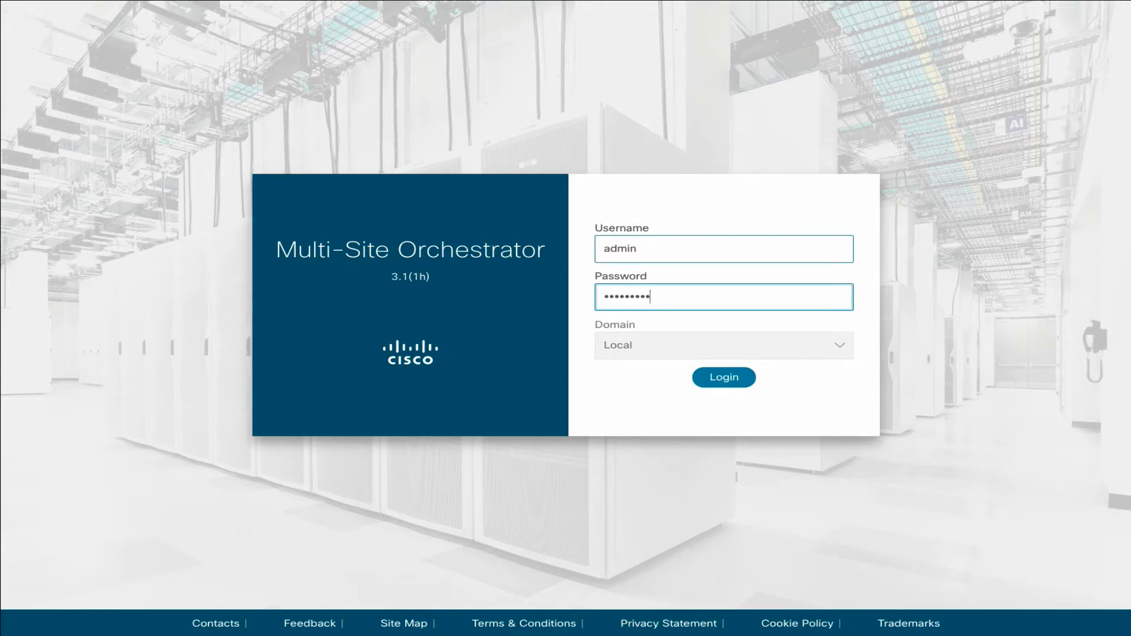
pyautogui.click(723, 377)
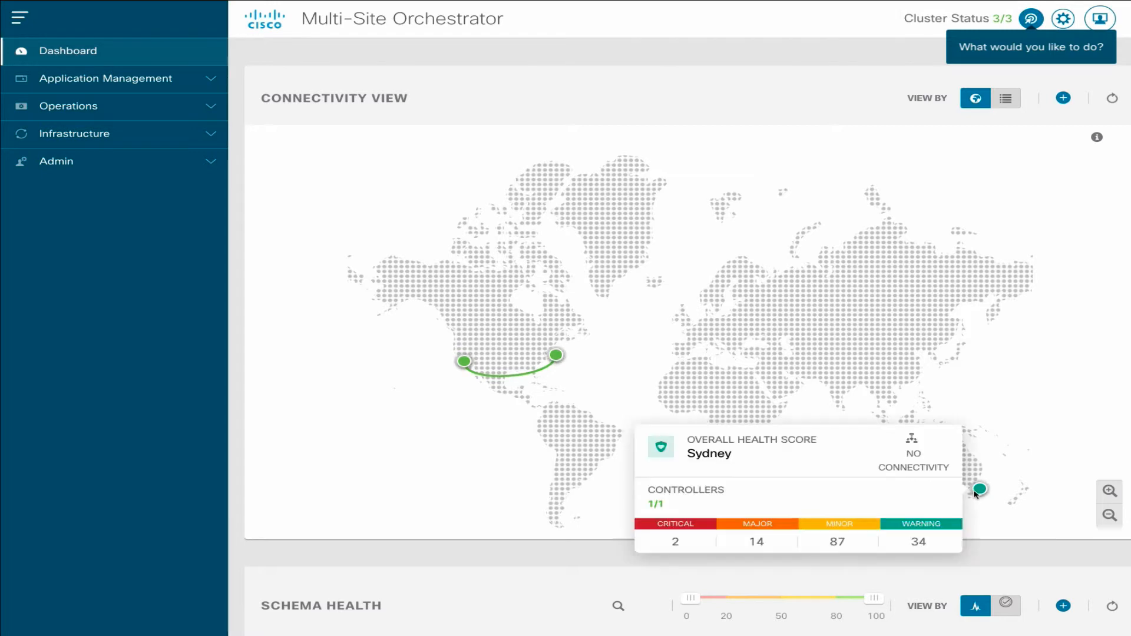
pyautogui.moveTo(578, 425)
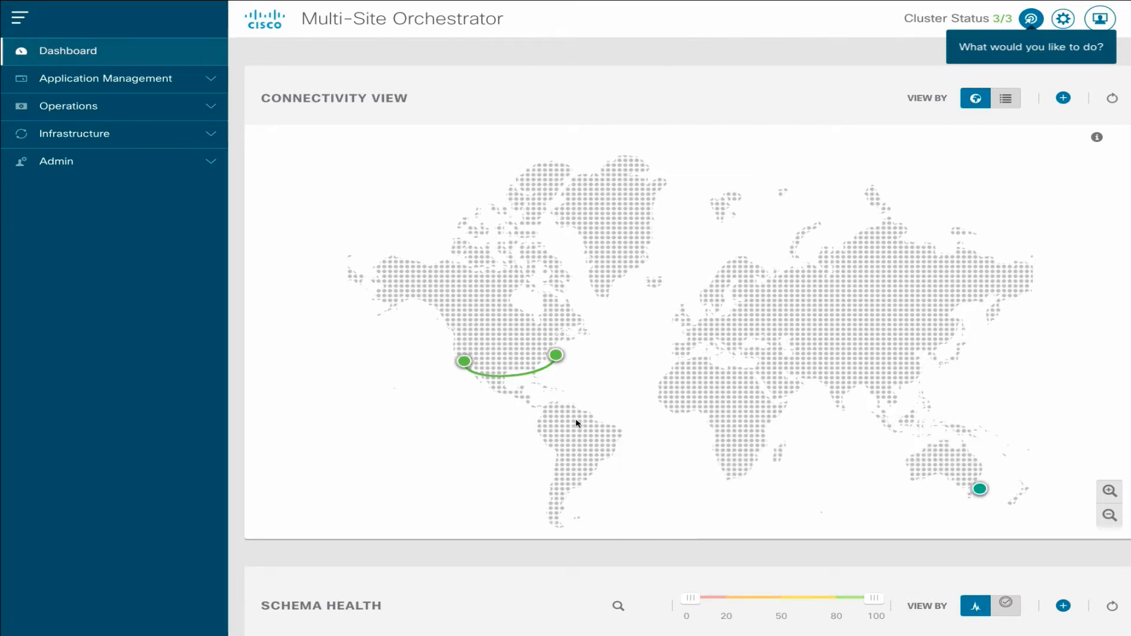
pyautogui.moveTo(481, 412)
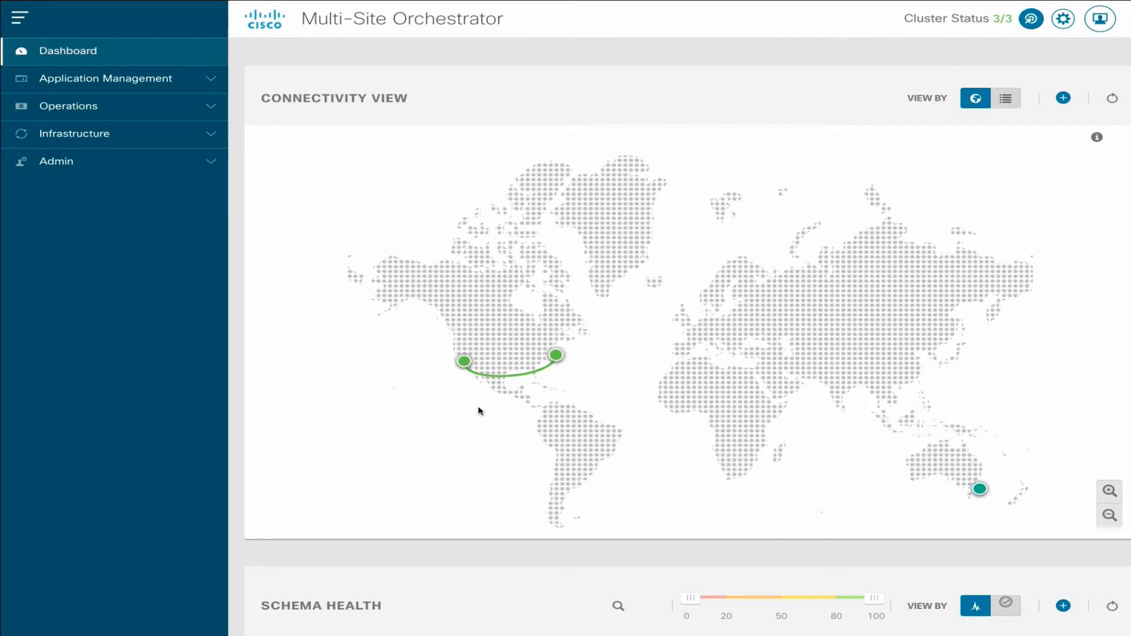
pyautogui.moveTo(467, 417)
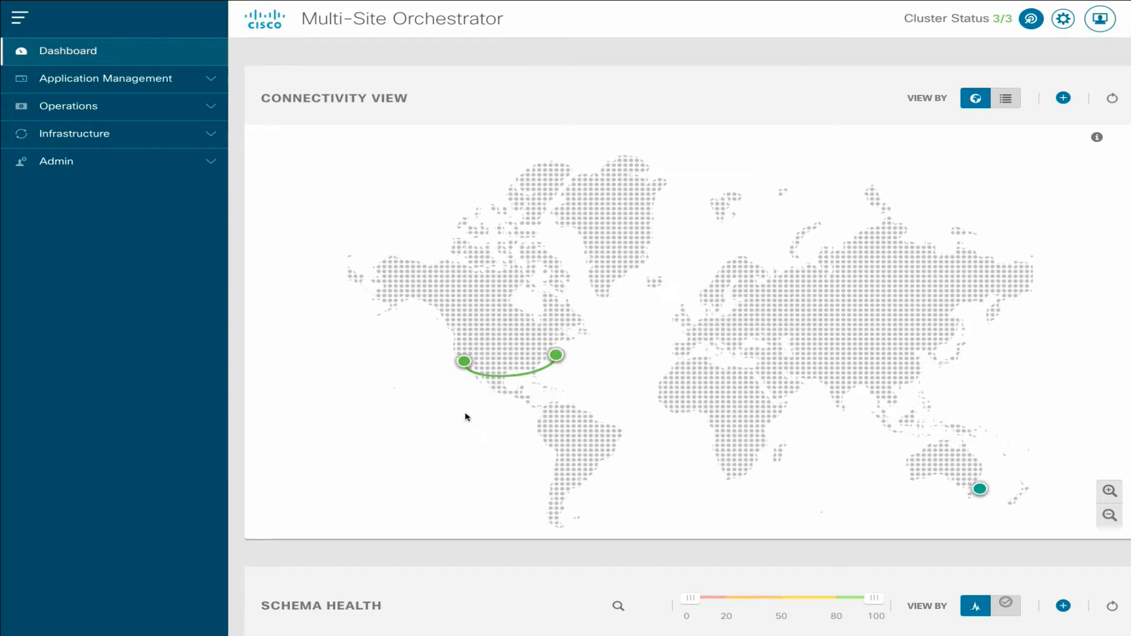
pyautogui.click(557, 356)
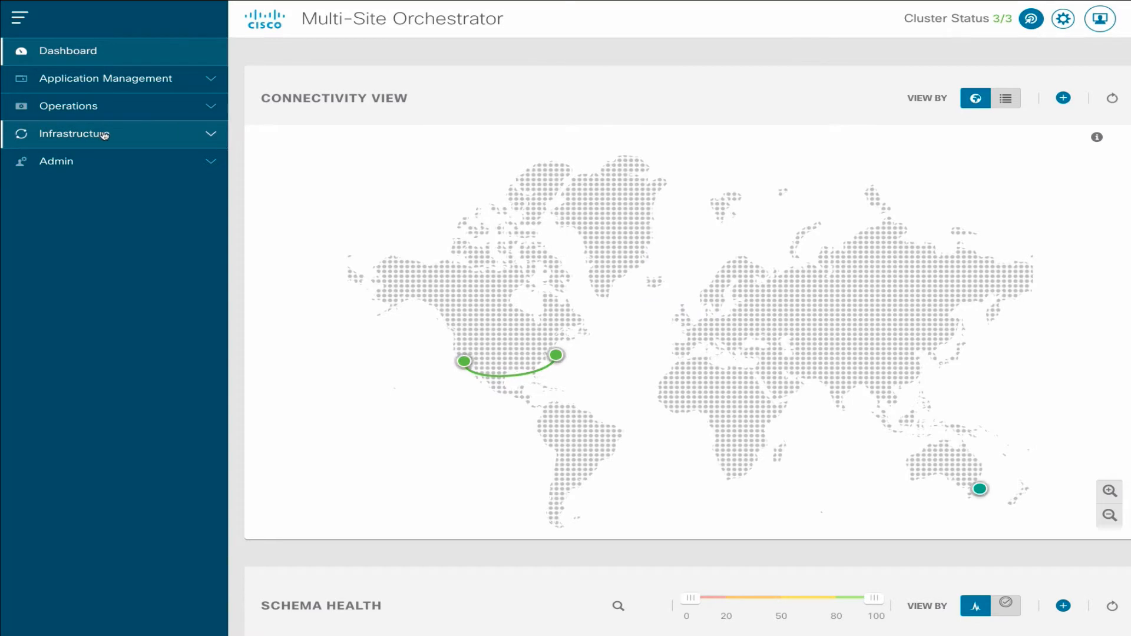
# Step: Show the Infrastructure Sites list with New York, San Francisco and Sydney, then expand Admin
pyautogui.click(73, 133)
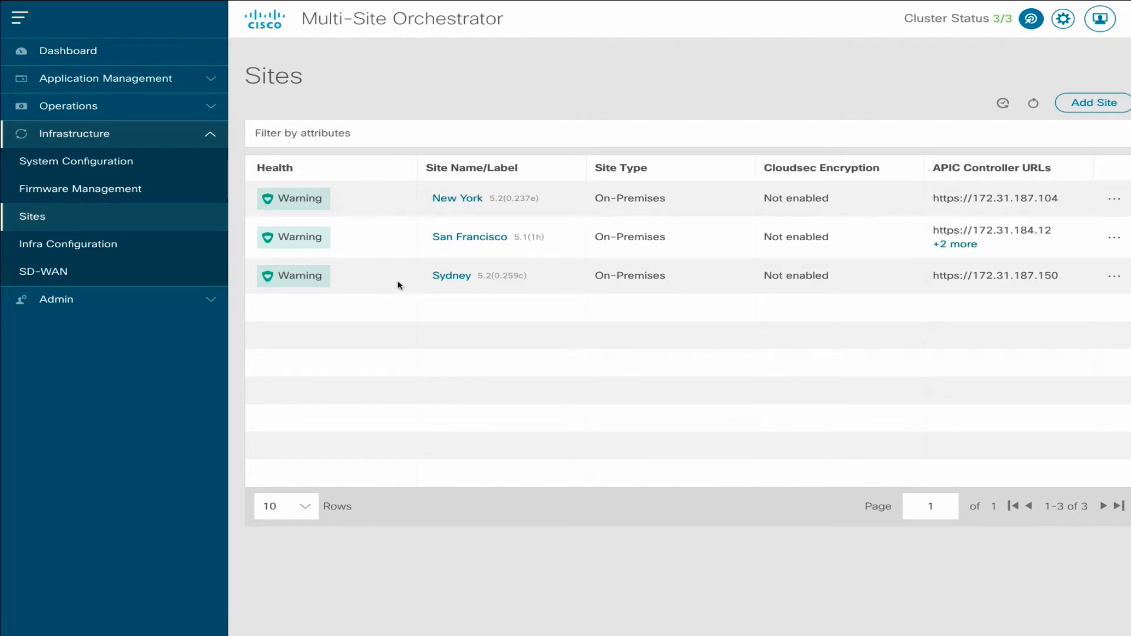
pyautogui.moveTo(115, 338)
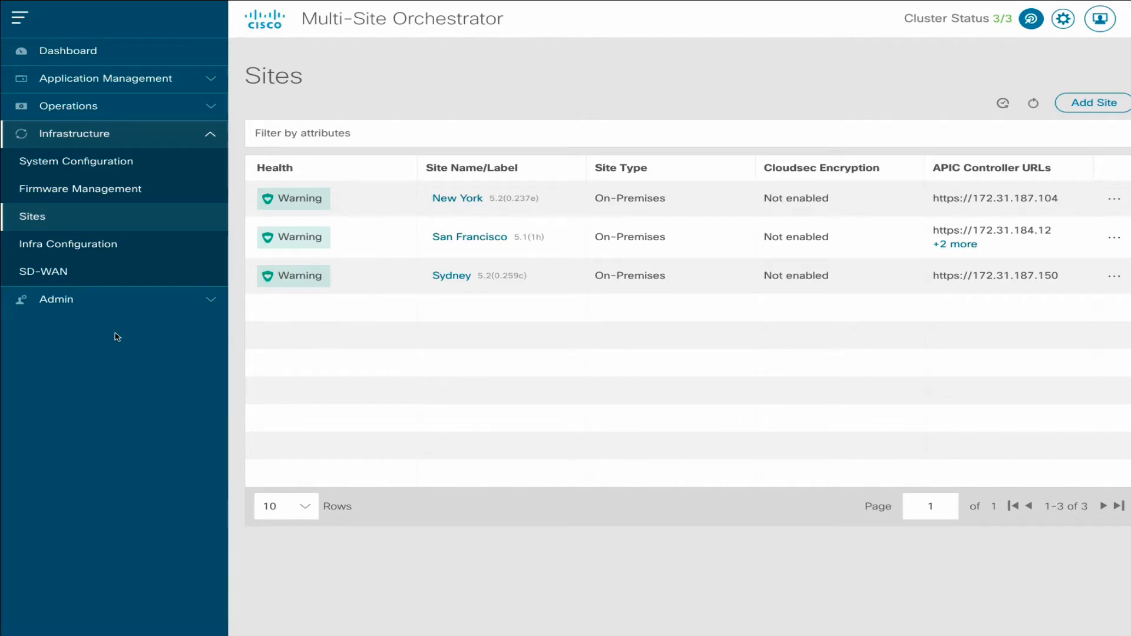
pyautogui.moveTo(69, 310)
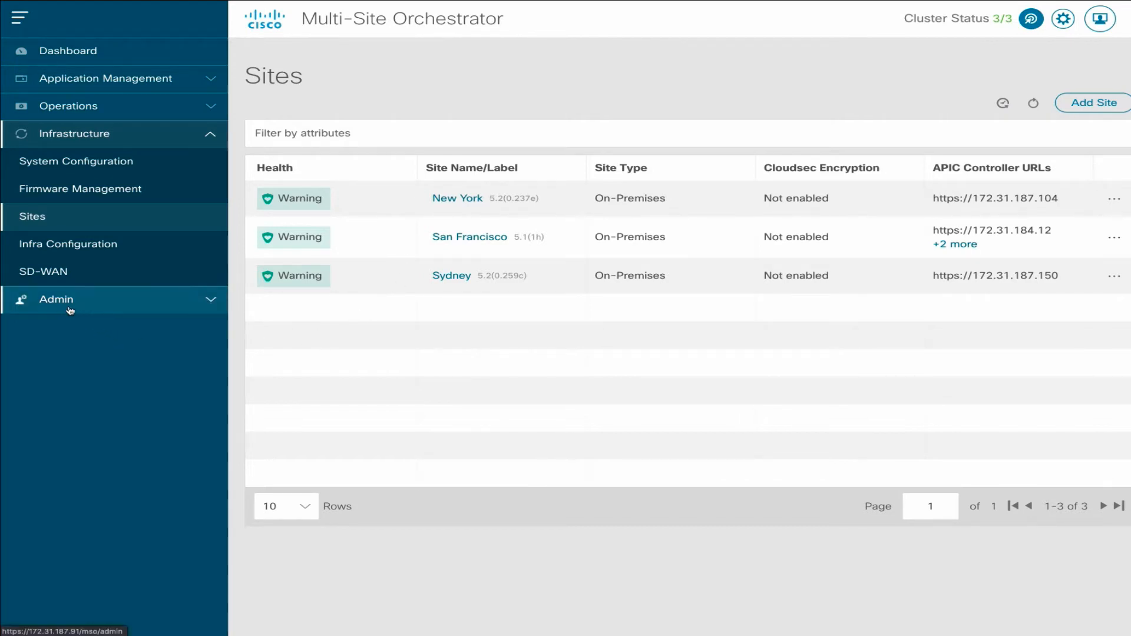
pyautogui.click(56, 299)
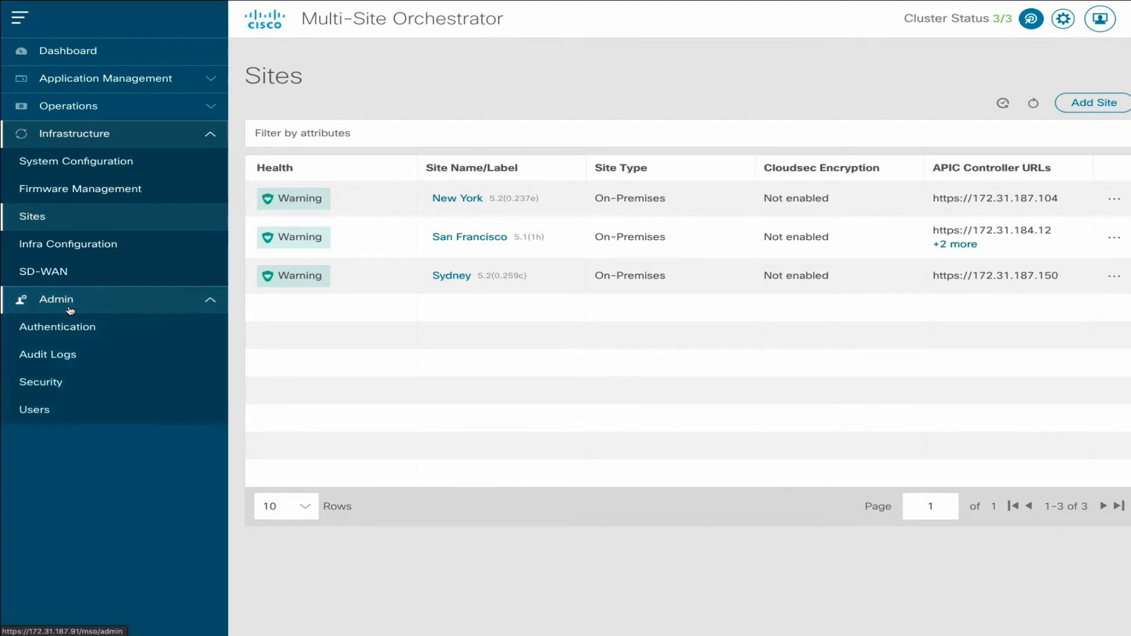
# Step: Show the Users list with active accounts john and admin, then expand Operations
pyautogui.click(34, 410)
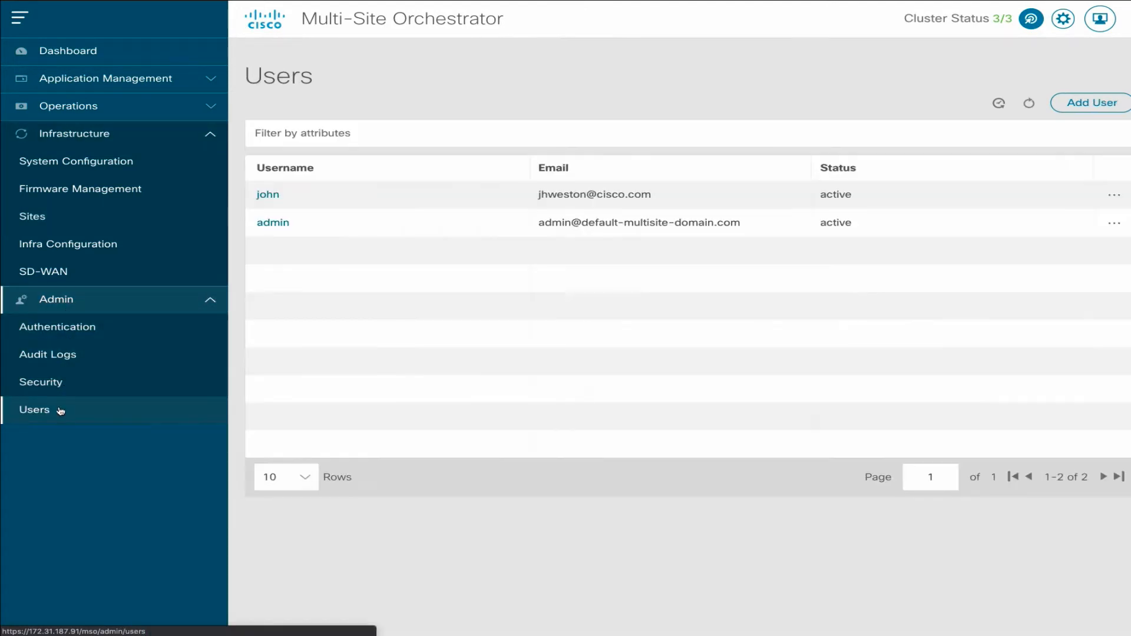
pyautogui.moveTo(368, 350)
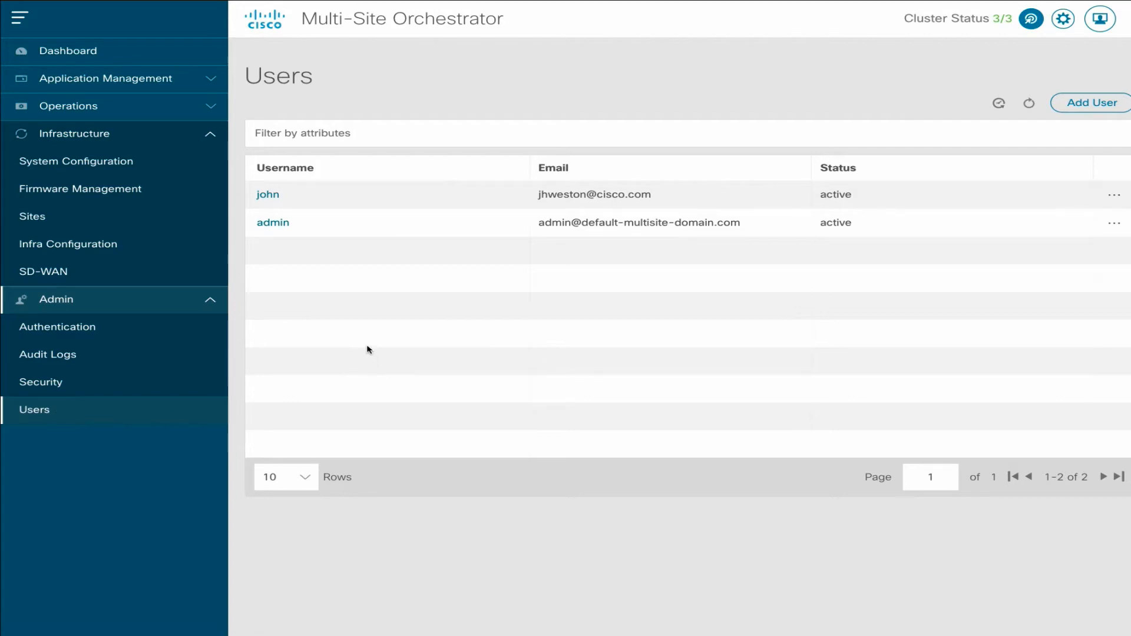
pyautogui.moveTo(320, 222)
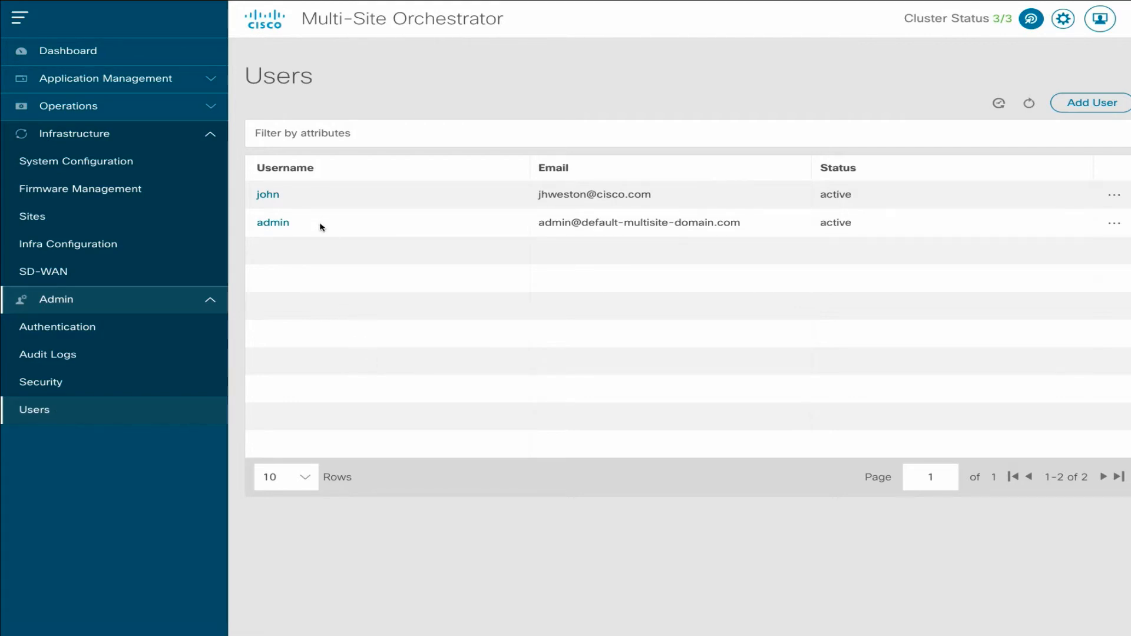
pyautogui.moveTo(323, 238)
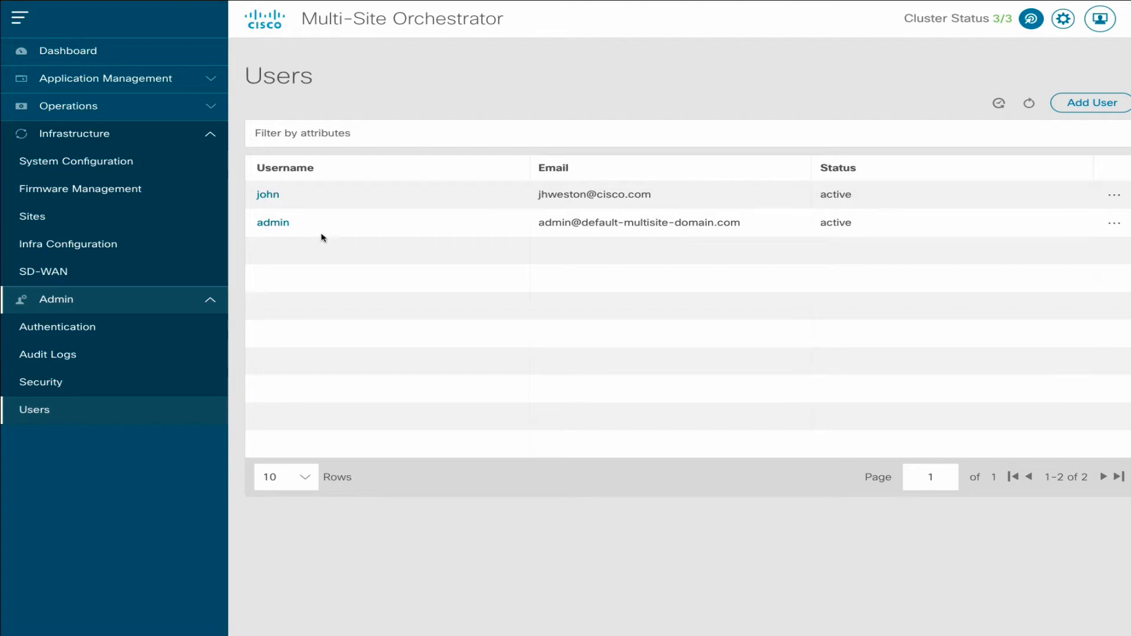
pyautogui.moveTo(323, 259)
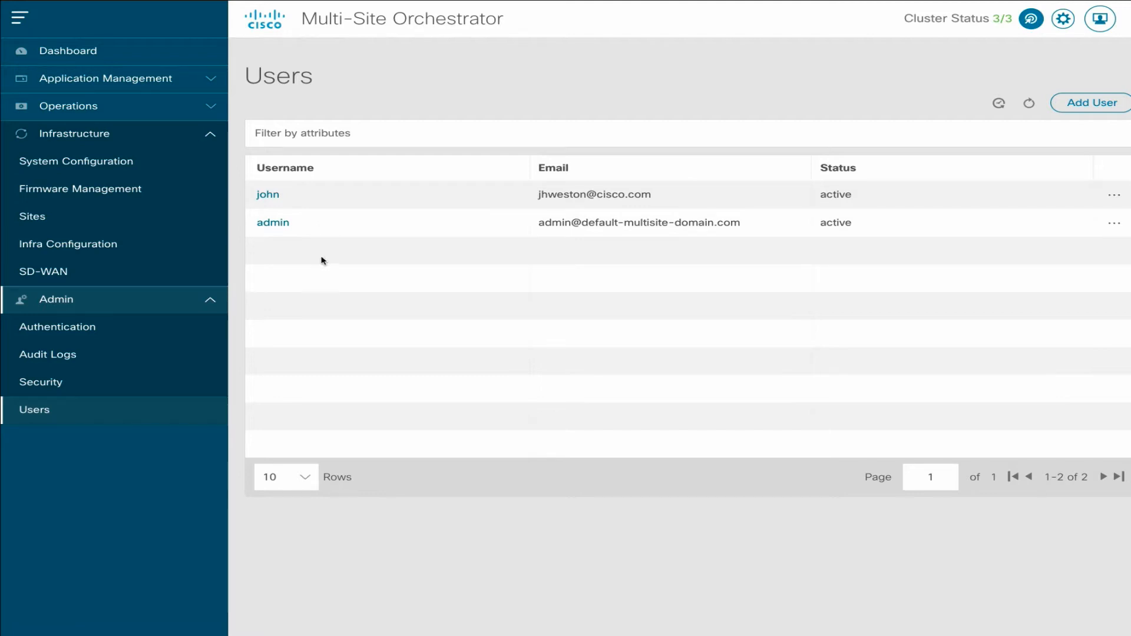
pyautogui.moveTo(377, 312)
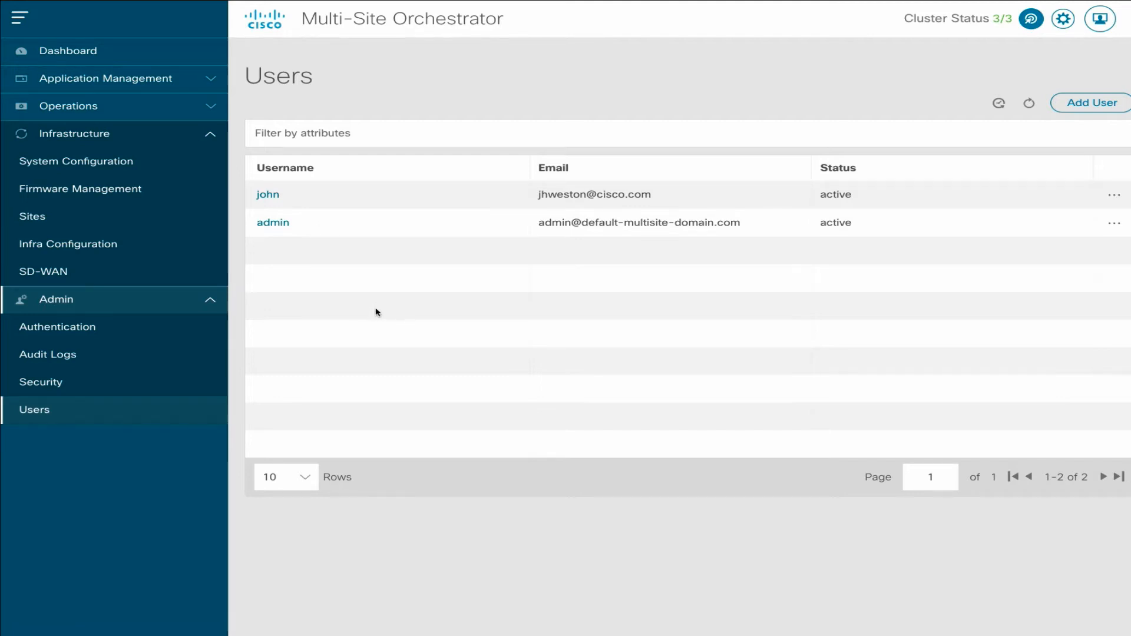
pyautogui.moveTo(224, 296)
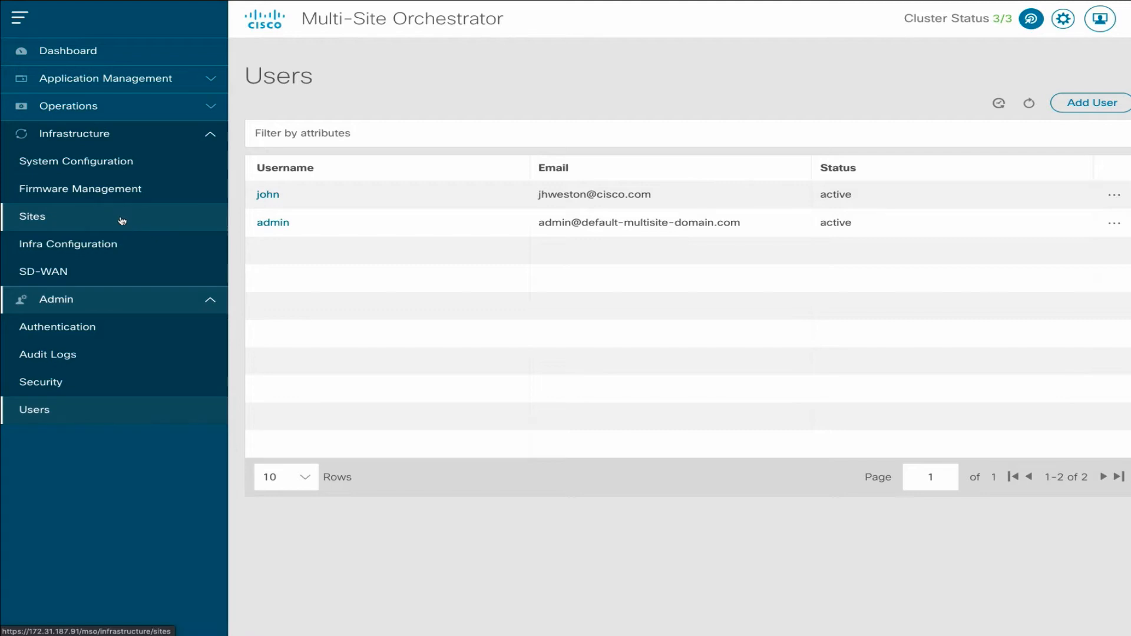
pyautogui.moveTo(113, 190)
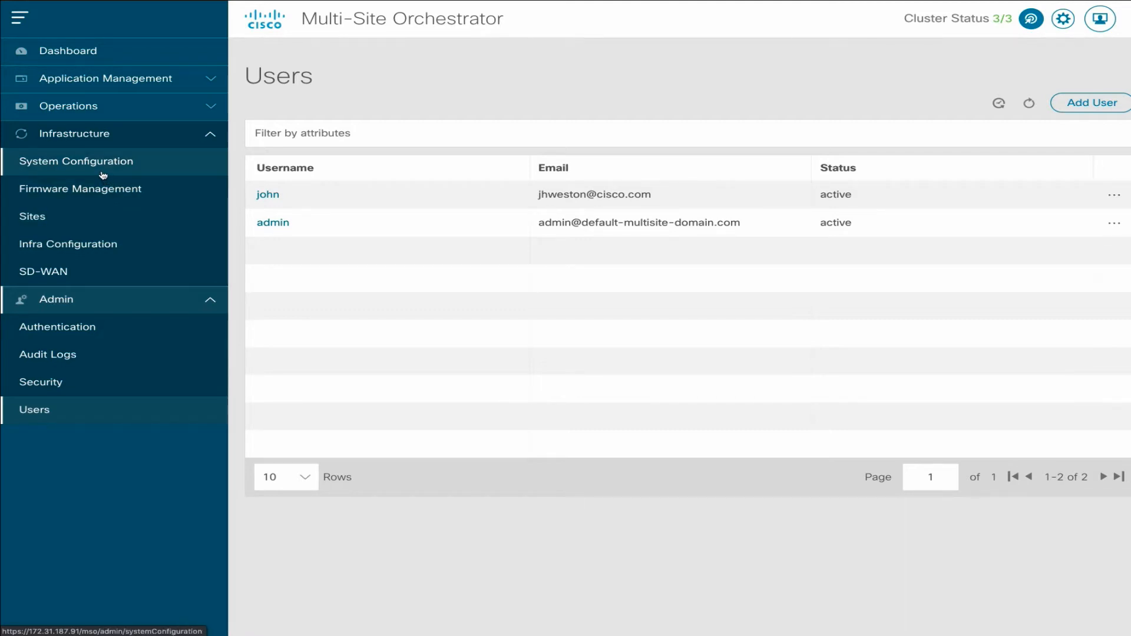
pyautogui.moveTo(97, 121)
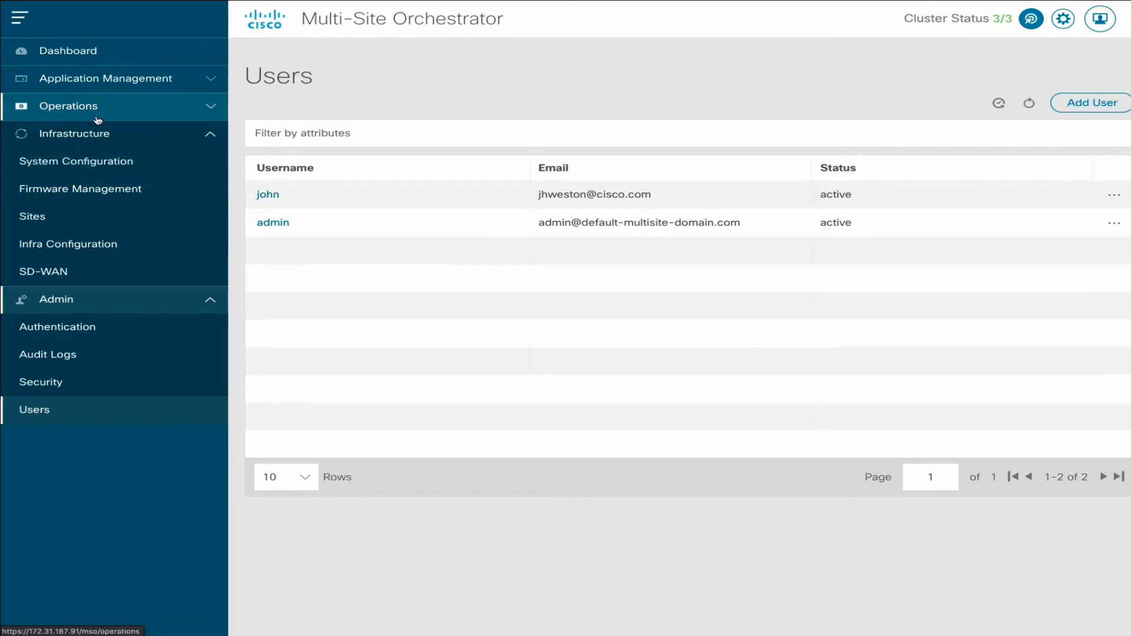
pyautogui.click(68, 106)
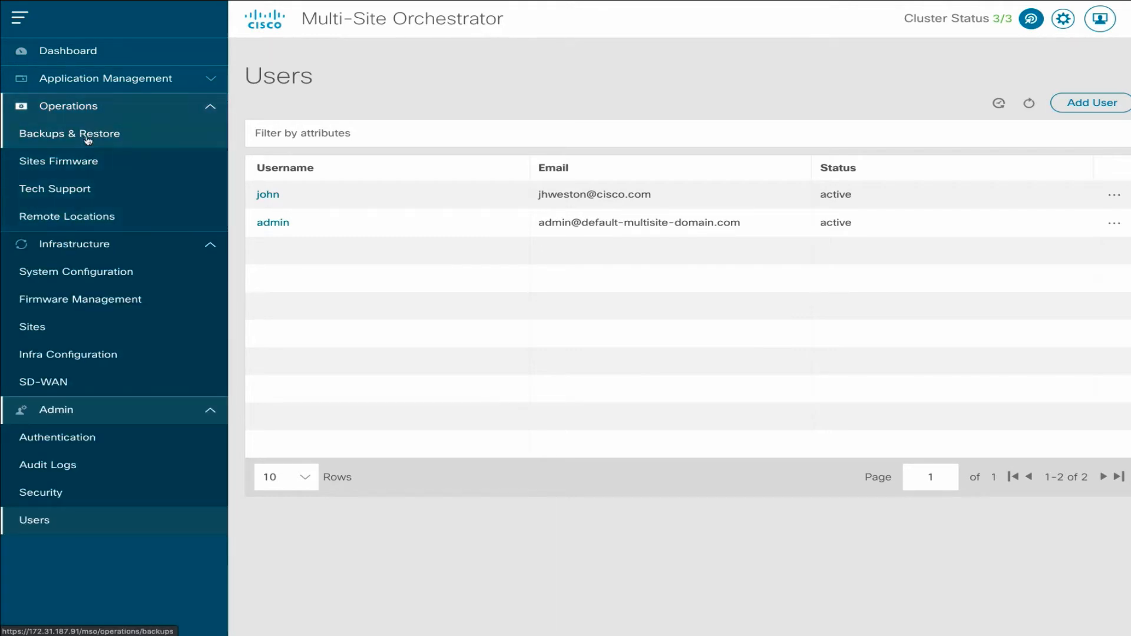
# Step: Create a new local backup named MSOMigrateTo33 from Backups & Restore
pyautogui.click(69, 133)
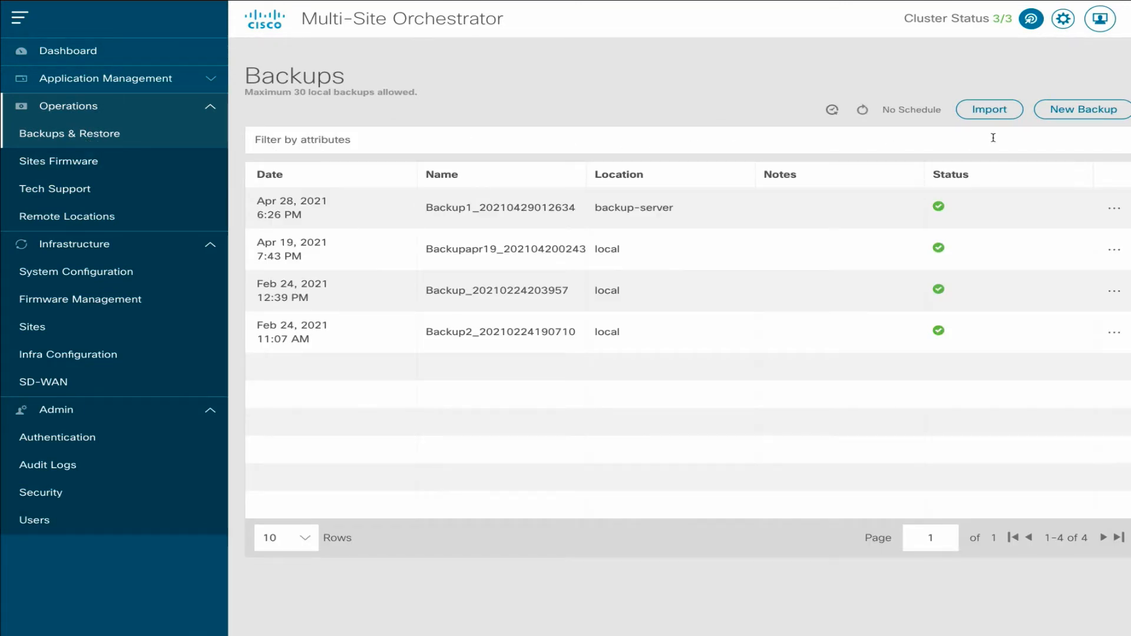
pyautogui.click(1089, 109)
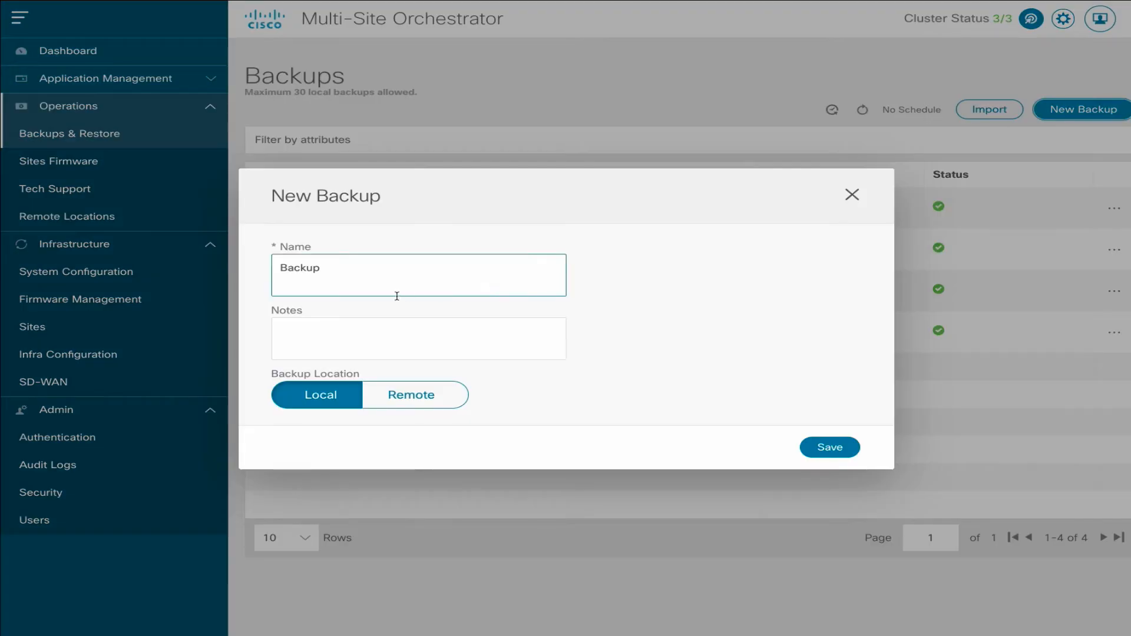
pyautogui.write('MSO')
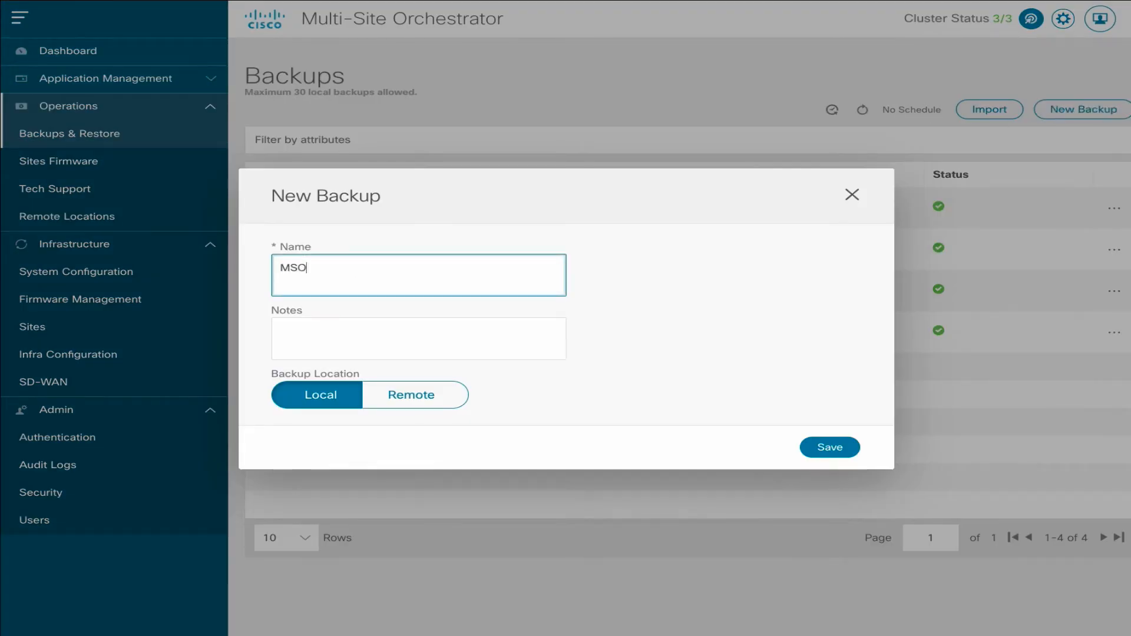
pyautogui.write('MigrateTo')
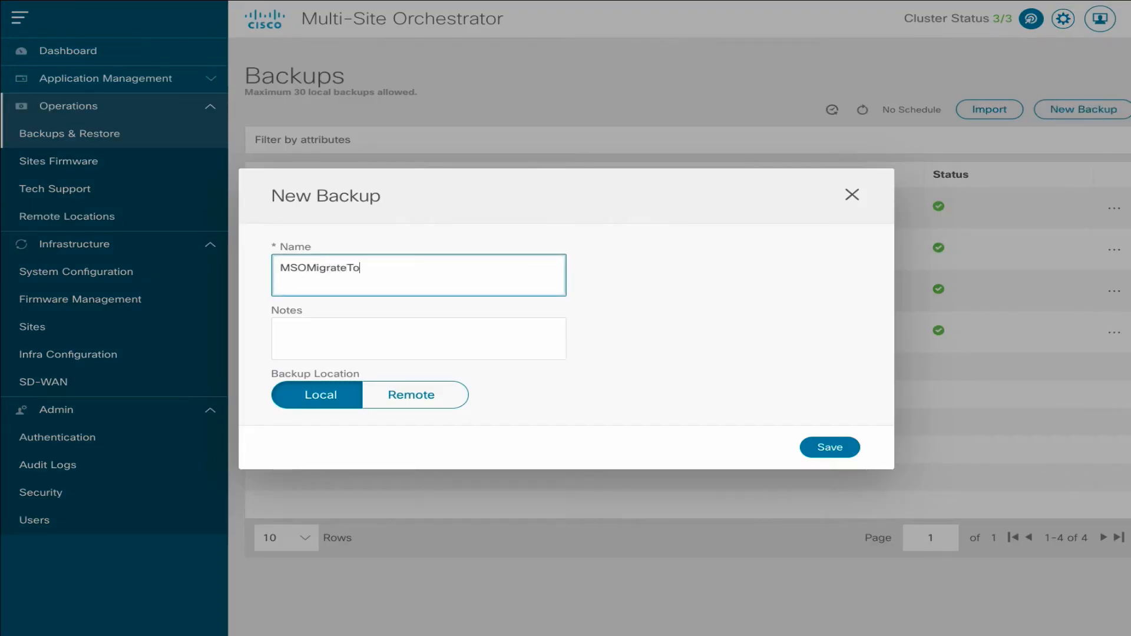
pyautogui.write('33')
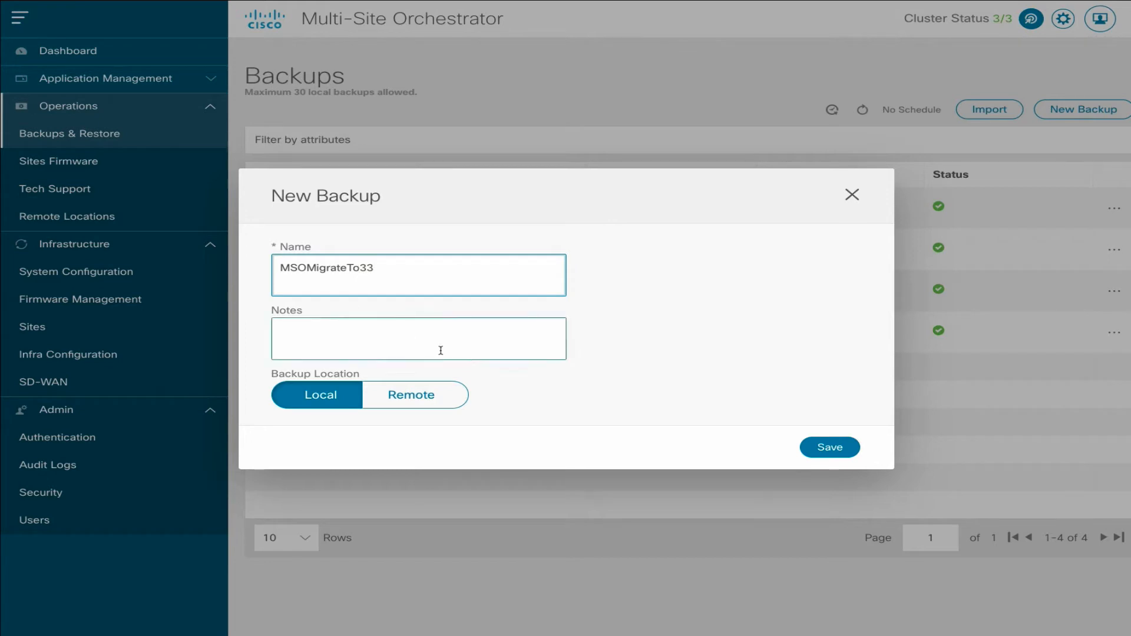
pyautogui.click(829, 447)
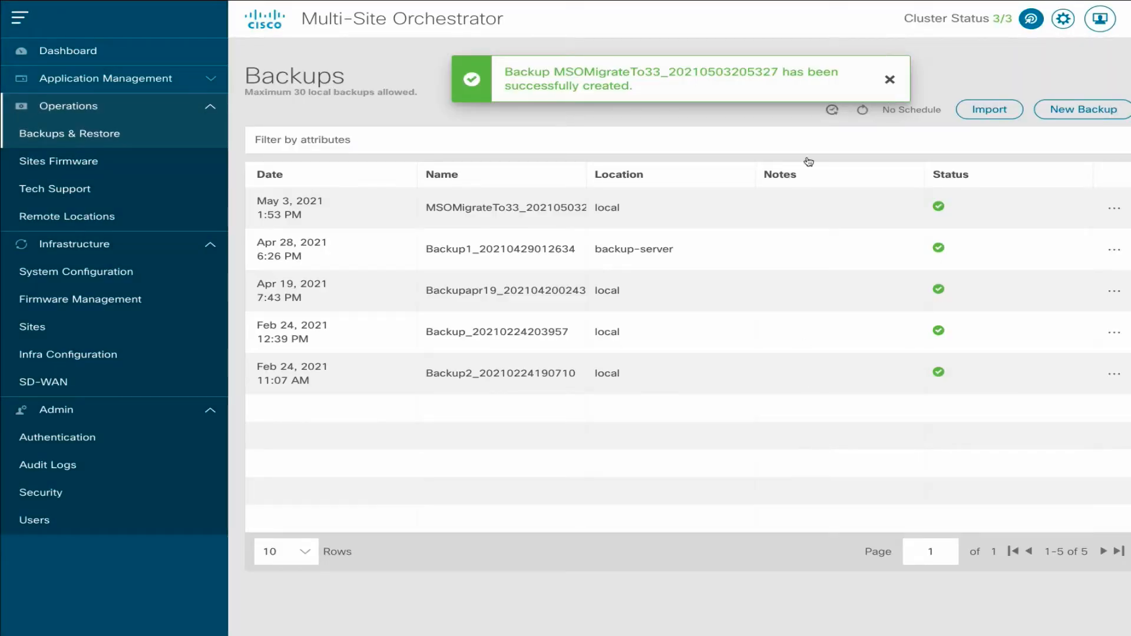
# Step: Bring up the actions menu for the new MSOMigrateTo33 backup
pyautogui.click(892, 80)
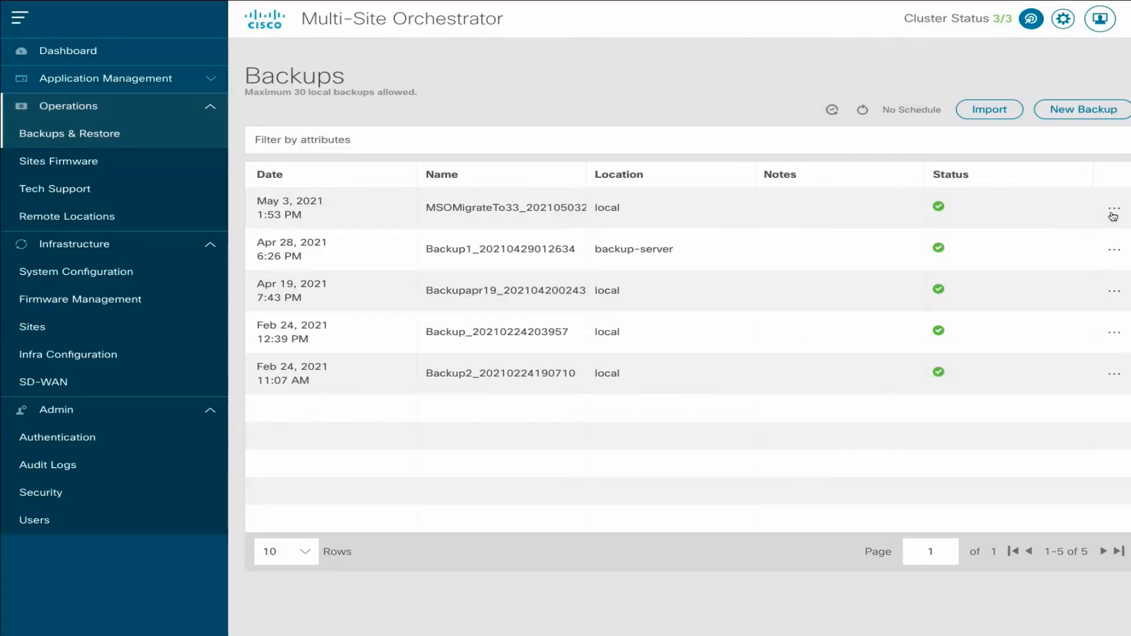
pyautogui.click(1112, 207)
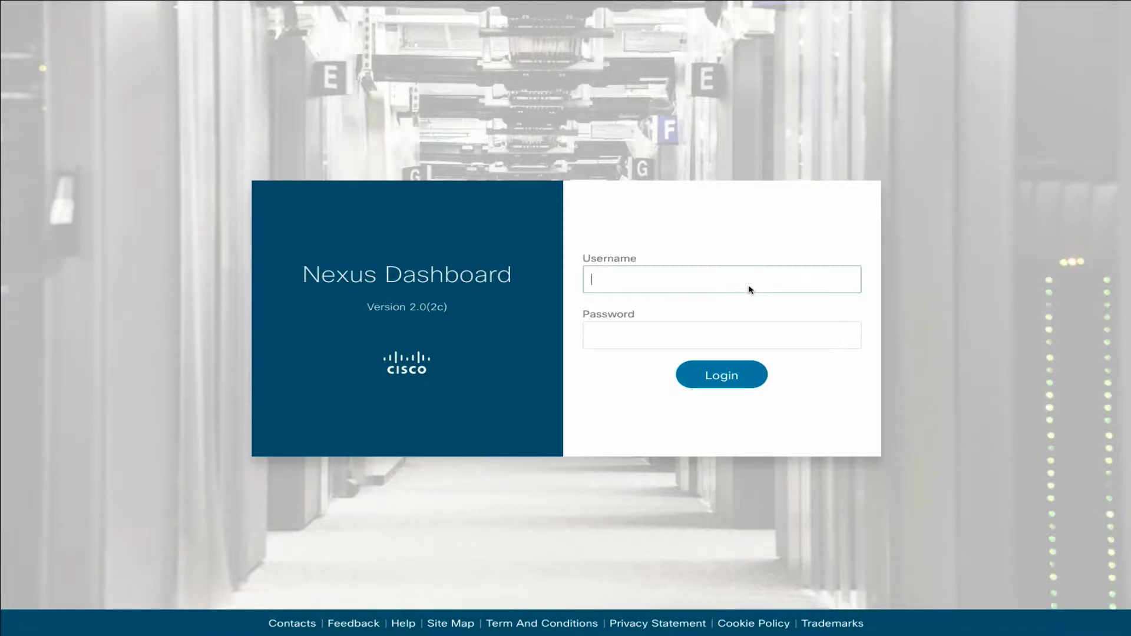
# Step: Enter admin and the password on the Nexus Dashboard login page
pyautogui.click(721, 279)
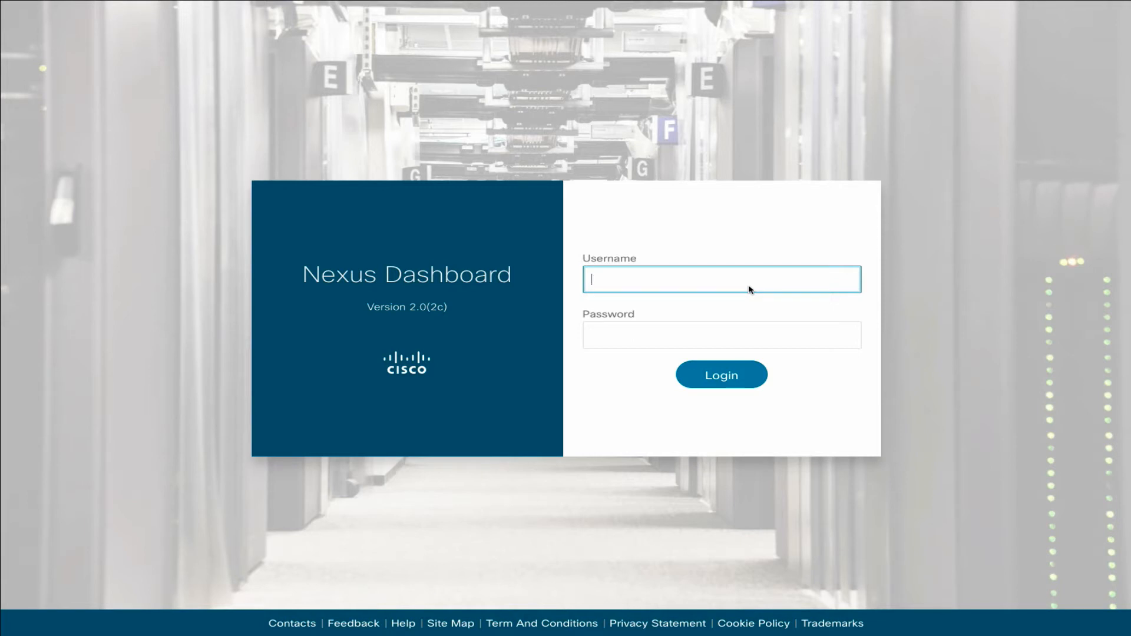
pyautogui.write('admin')
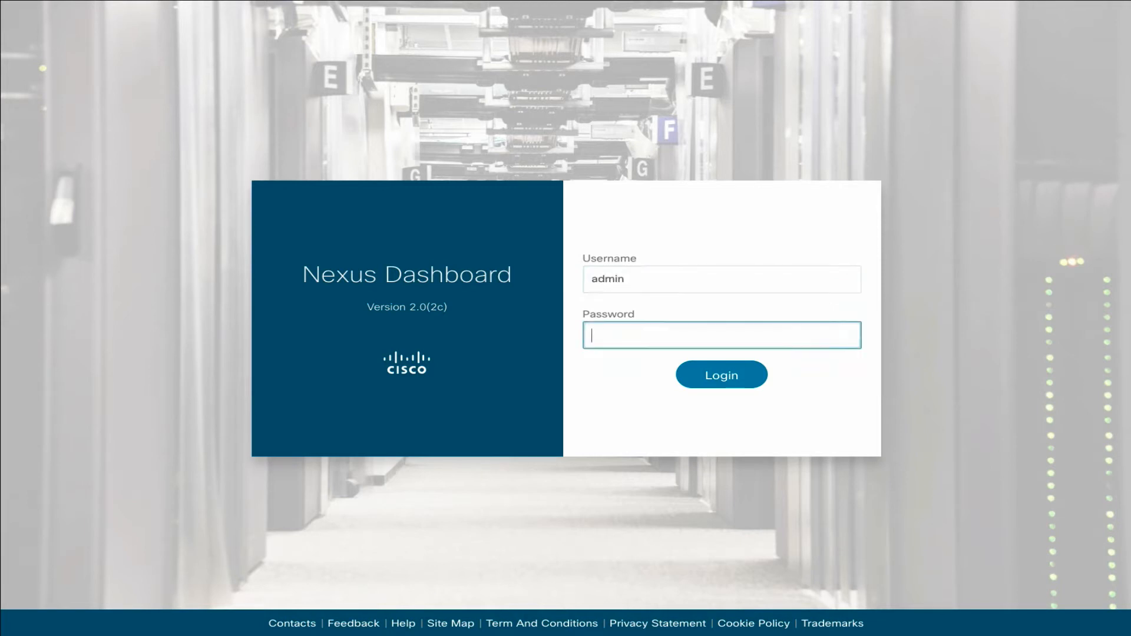
pyautogui.write('password')
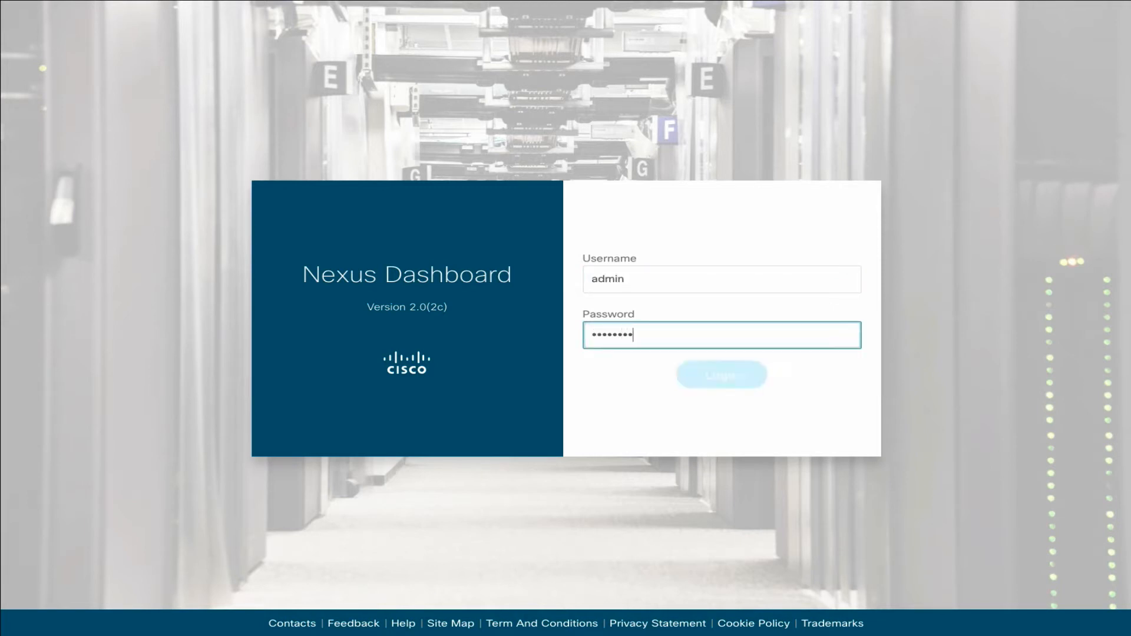
# Step: Submit the login and reach the dashboard showing no sites and MSO with 0 sites
pyautogui.click(722, 375)
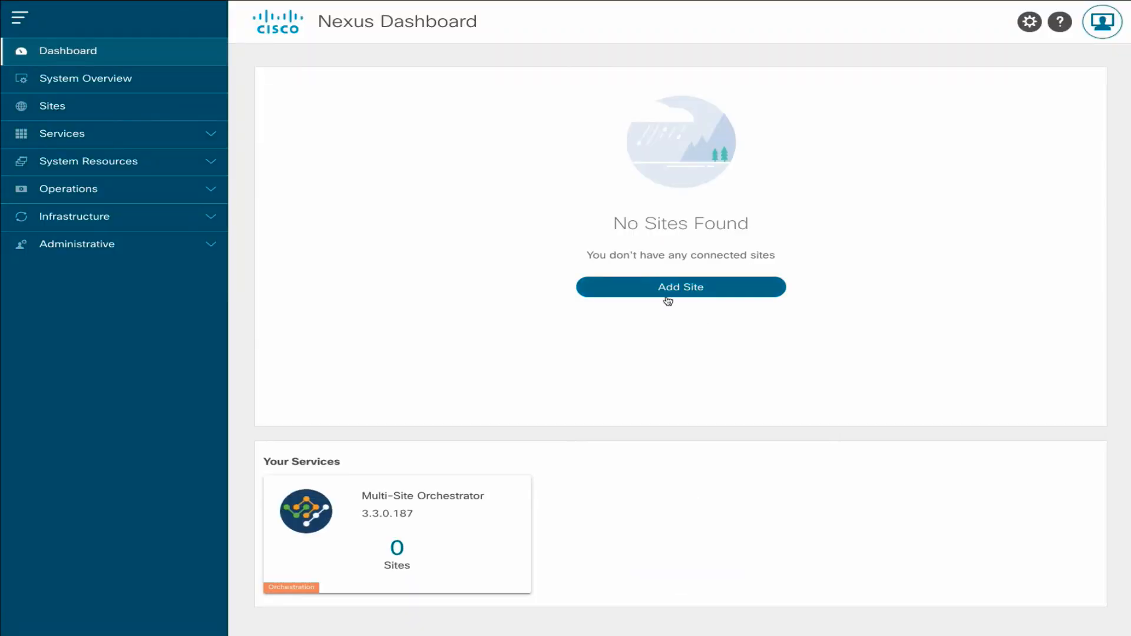
pyautogui.moveTo(387, 535)
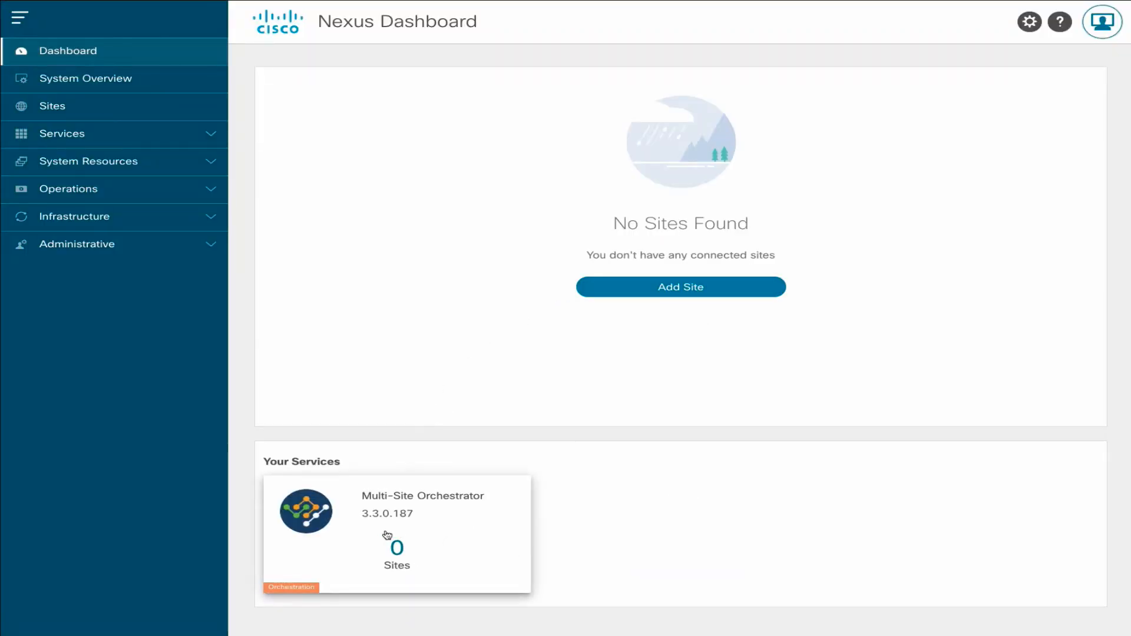
pyautogui.moveTo(468, 535)
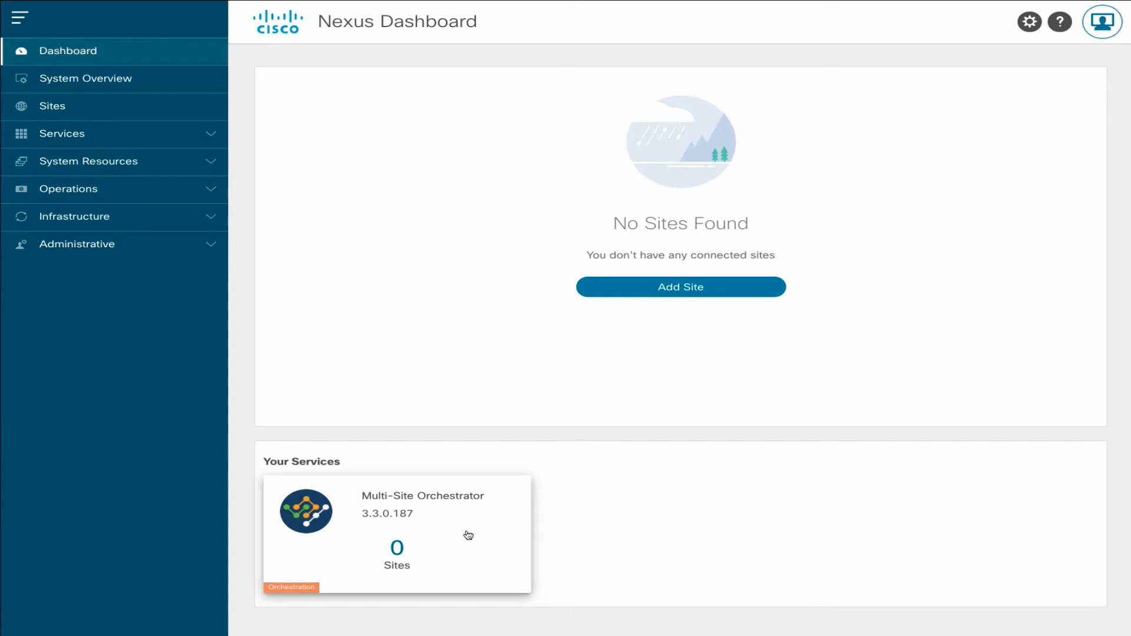
pyautogui.moveTo(688, 326)
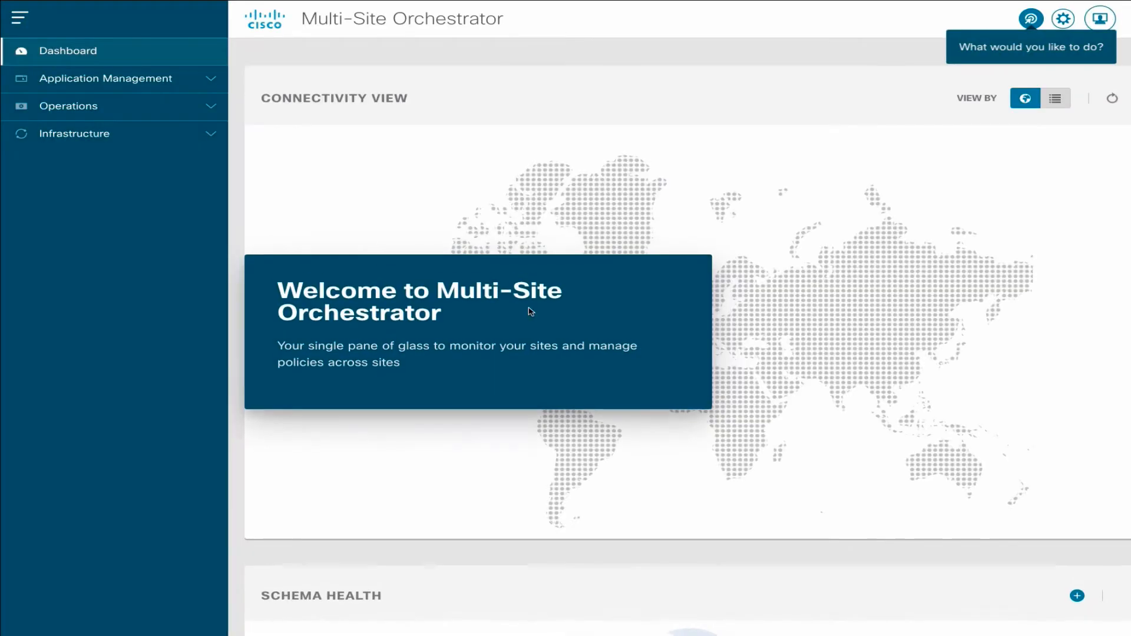
pyautogui.moveTo(270, 167)
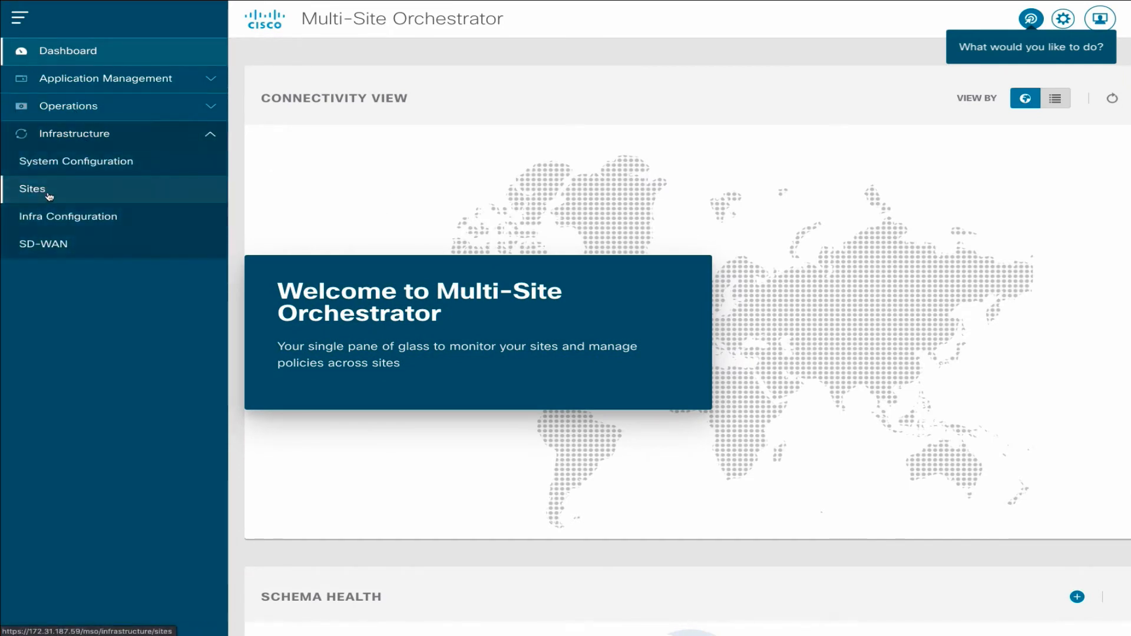
# Step: Review tenants common, dcnm-default-tn and infra, the empty Schemas list, then return home
pyautogui.click(31, 189)
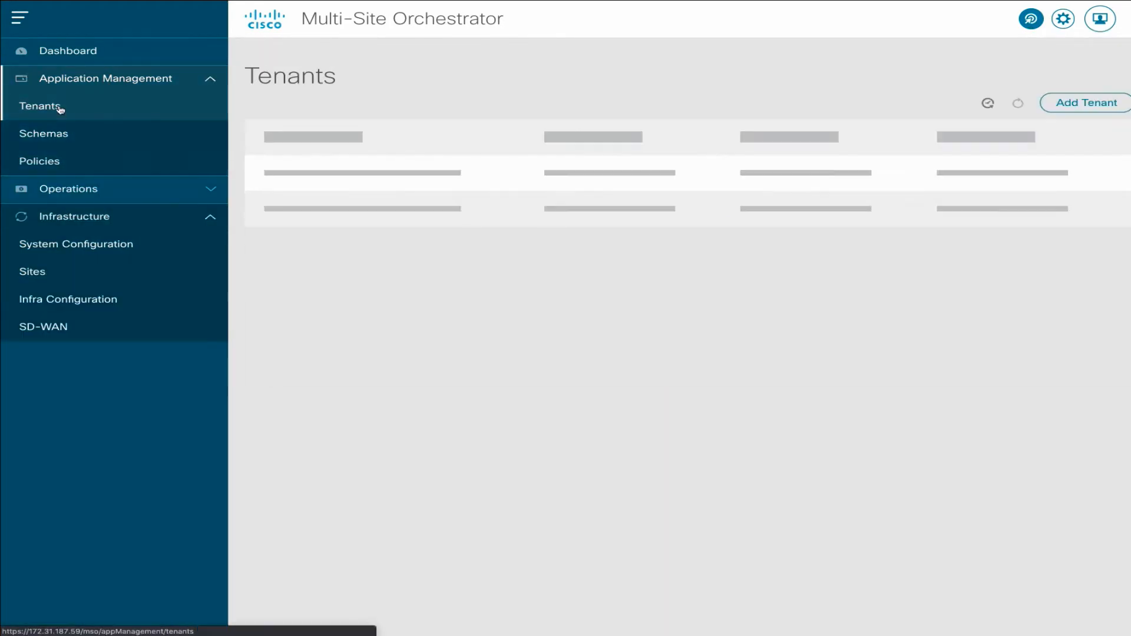
pyautogui.click(40, 106)
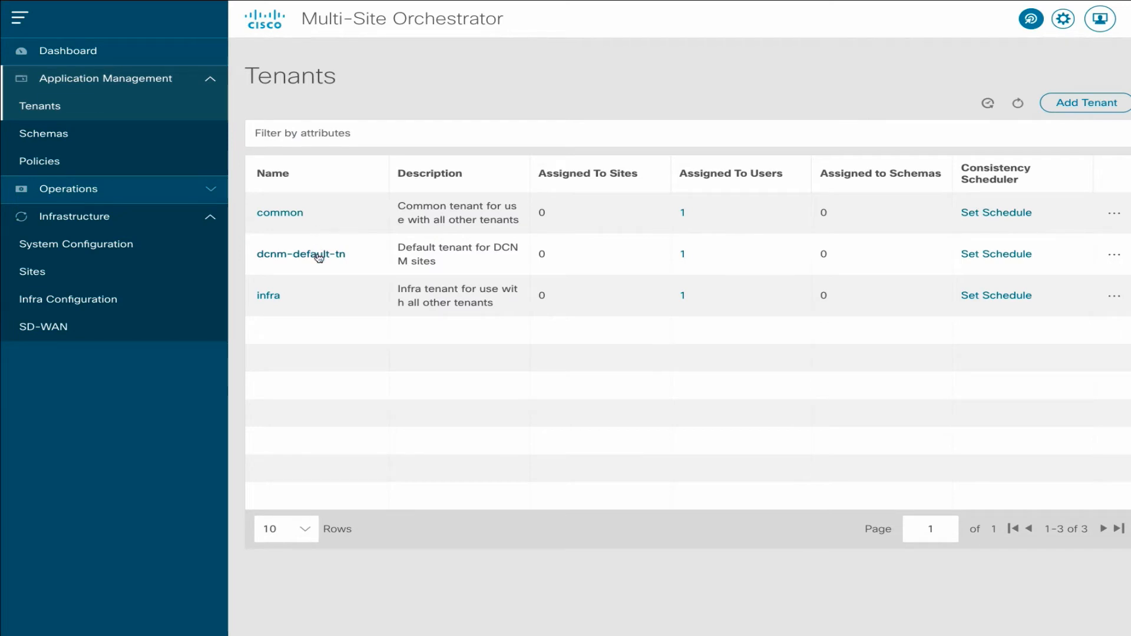
pyautogui.moveTo(300, 292)
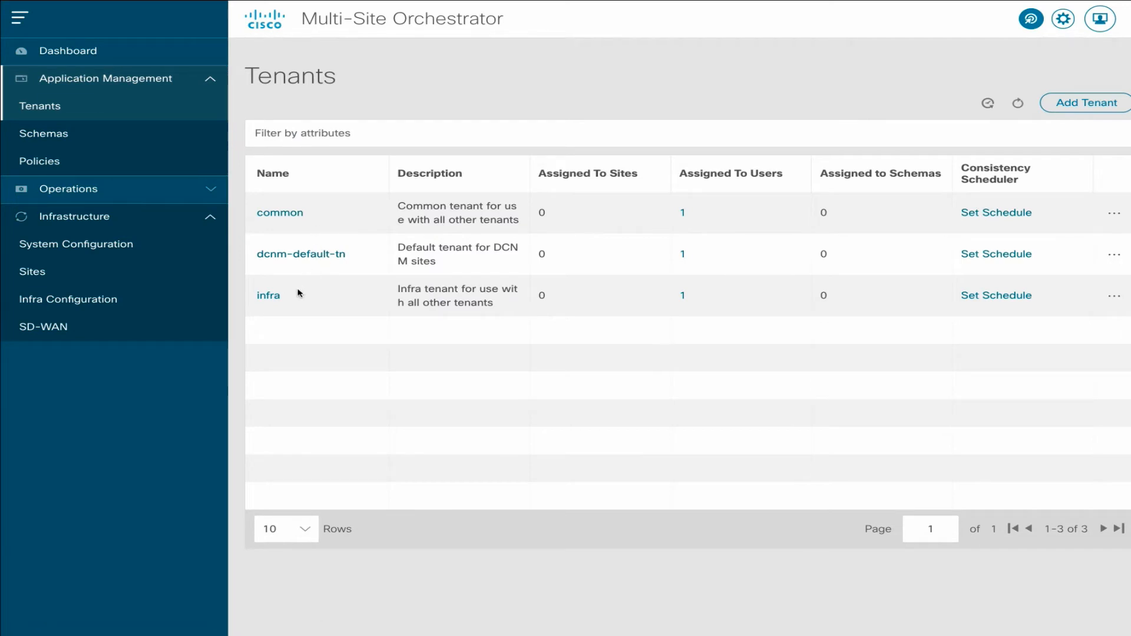
pyautogui.moveTo(99, 165)
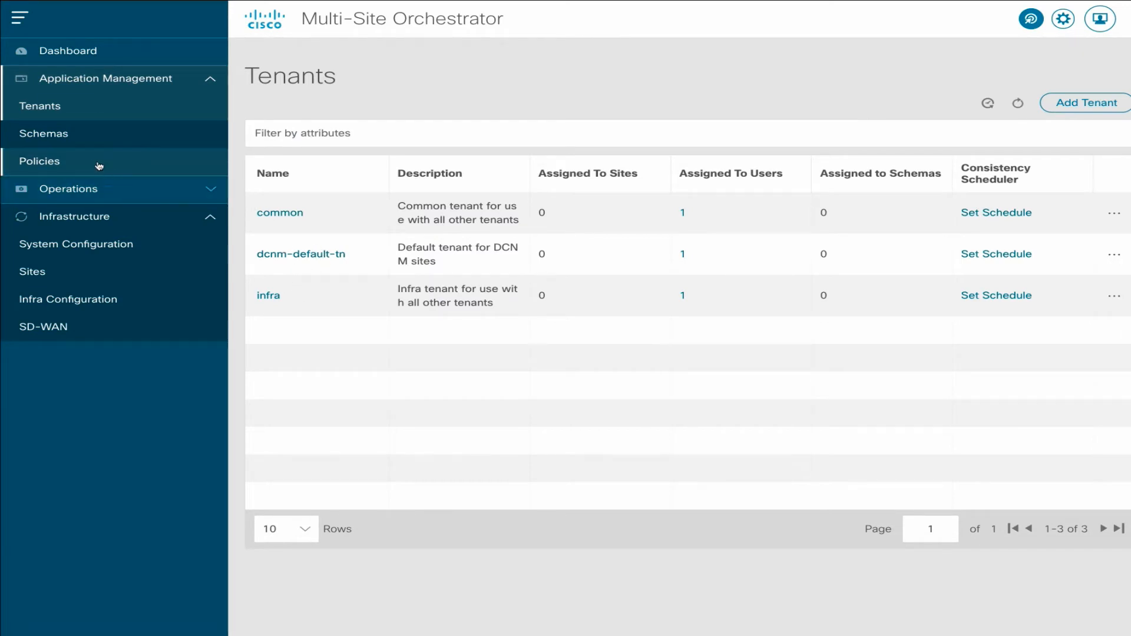
pyautogui.click(42, 133)
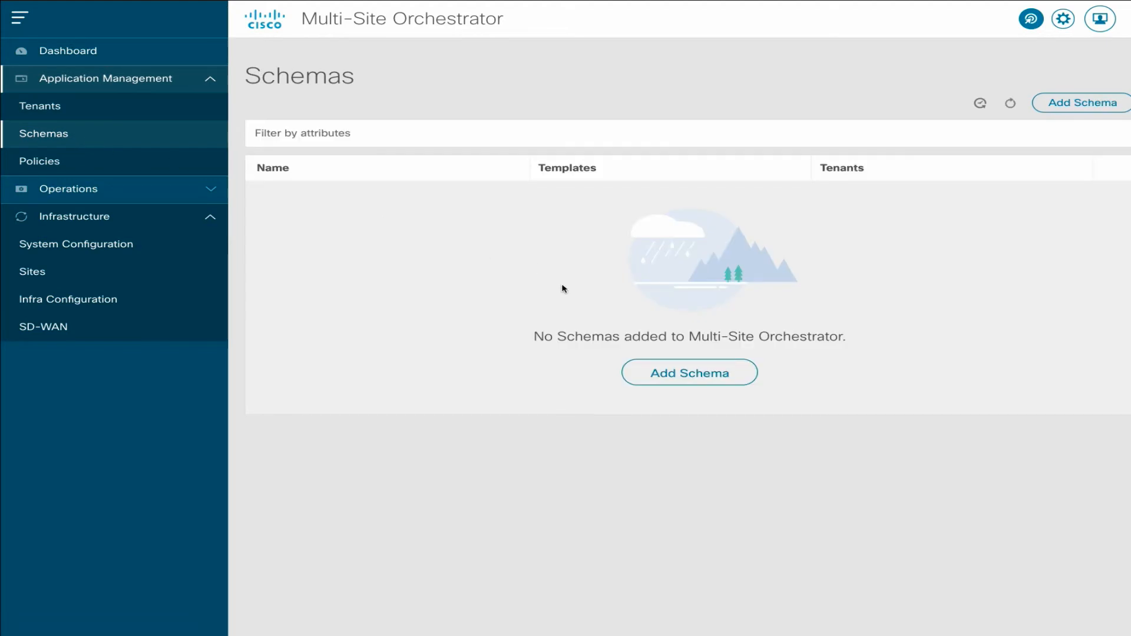
pyautogui.click(61, 50)
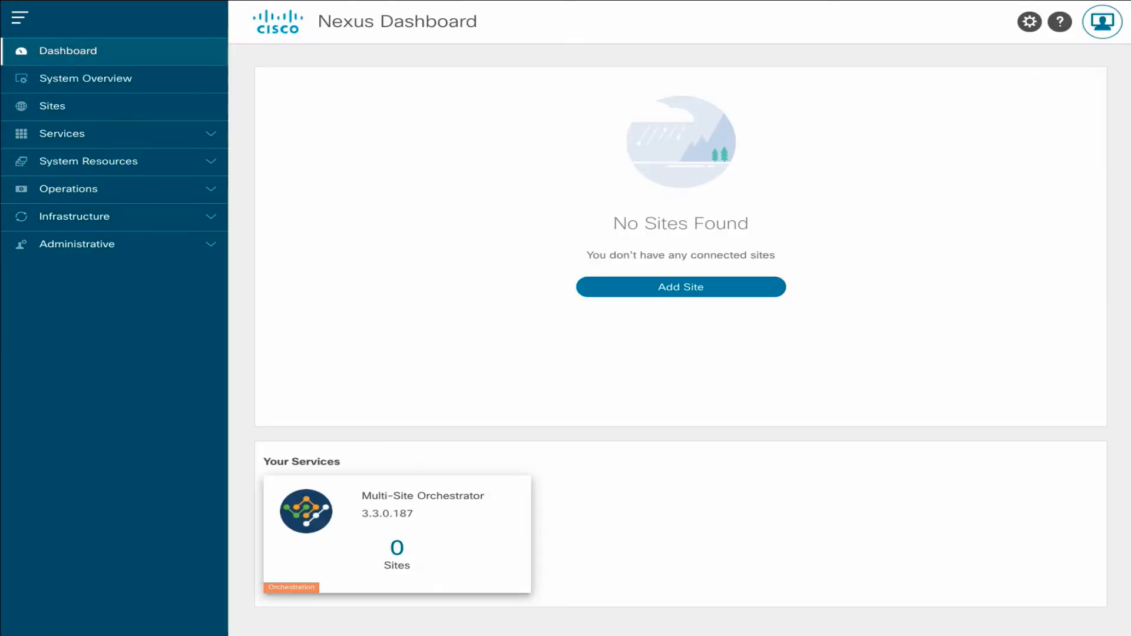
pyautogui.moveTo(481, 208)
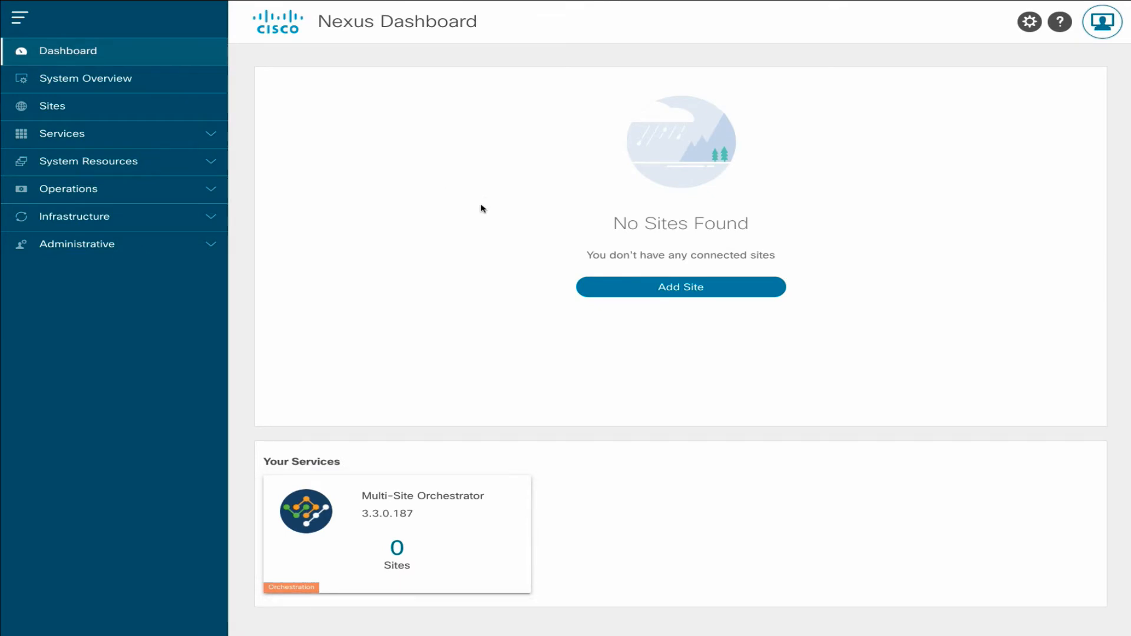
pyautogui.moveTo(682, 311)
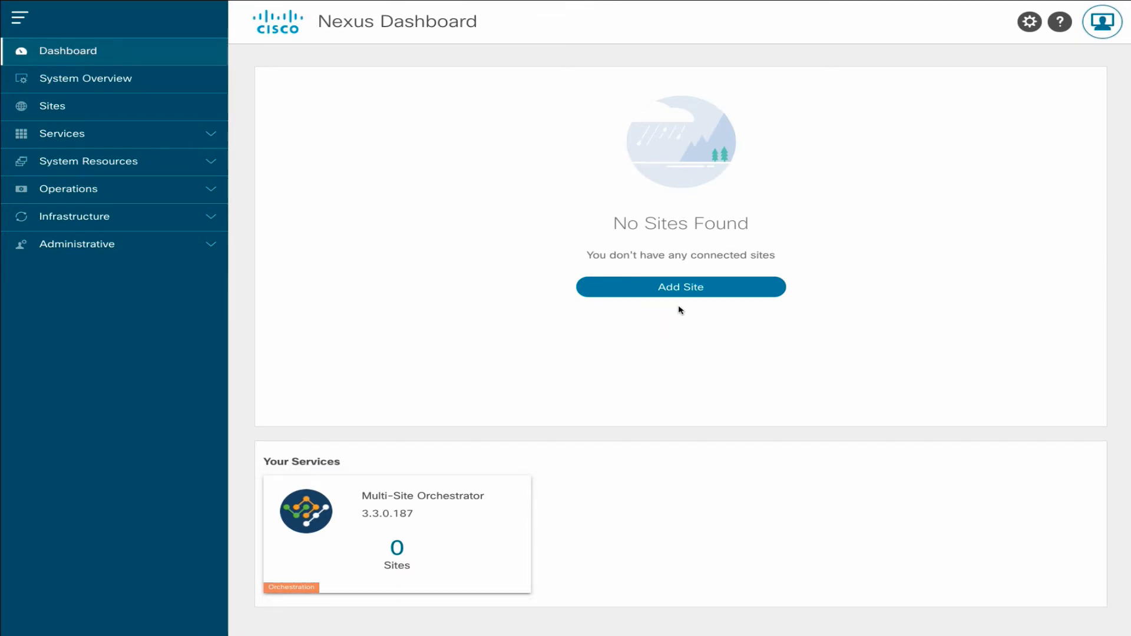
pyautogui.moveTo(719, 316)
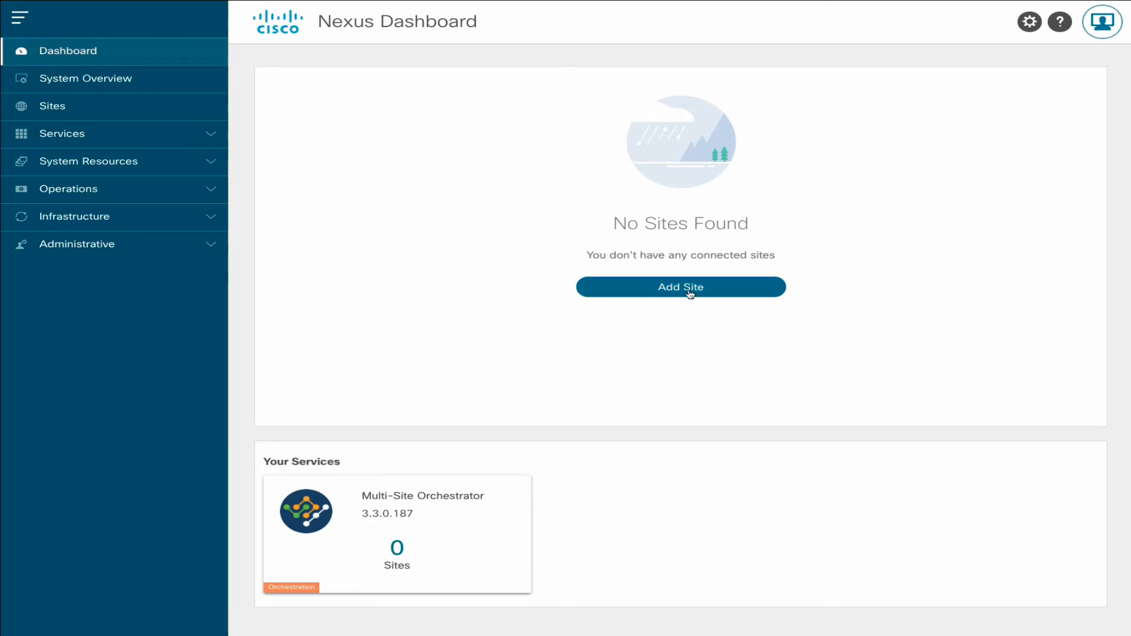
# Step: Add a new ACI site named San Francisco from the dashboard
pyautogui.click(681, 287)
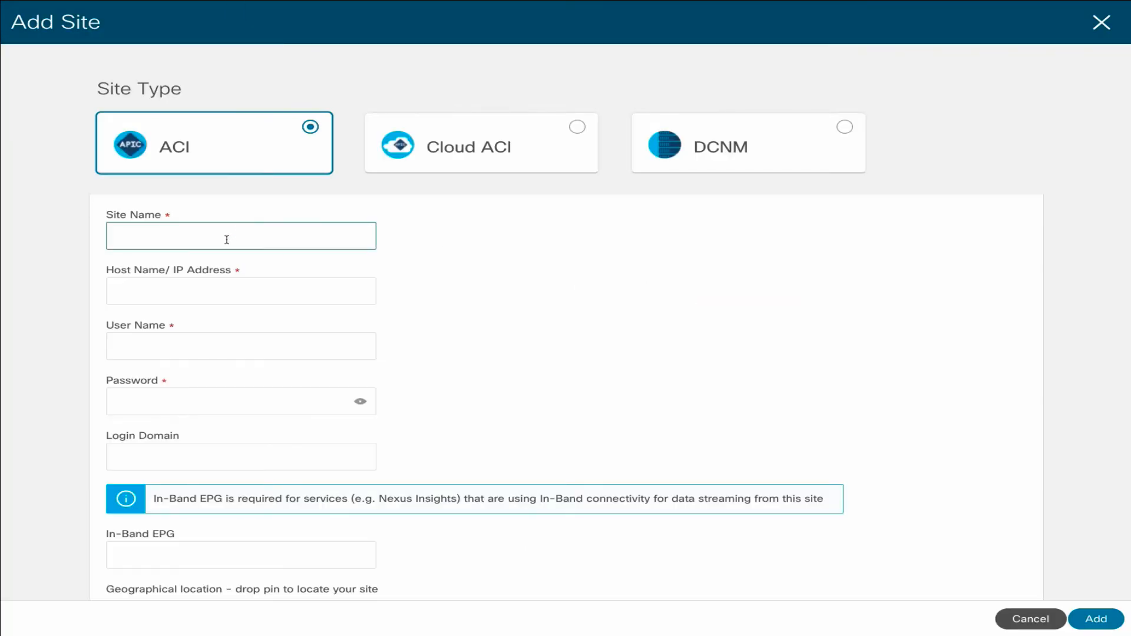
pyautogui.write('S')
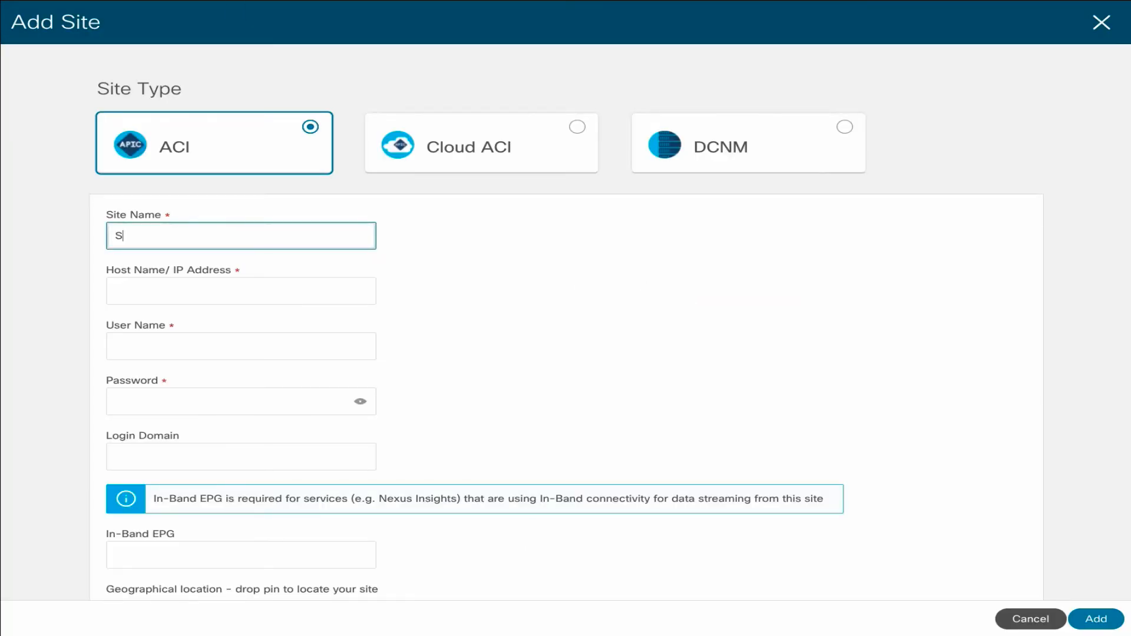
pyautogui.write('an Francis')
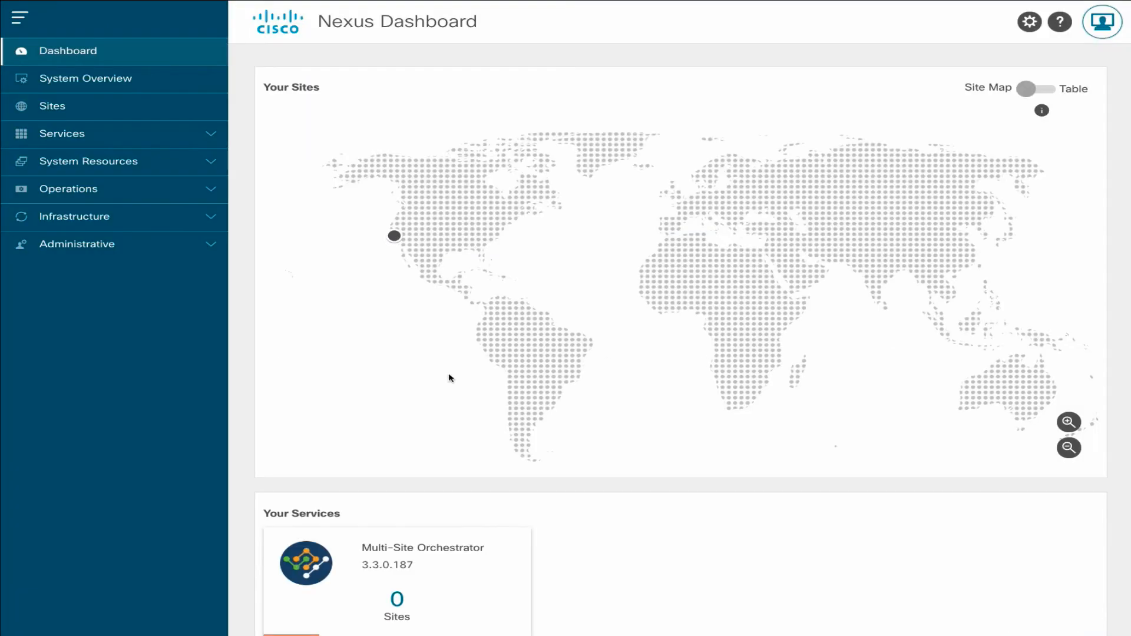
pyautogui.moveTo(66, 116)
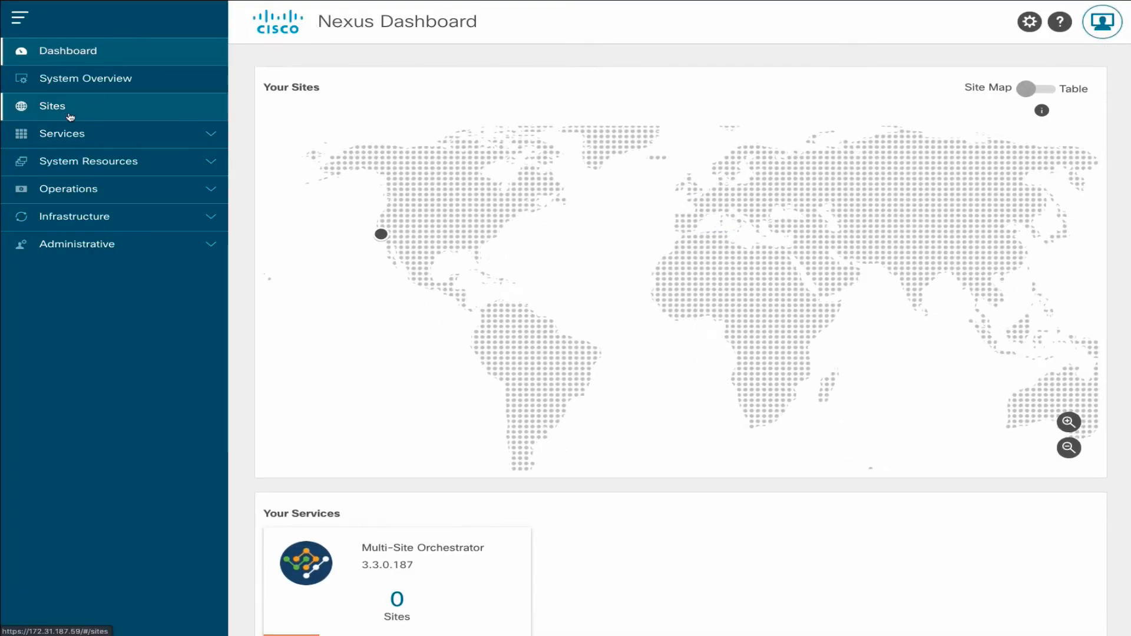
# Step: Add an ACI site New York at 172.31.187.104 with admin credentials from the Sites list
pyautogui.click(52, 106)
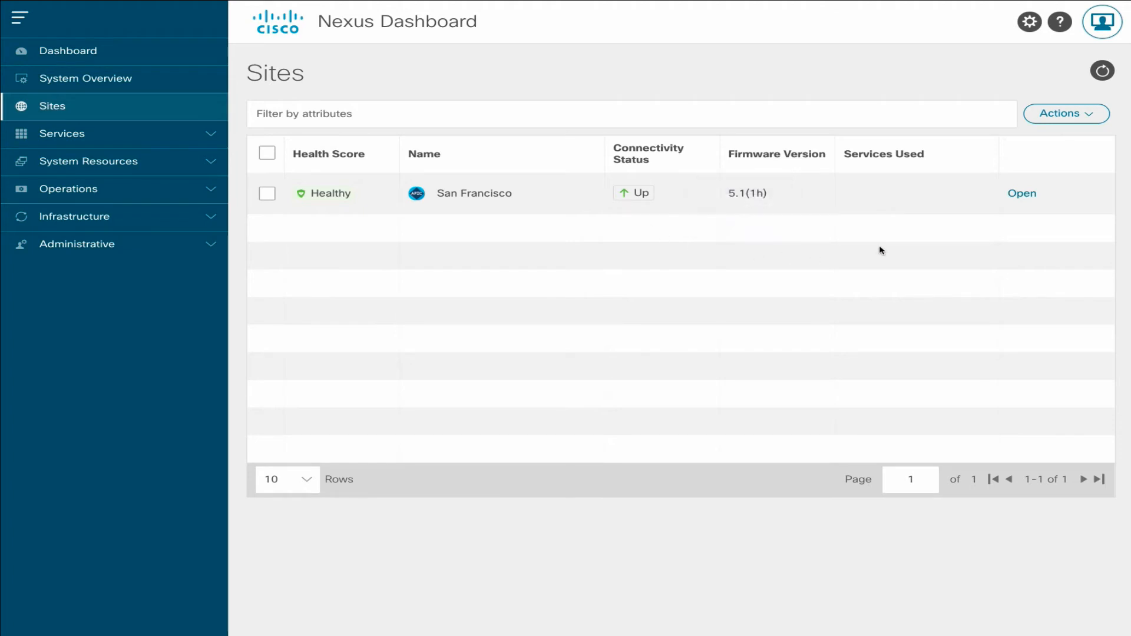
pyautogui.click(1067, 114)
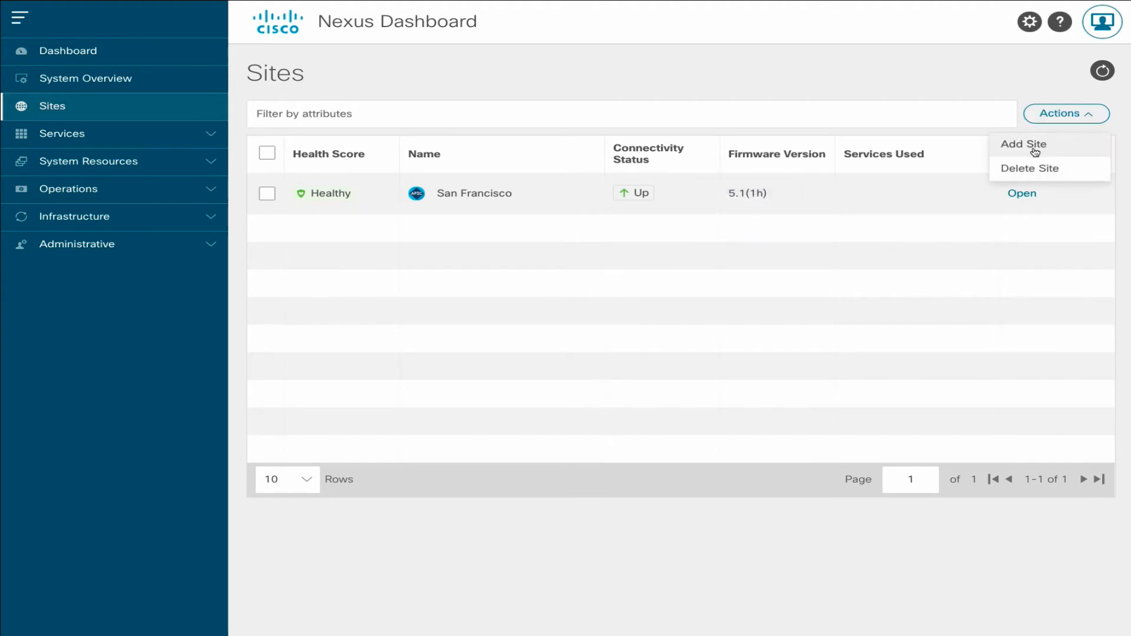
pyautogui.click(1021, 145)
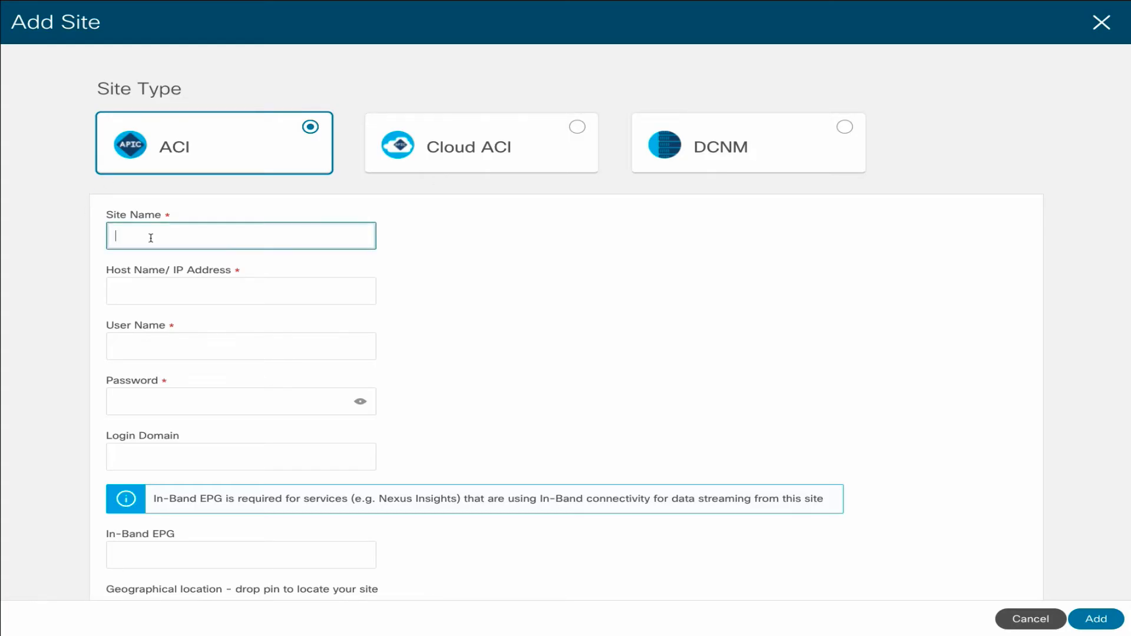
pyautogui.write('New Y')
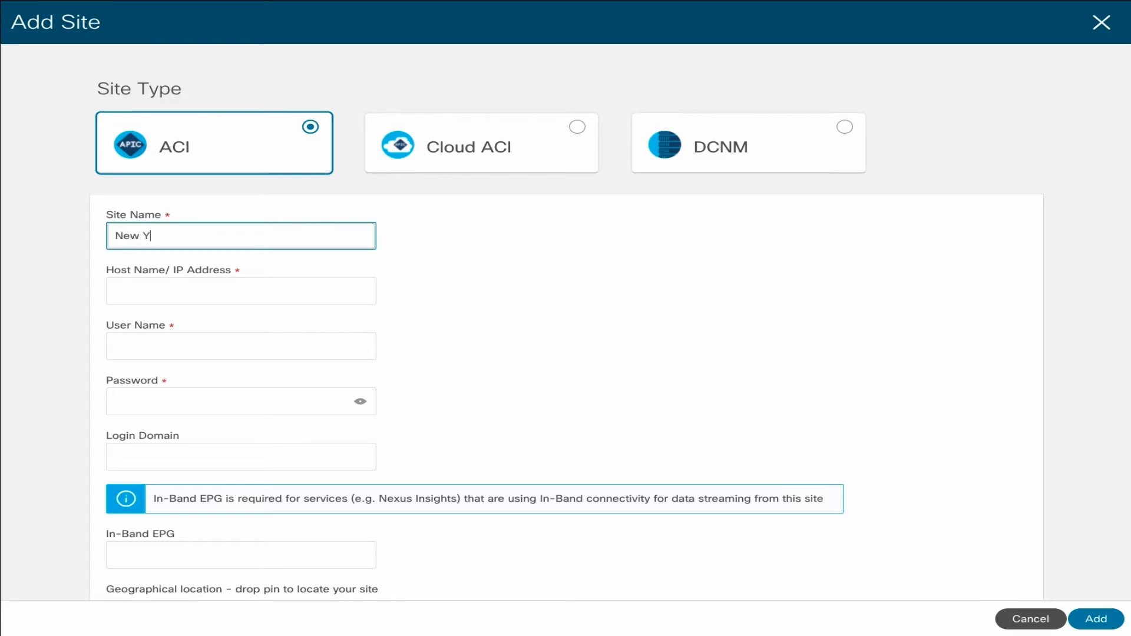
pyautogui.write('172.31.187.104')
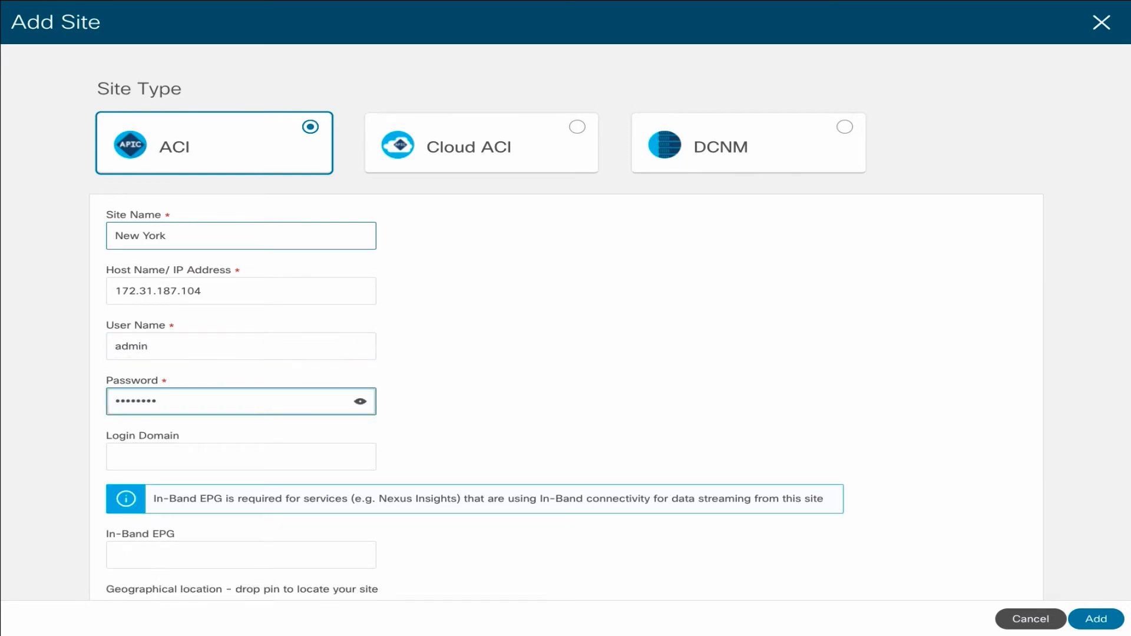
pyautogui.scroll(-3)
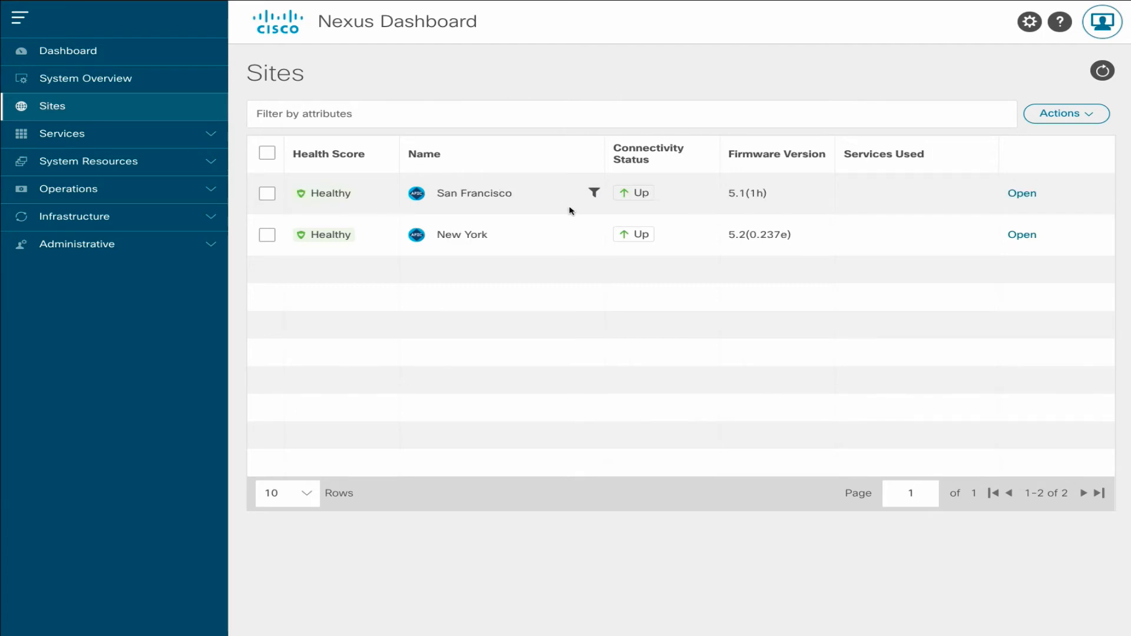
# Step: Add the Sydney ACI site with its 172.3x controller address and submit it
pyautogui.click(1067, 115)
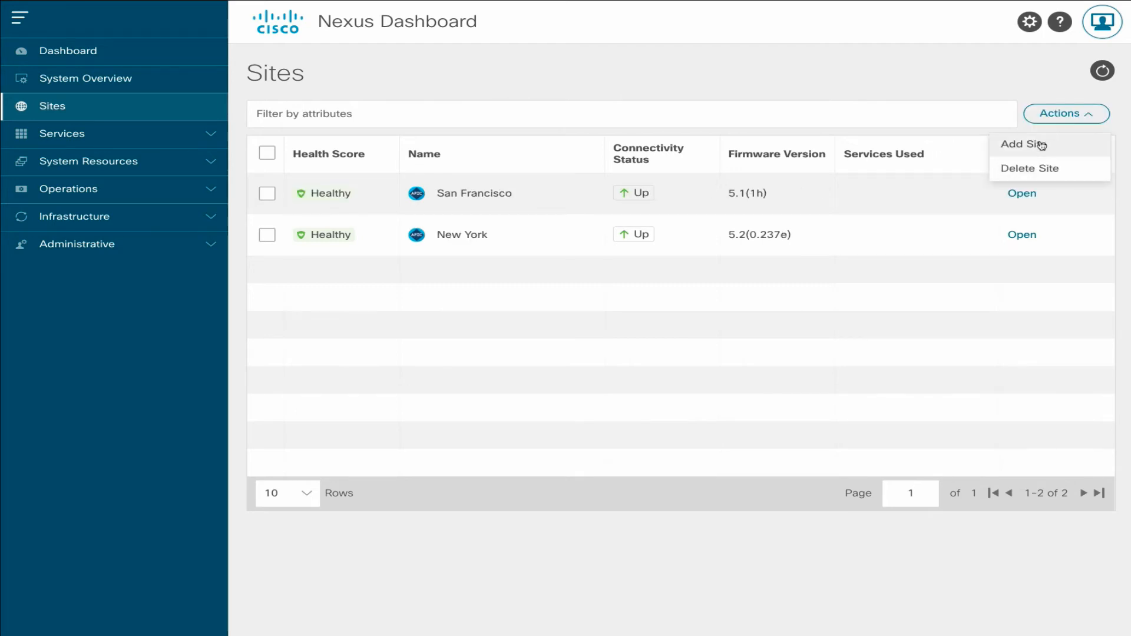
pyautogui.click(1021, 145)
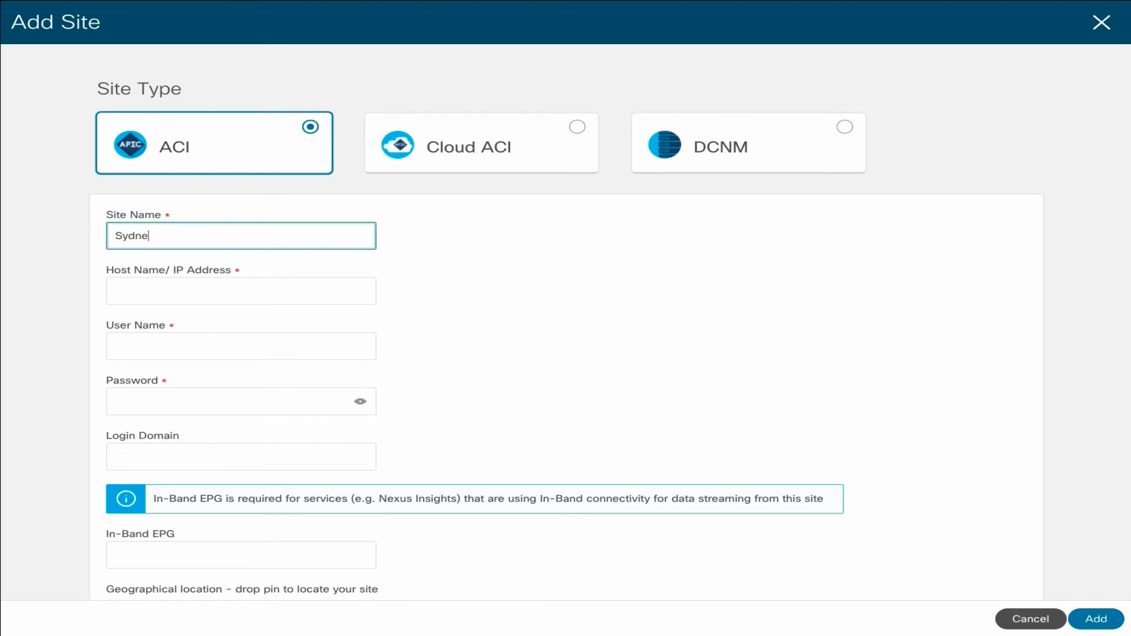
pyautogui.write('172.31.187.150')
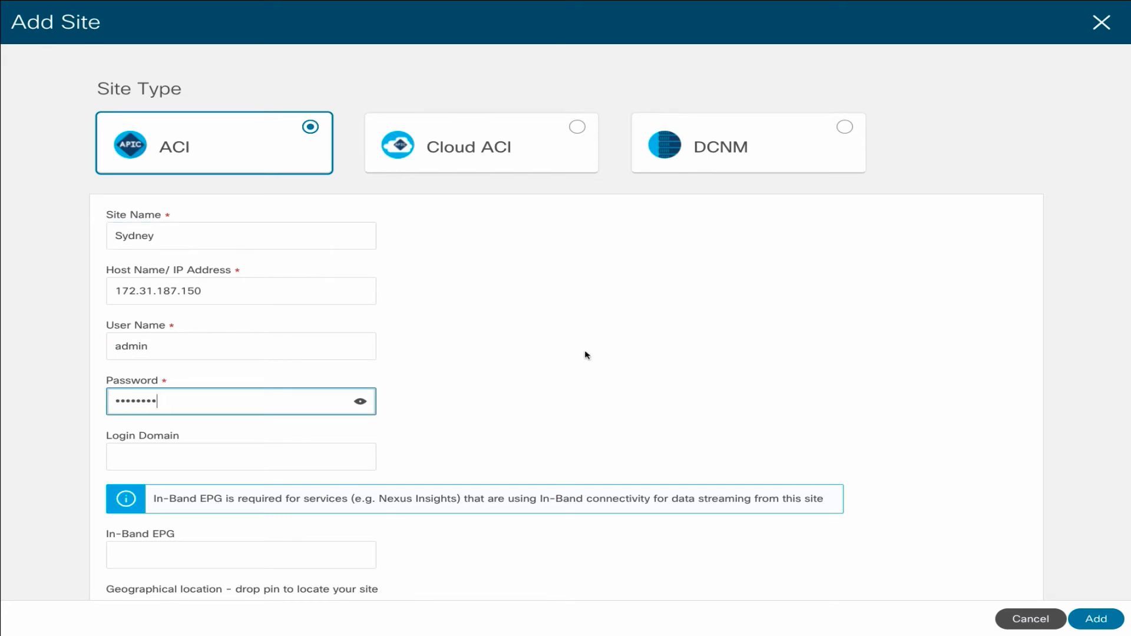
pyautogui.scroll(-3)
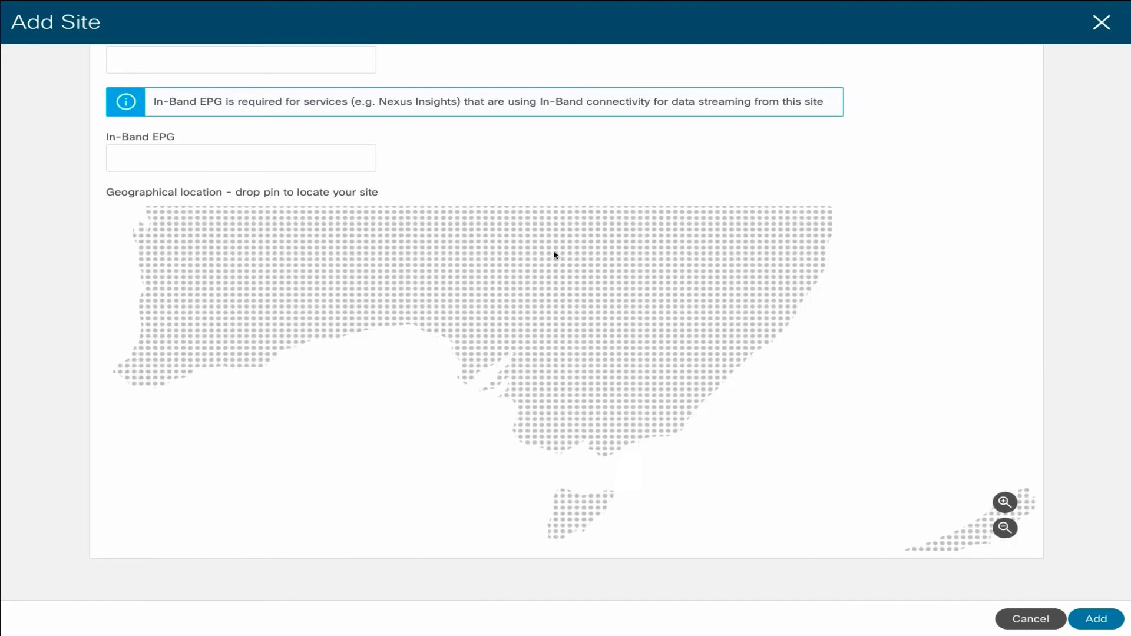
pyautogui.click(707, 347)
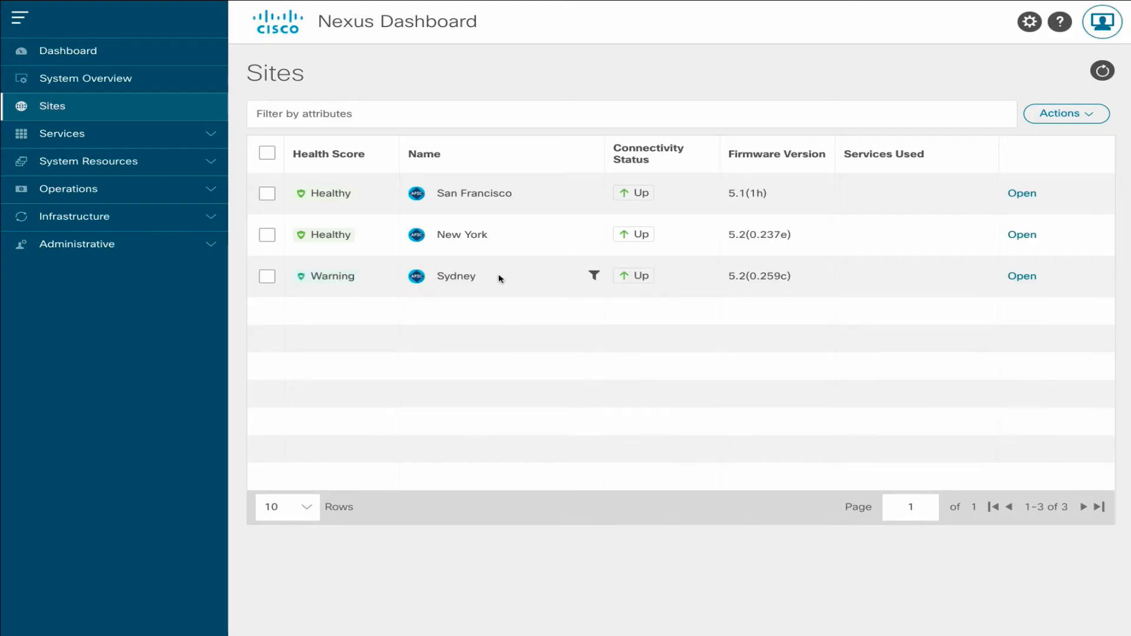
pyautogui.moveTo(502, 288)
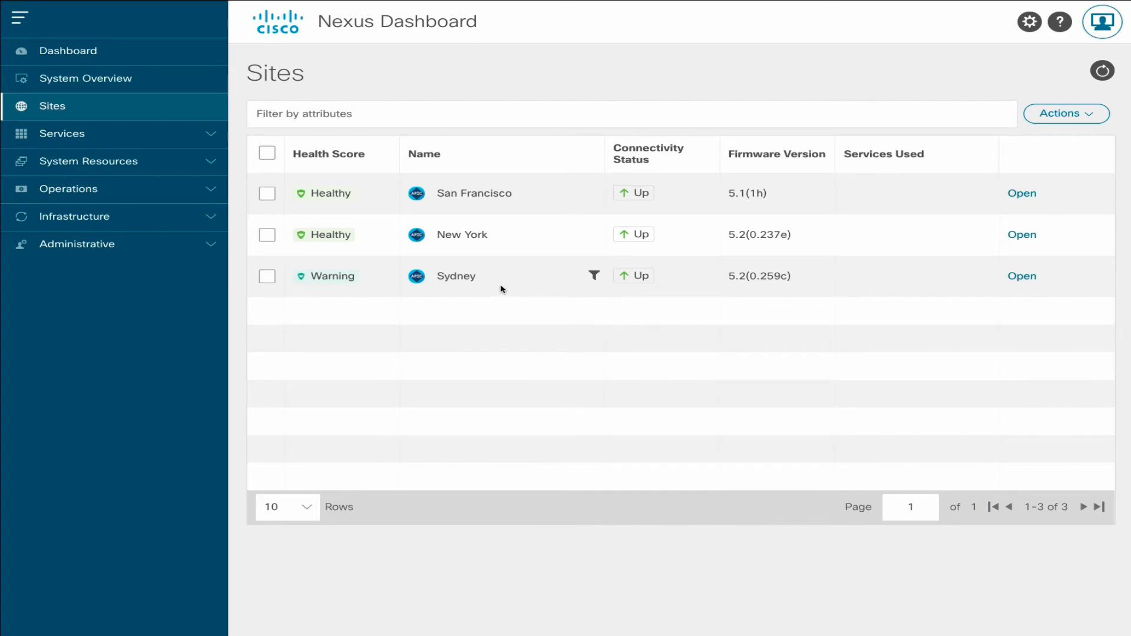
pyautogui.moveTo(492, 307)
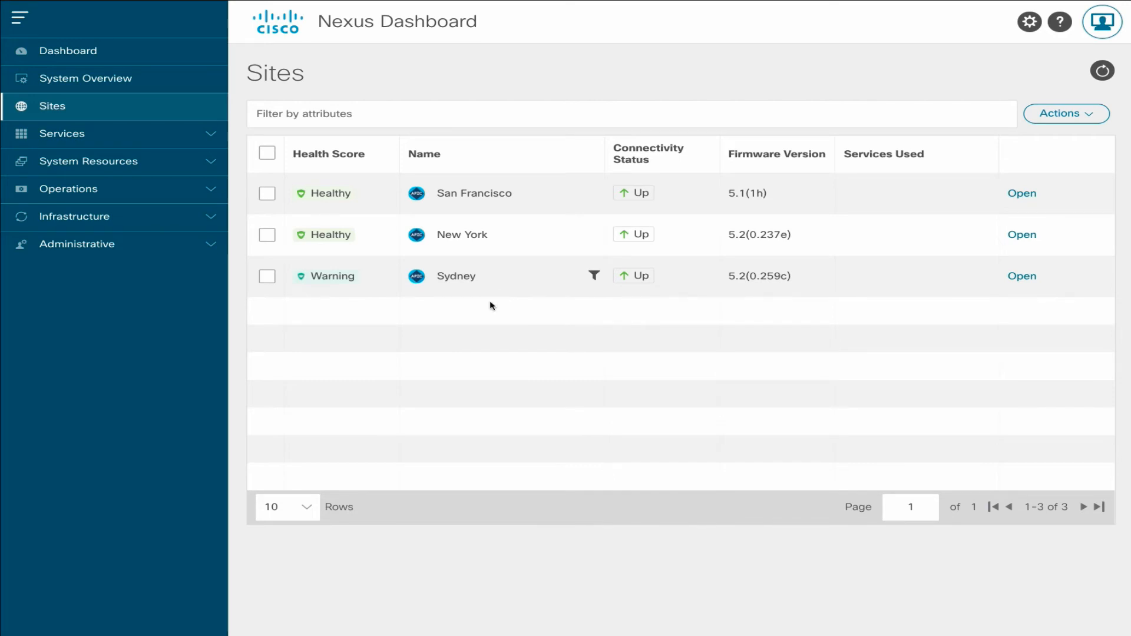
# Step: Launch Multi-Site Orchestrator from Services and show Infrastructure > Sites listing Sydney, San Francisco, New York
pyautogui.click(62, 133)
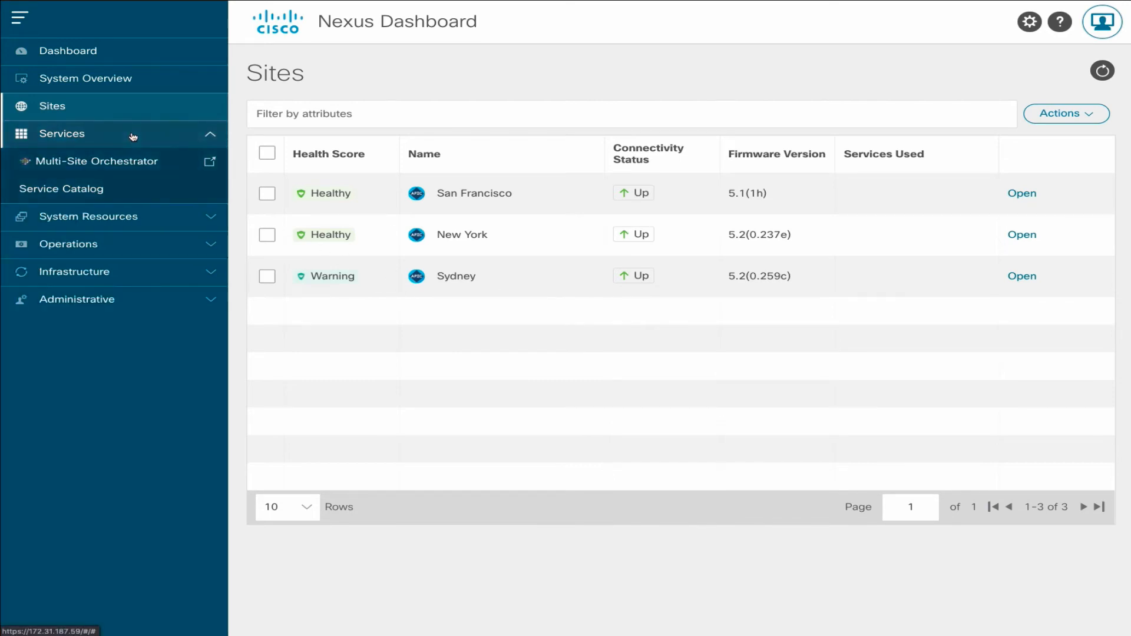
pyautogui.click(94, 160)
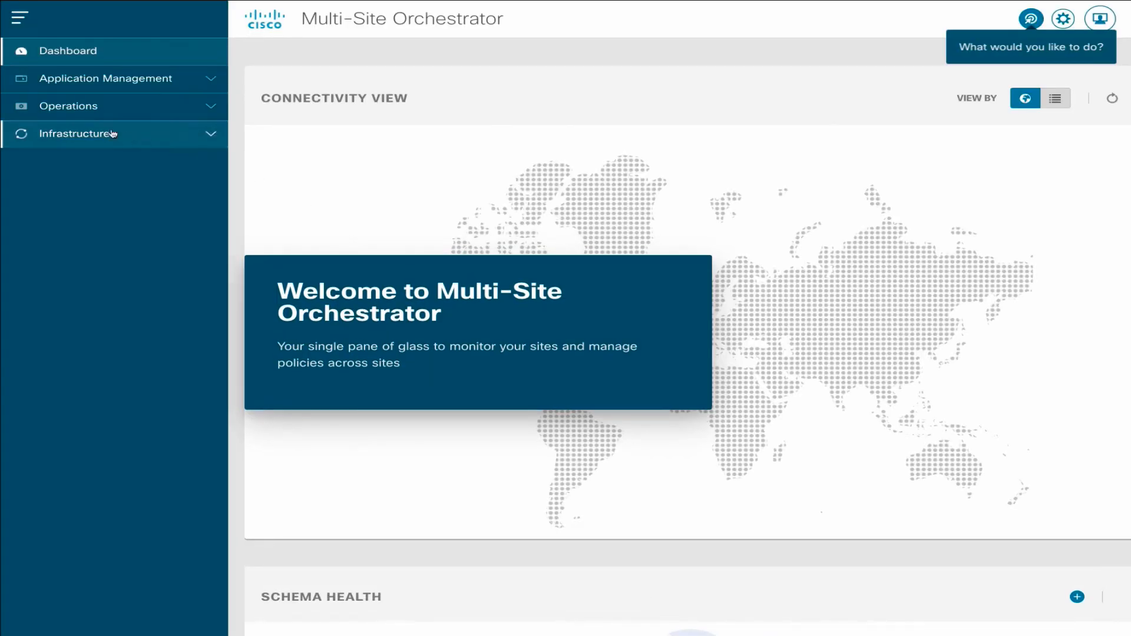
pyautogui.click(74, 134)
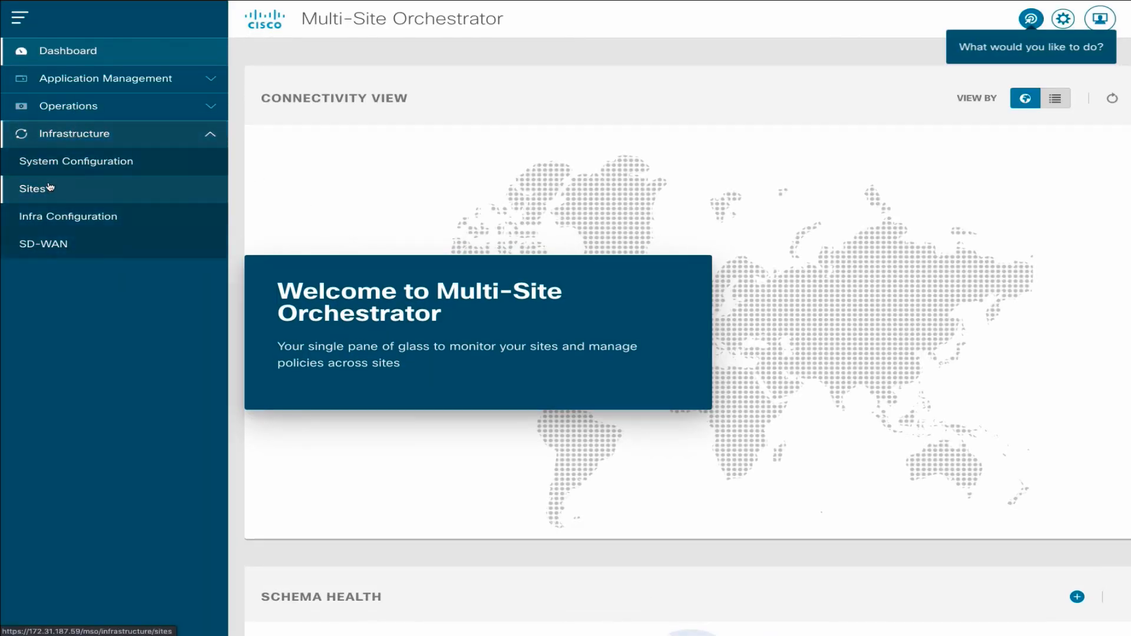
pyautogui.click(31, 188)
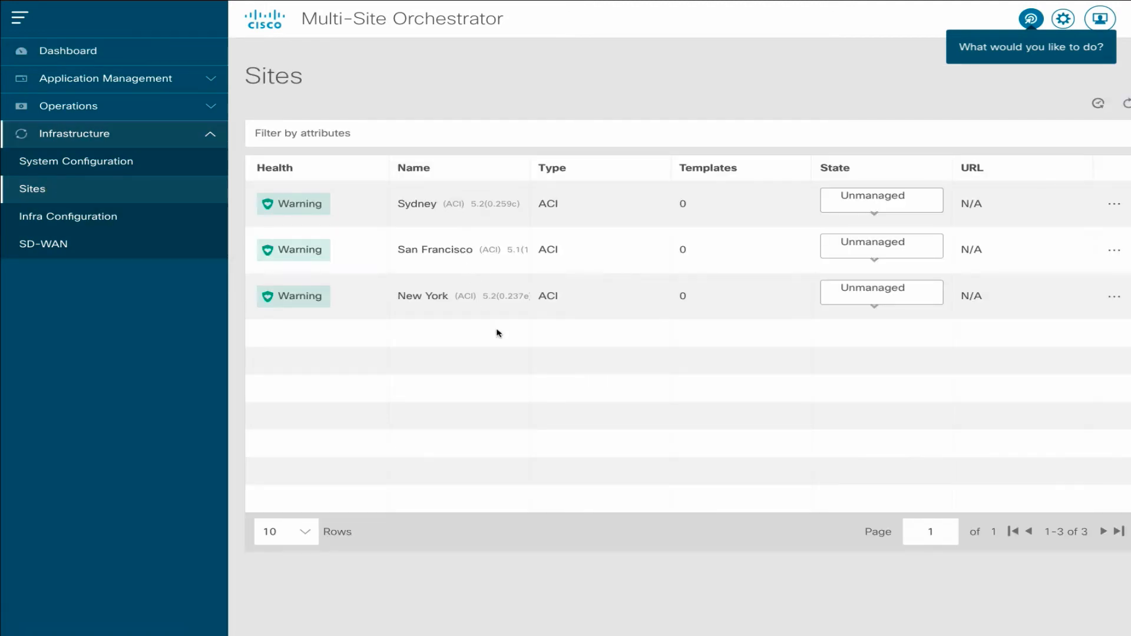
pyautogui.moveTo(792, 335)
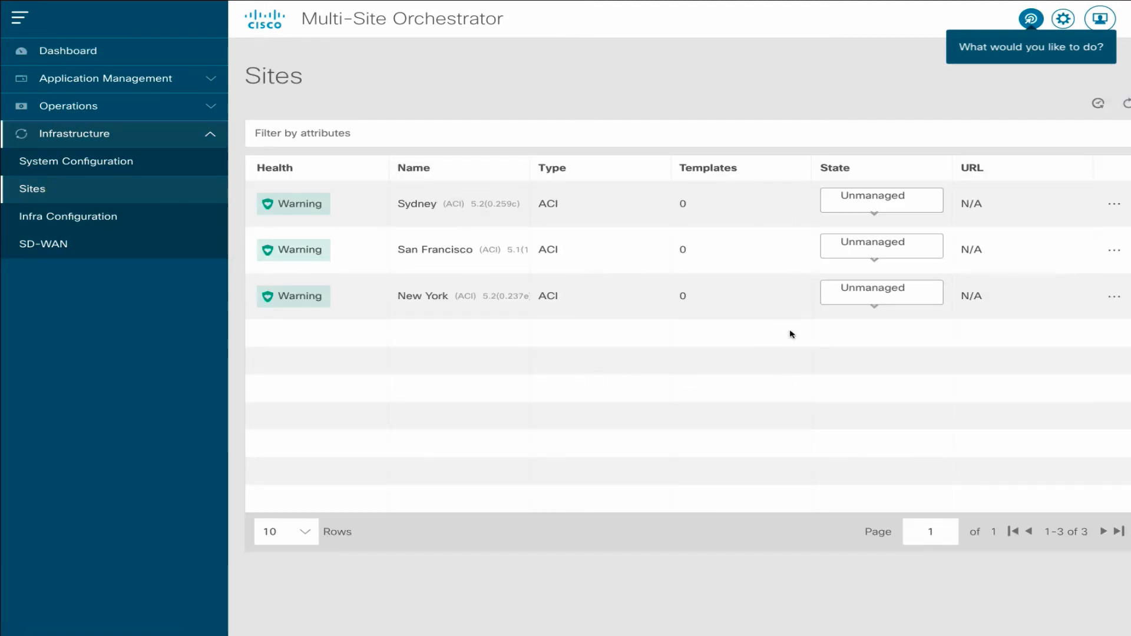
pyautogui.moveTo(797, 346)
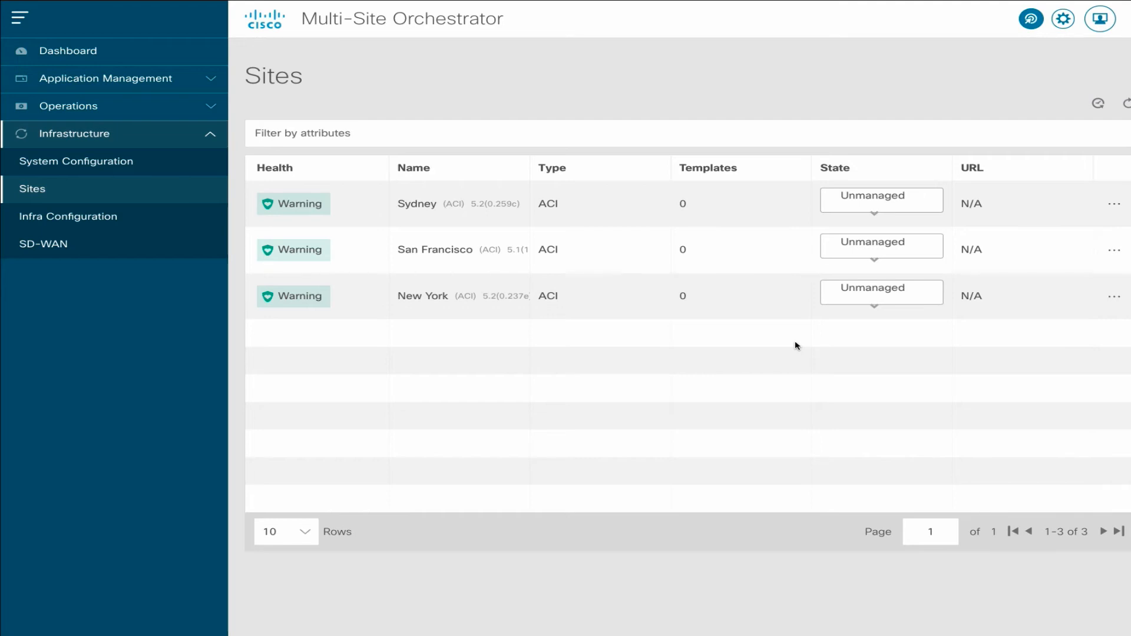
pyautogui.moveTo(183, 133)
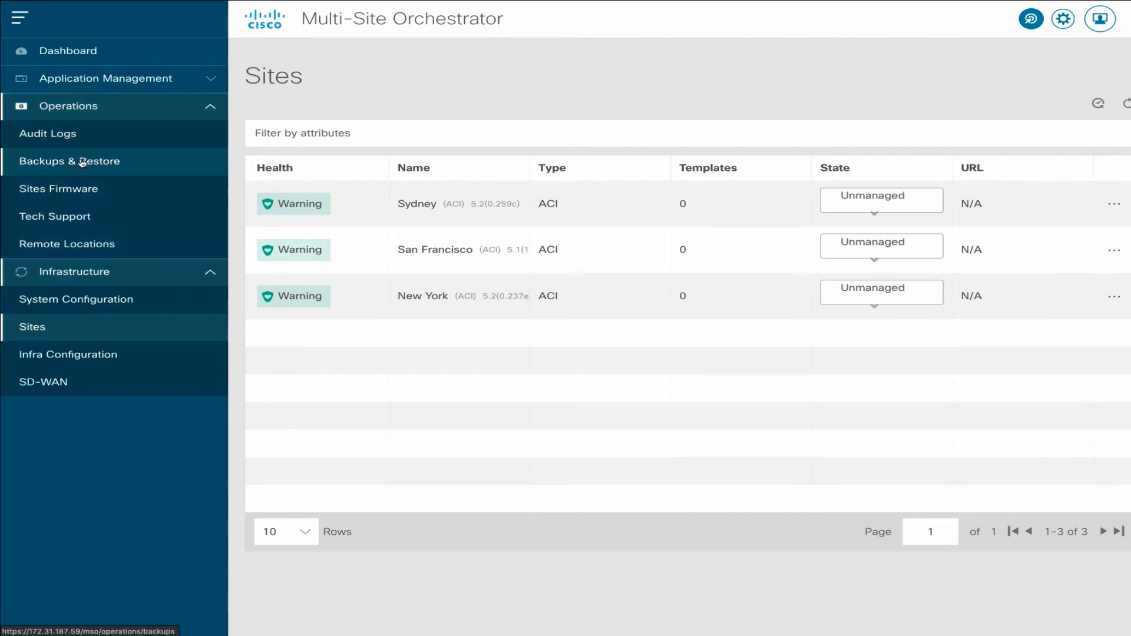
# Step: From Backups & Restore, import msc-backup-20210503204054.tar.gz chosen from the desktop
pyautogui.click(68, 160)
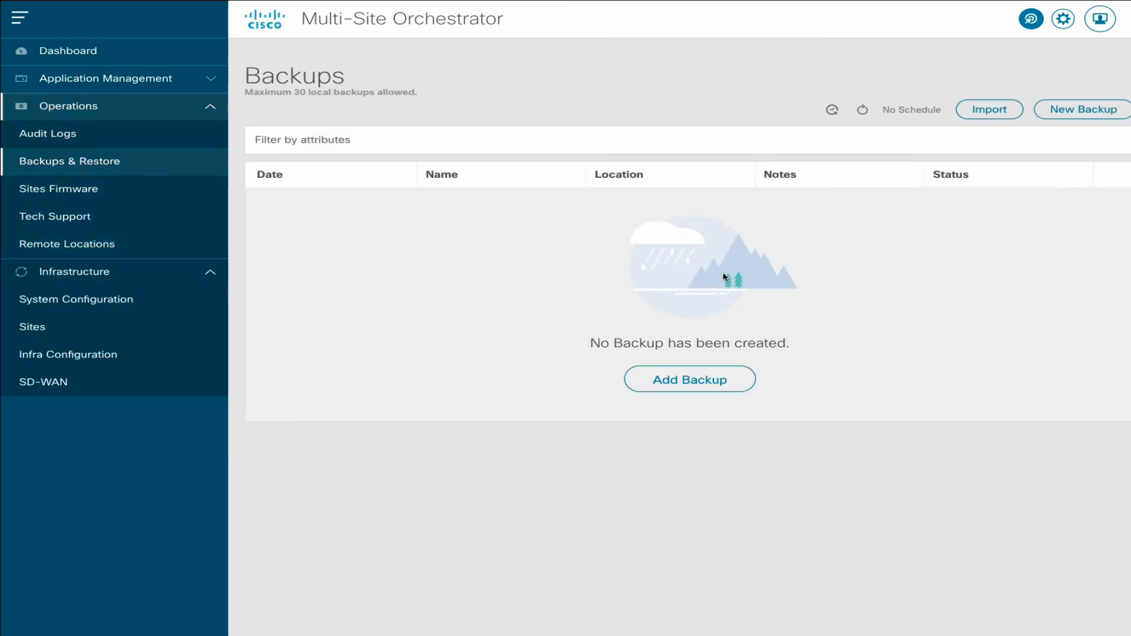
pyautogui.moveTo(924, 215)
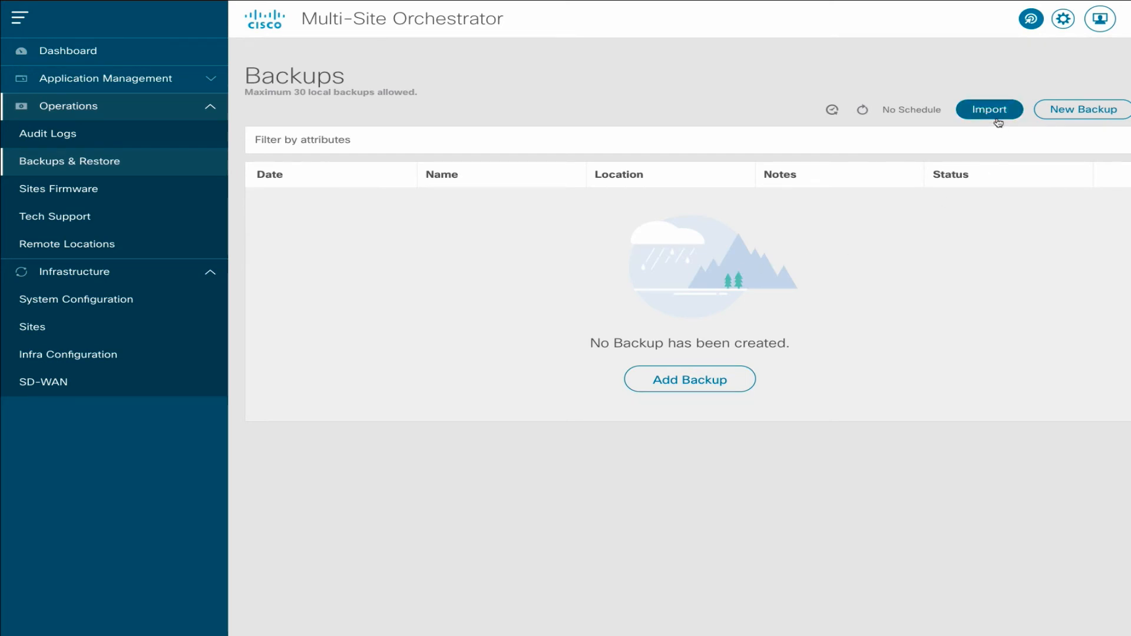
pyautogui.click(991, 109)
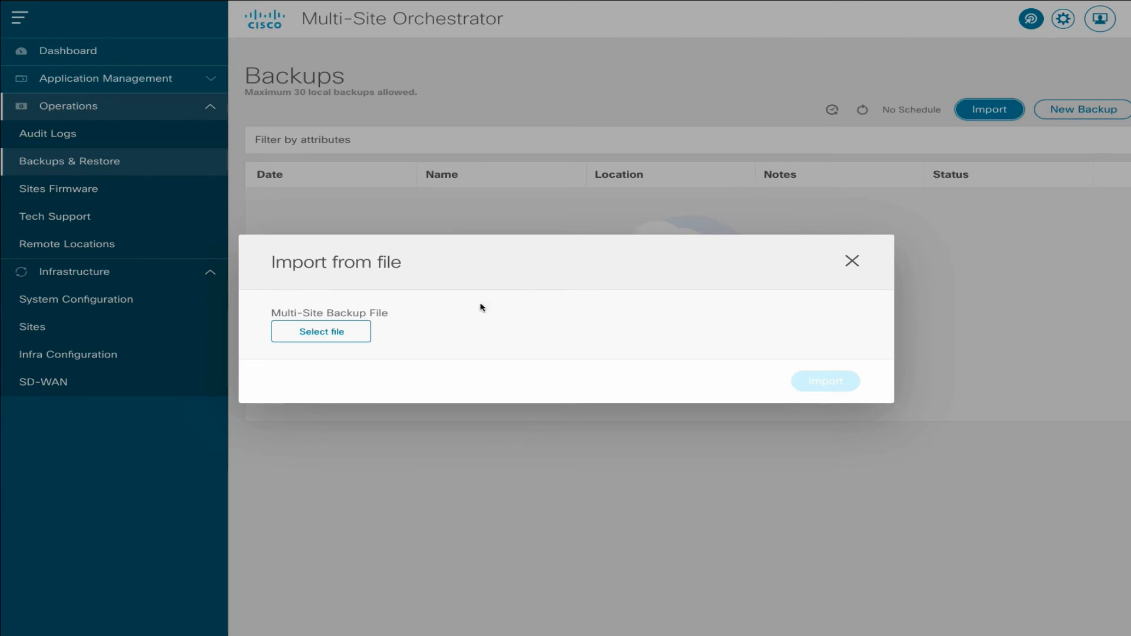
pyautogui.click(321, 331)
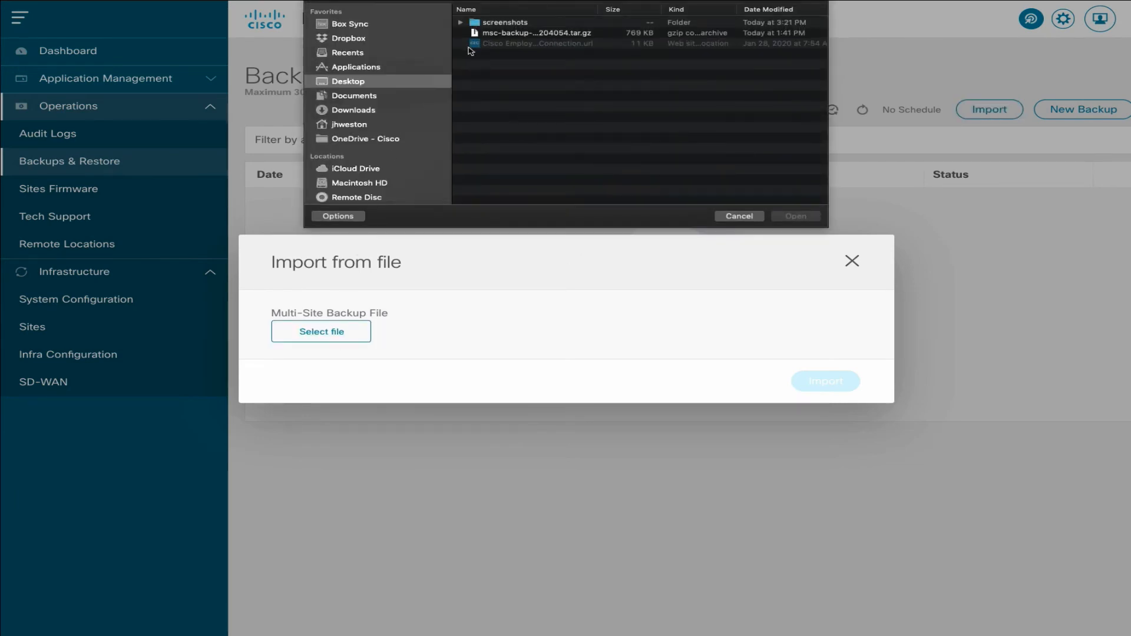
pyautogui.click(544, 33)
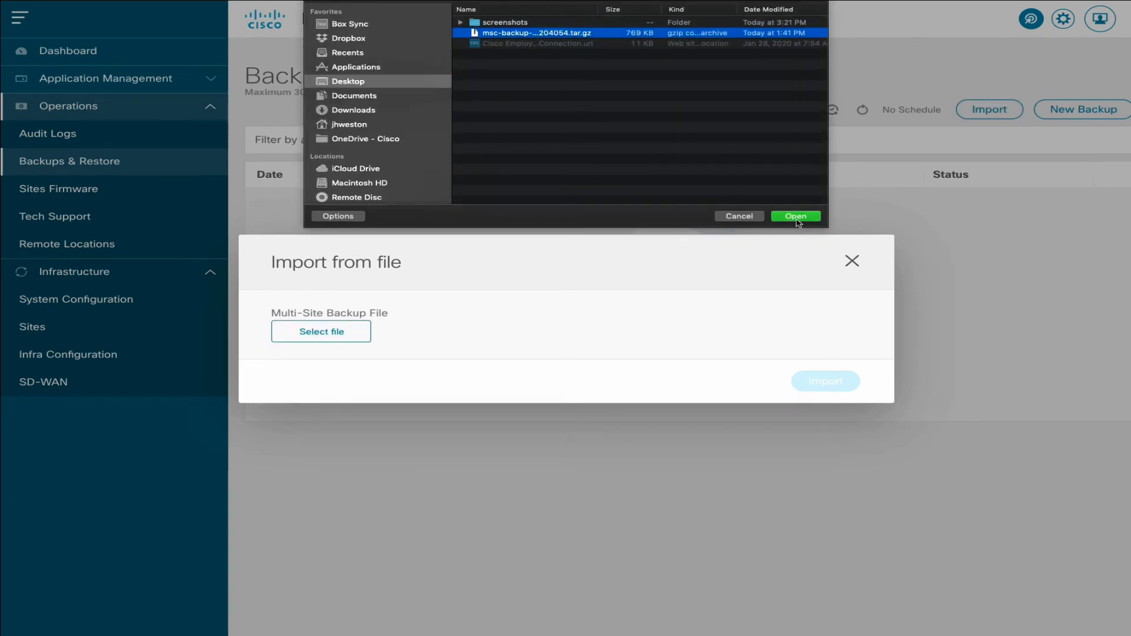
pyautogui.click(796, 217)
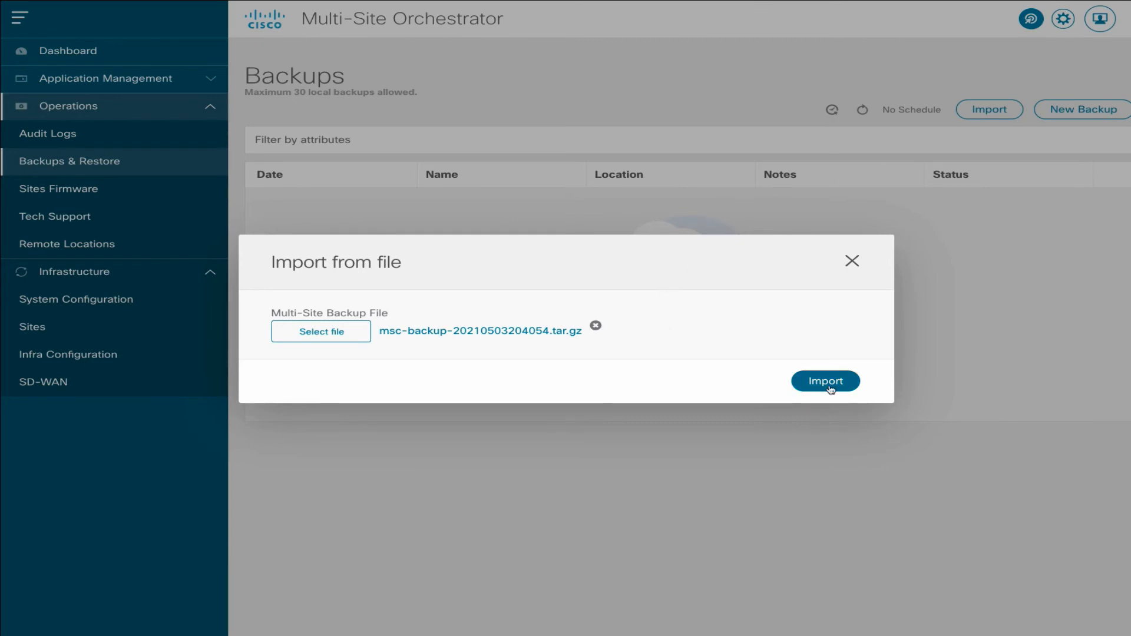
pyautogui.click(825, 382)
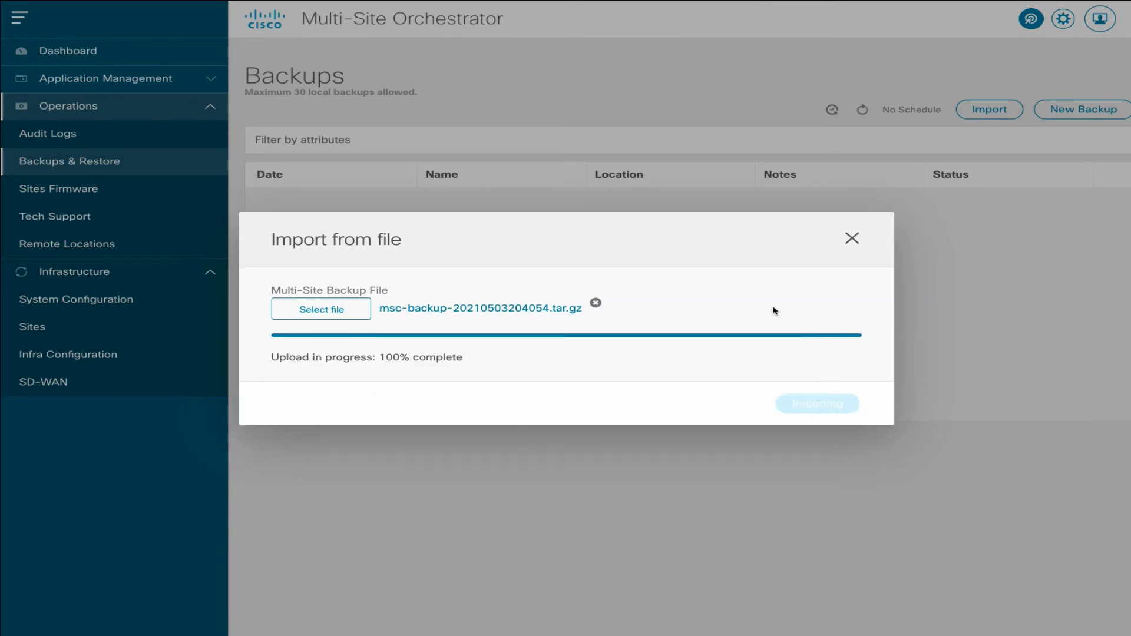
# Step: Choose Rollback to this backup from the imported MigrateToMSO33 row's actions menu
pyautogui.click(818, 403)
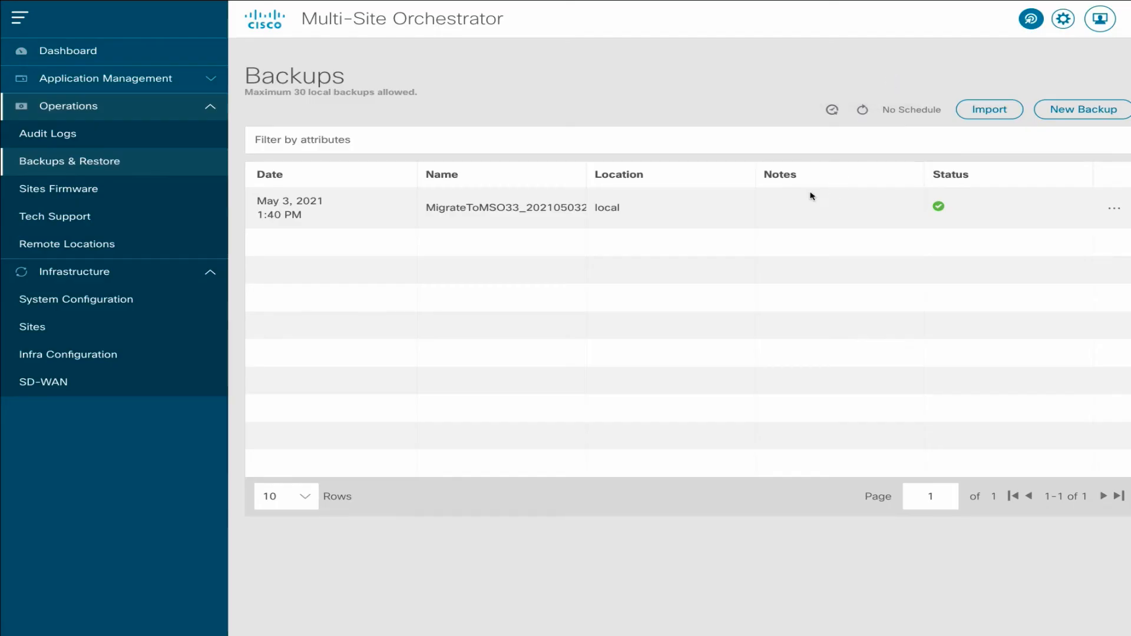
pyautogui.click(1113, 207)
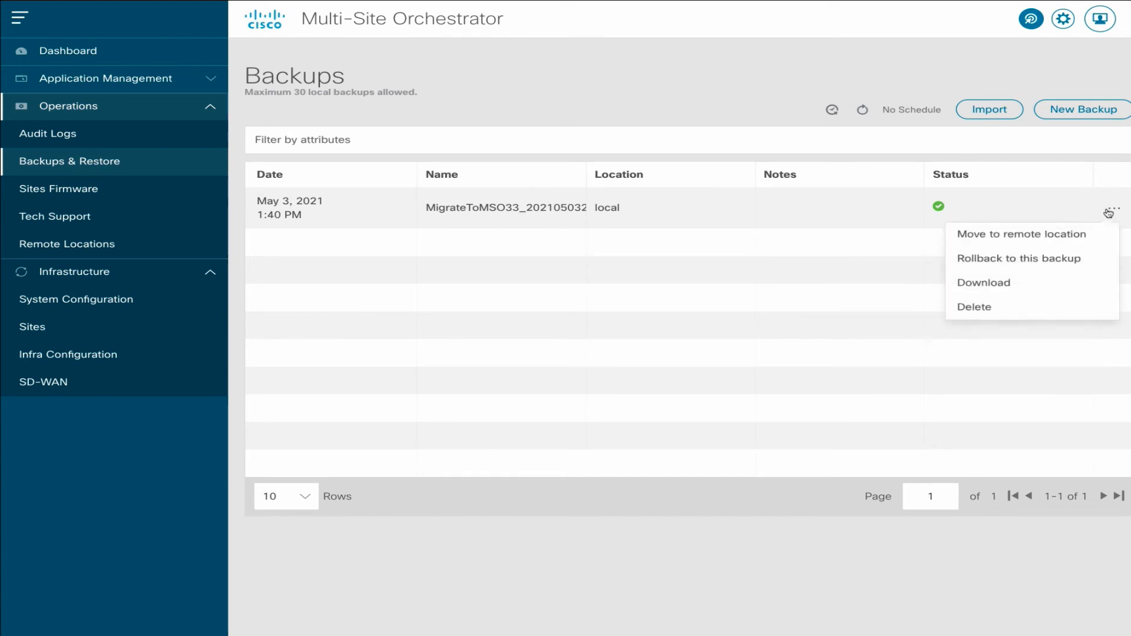
pyautogui.moveTo(1028, 264)
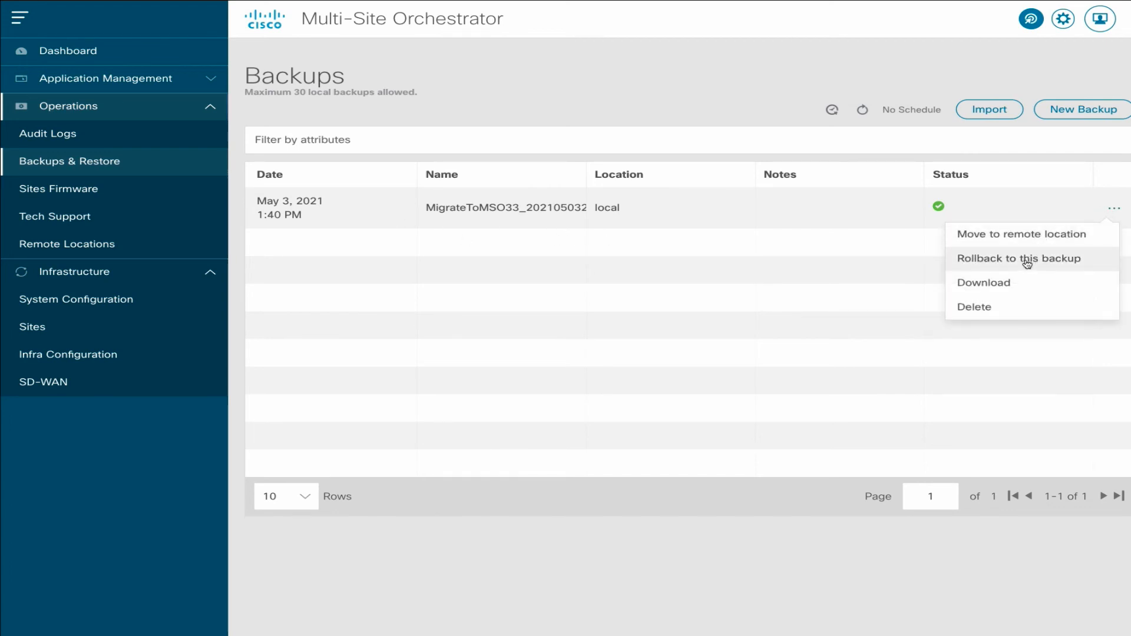
pyautogui.click(1019, 258)
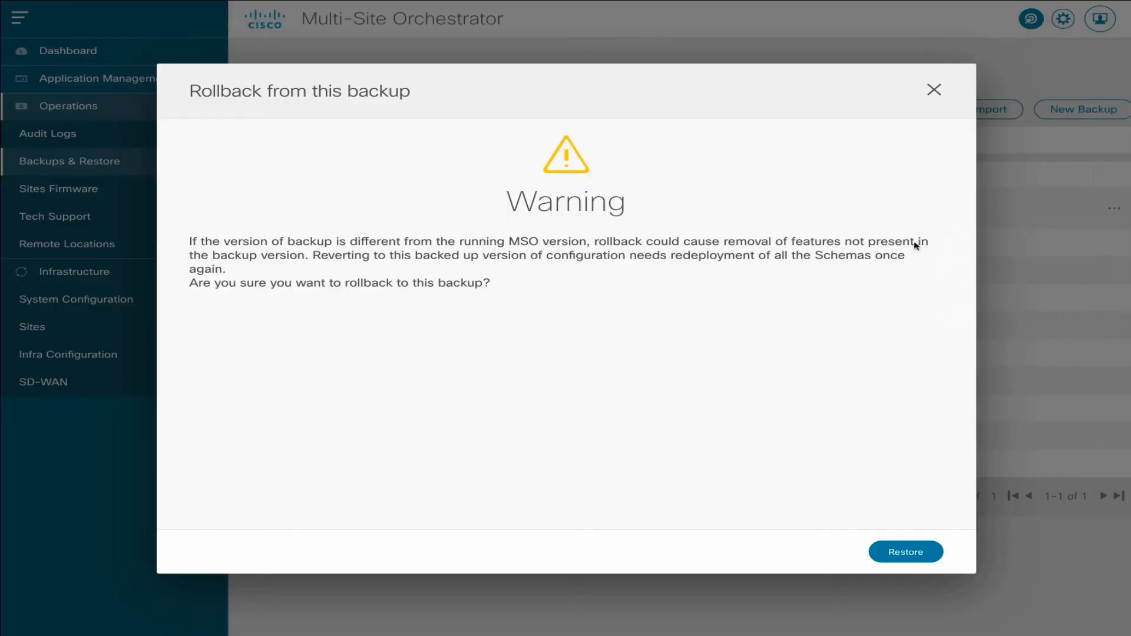
pyautogui.moveTo(436, 226)
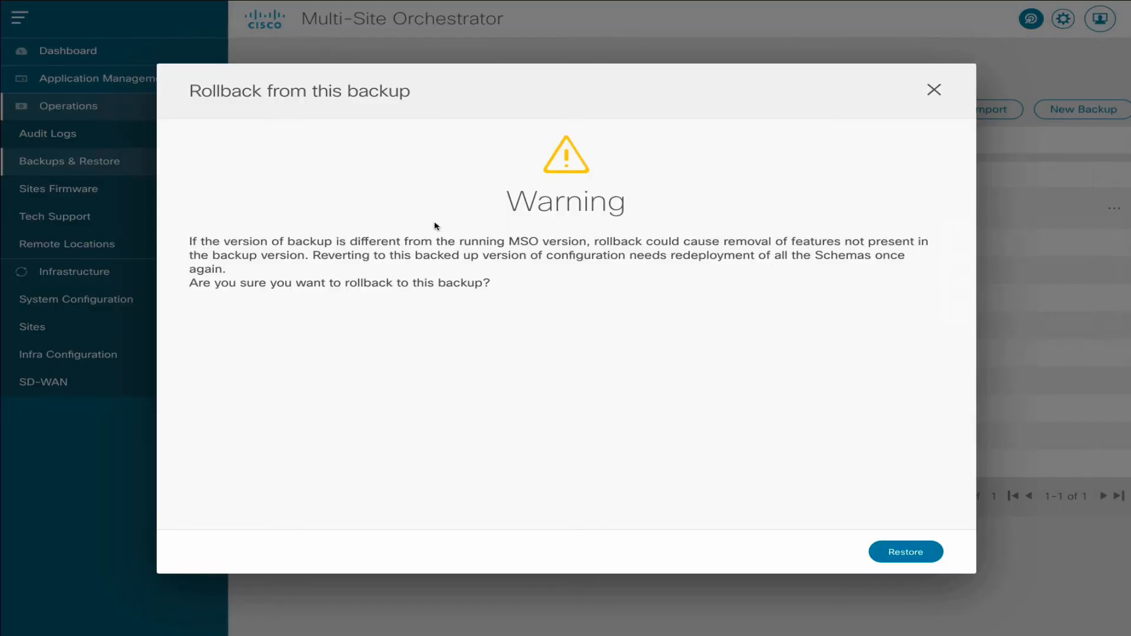
pyautogui.moveTo(707, 286)
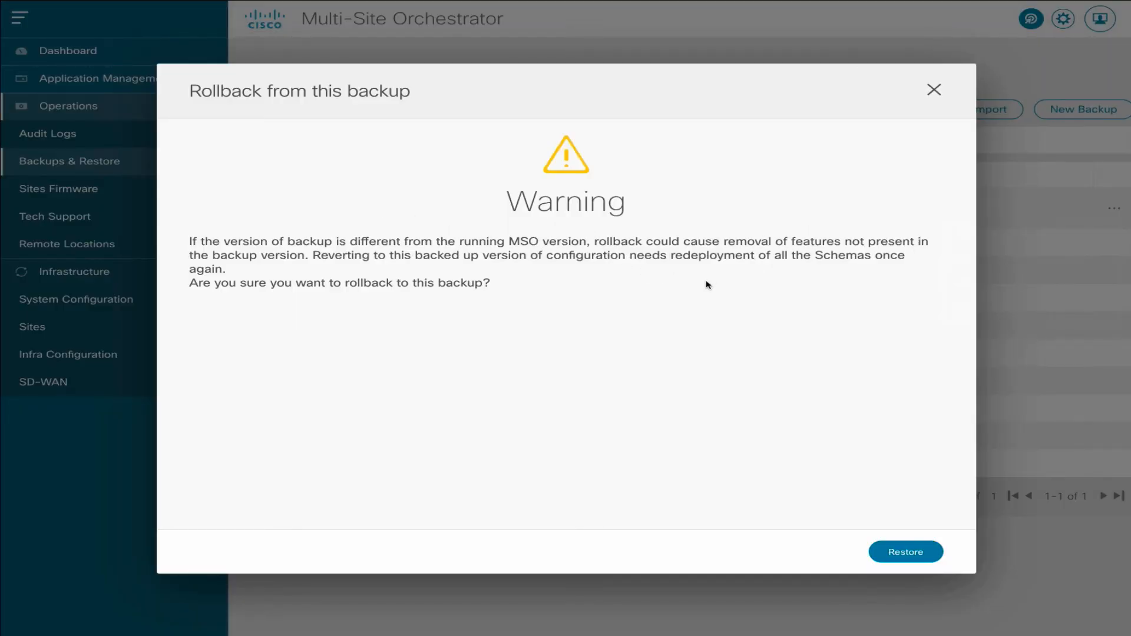
pyautogui.moveTo(714, 283)
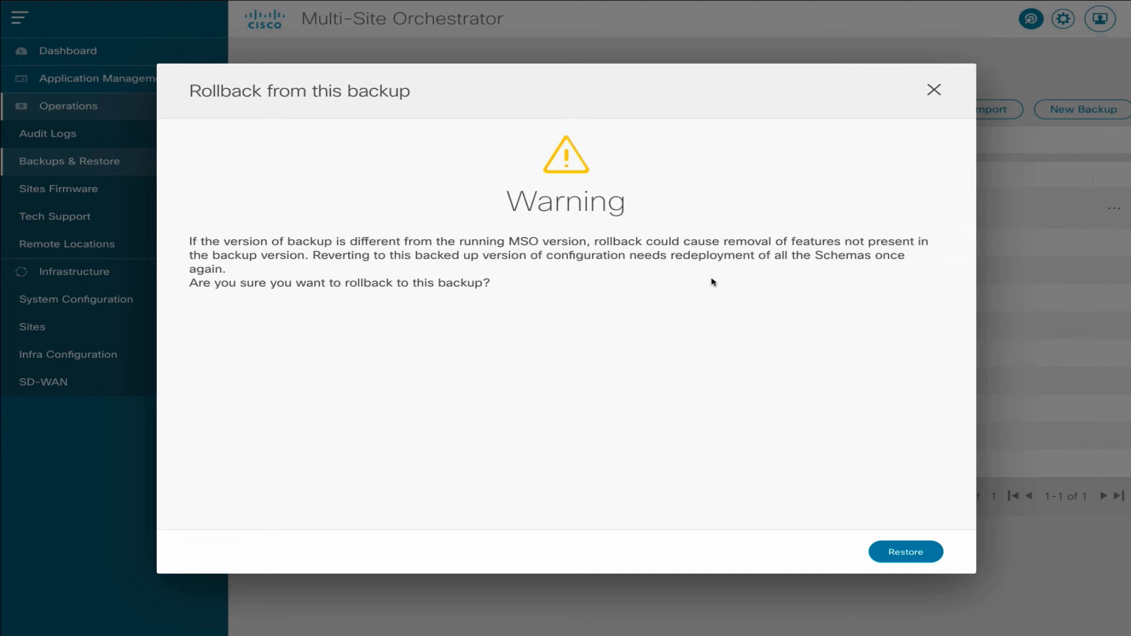
pyautogui.moveTo(857, 274)
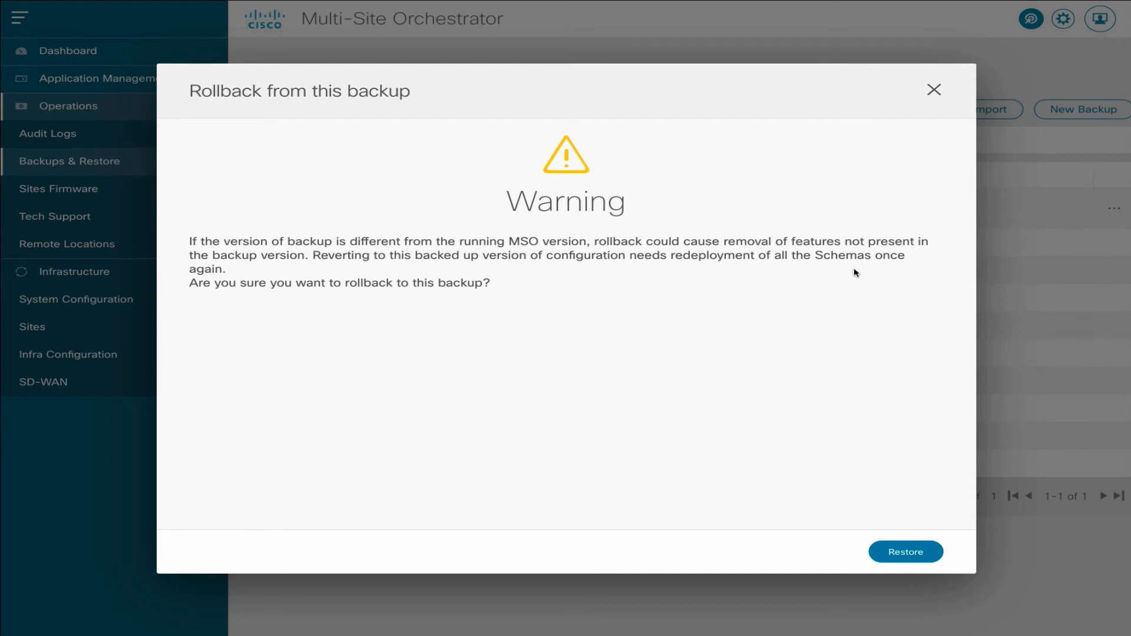
pyautogui.moveTo(780, 362)
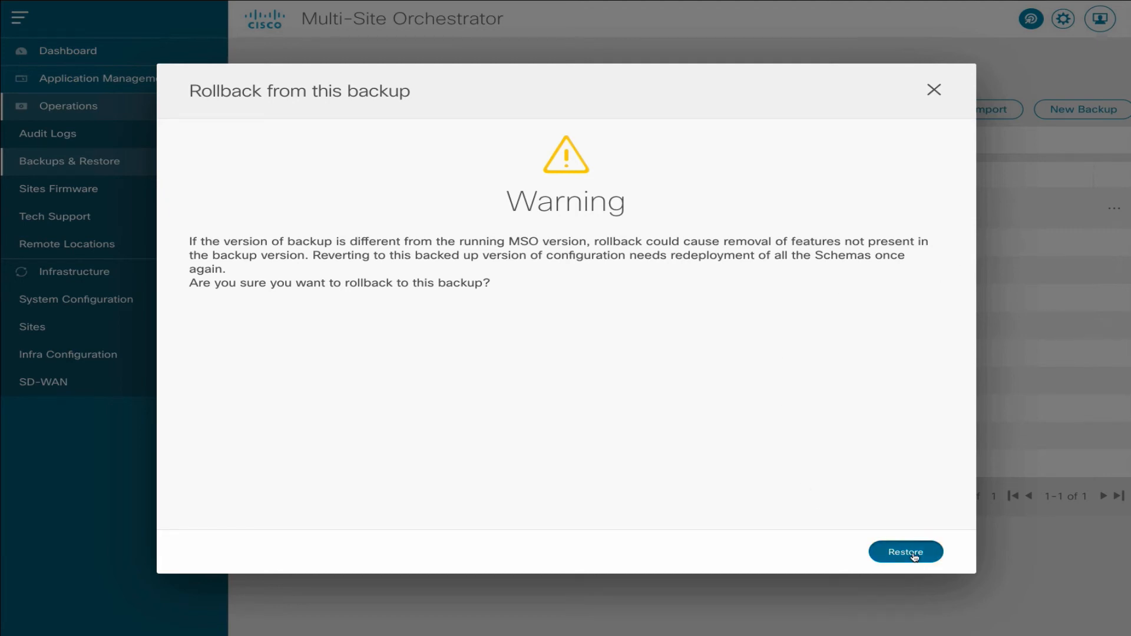
# Step: Confirm the restore, dismiss the success notice and scroll the task list down to Service Restart
pyautogui.click(905, 552)
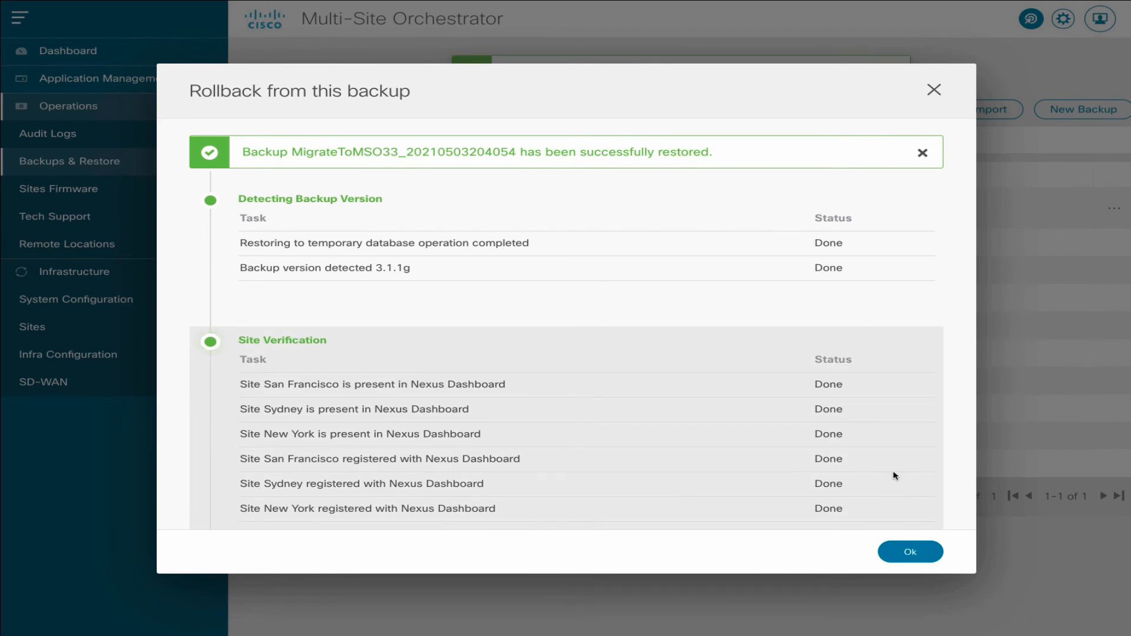
pyautogui.moveTo(843, 418)
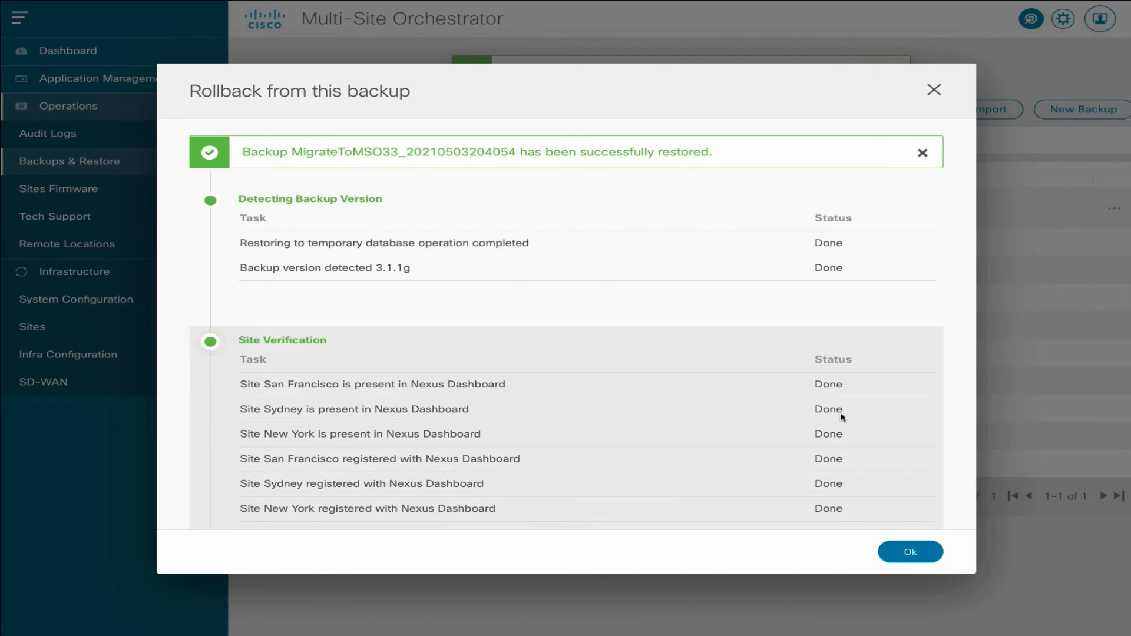
pyautogui.click(937, 152)
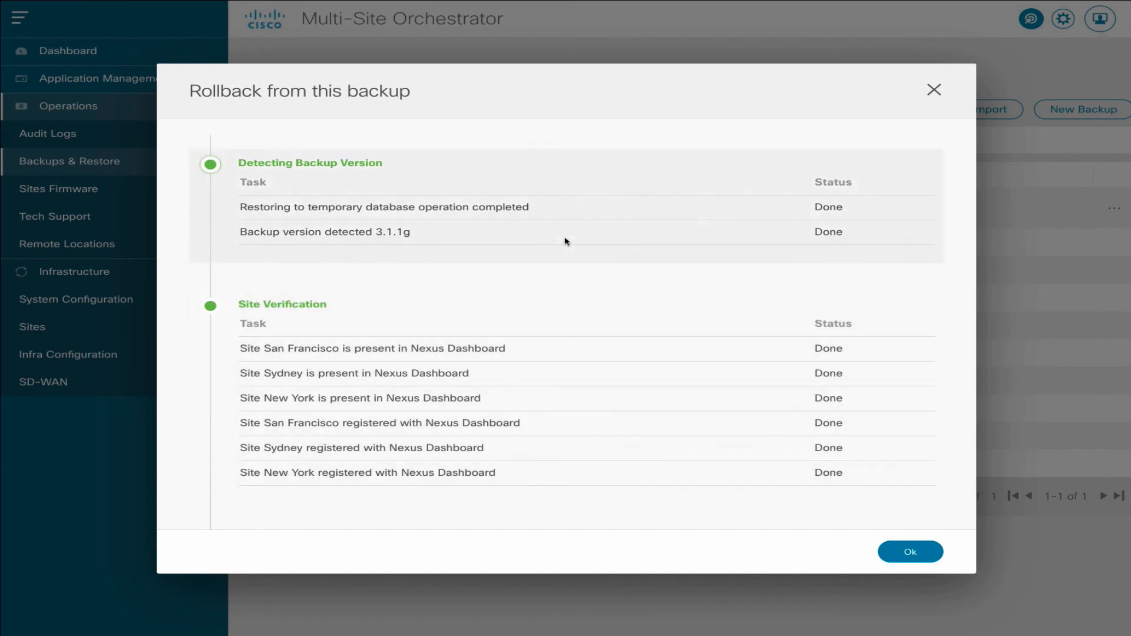
pyautogui.scroll(-3)
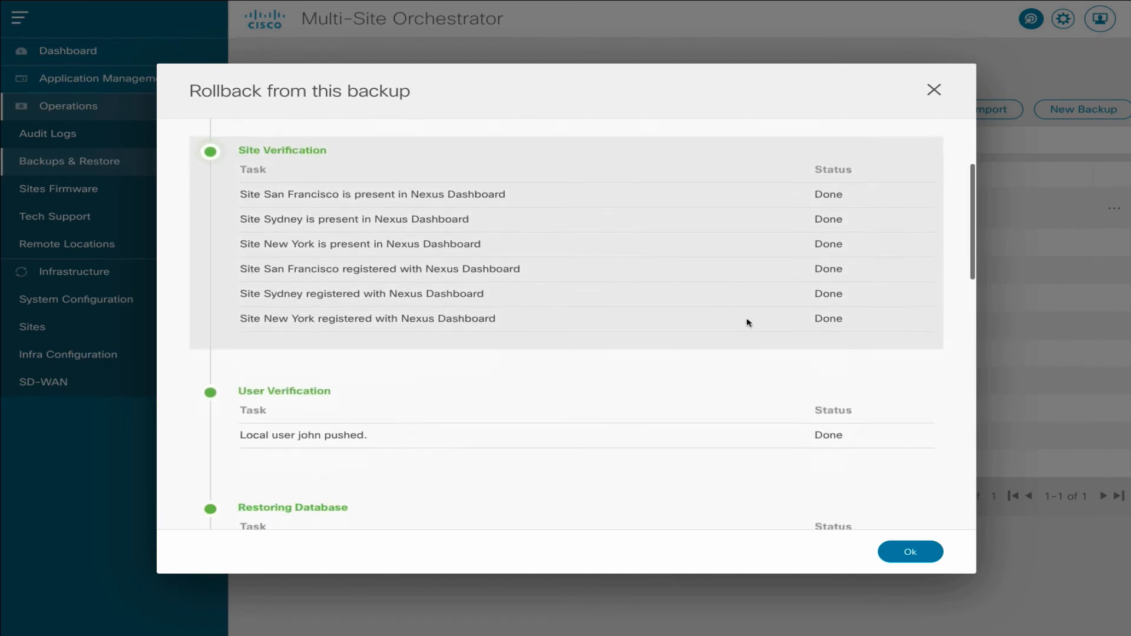
pyautogui.scroll(-3)
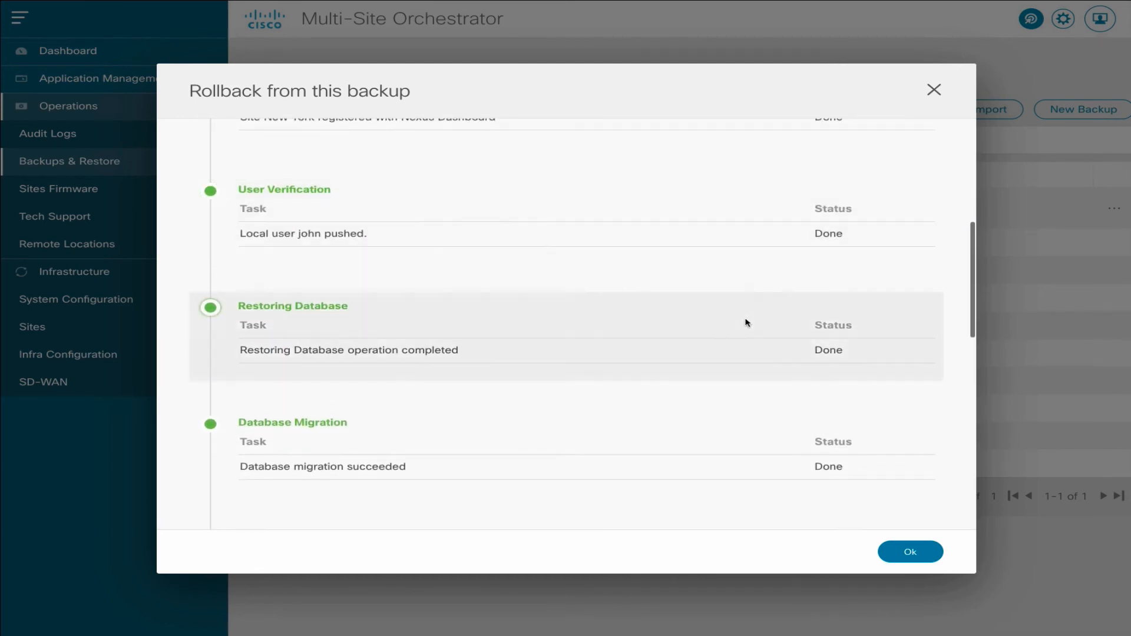
pyautogui.scroll(-3)
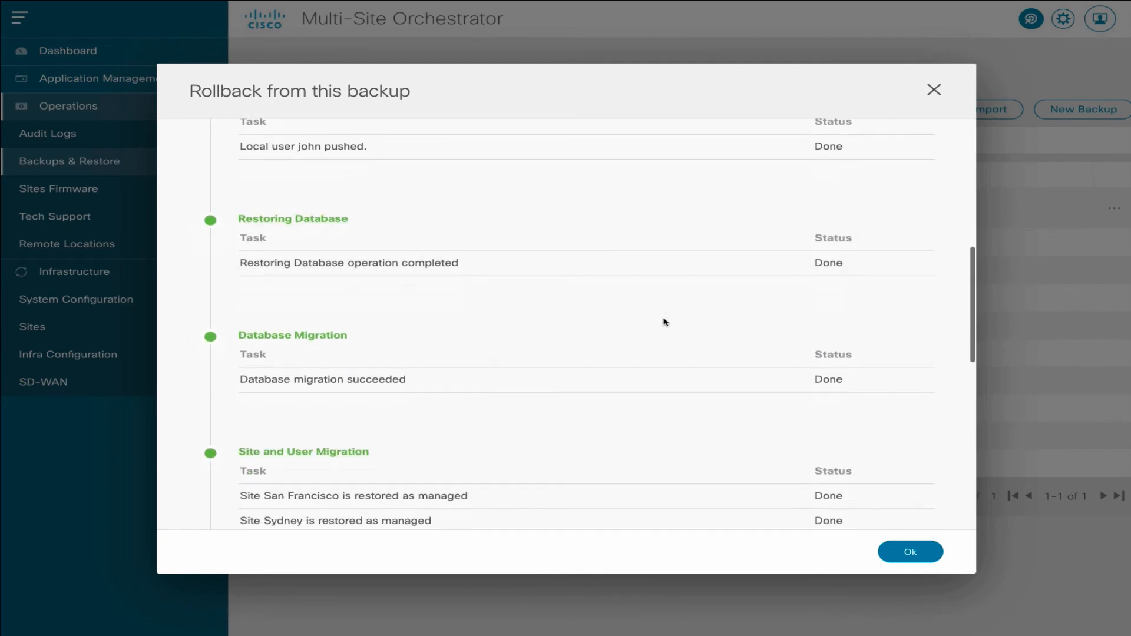
pyautogui.scroll(-3)
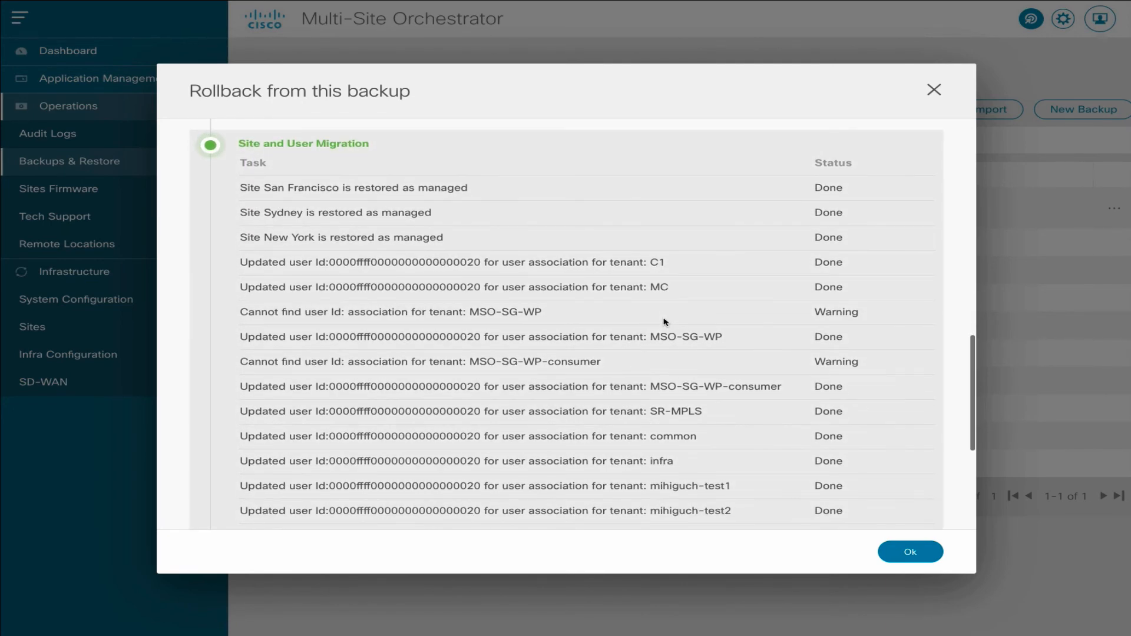
pyautogui.scroll(-3)
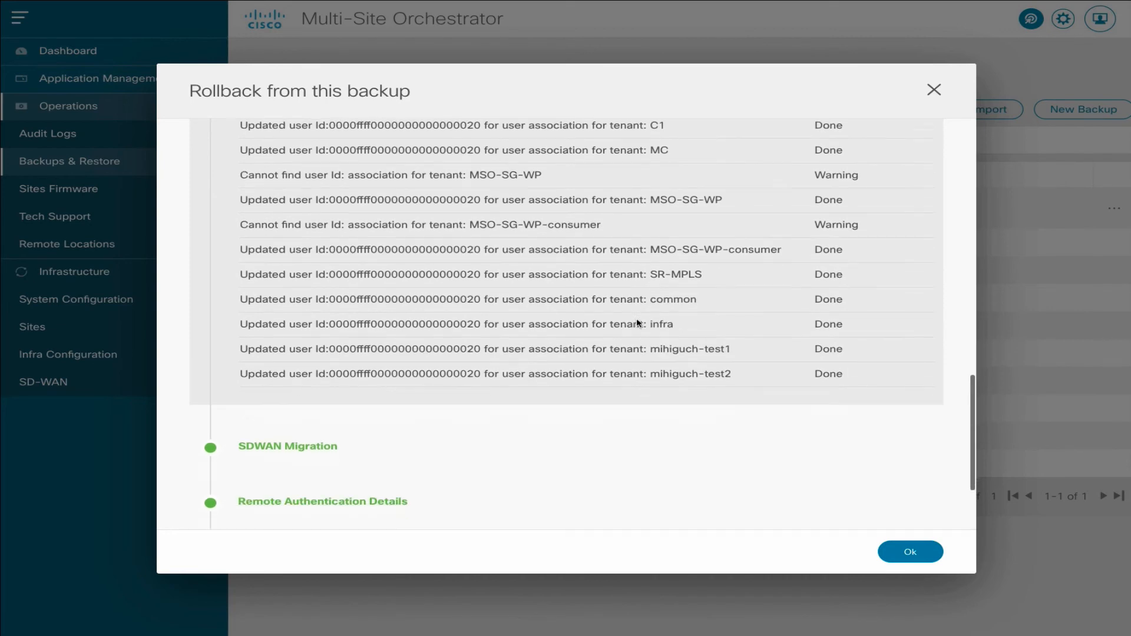
pyautogui.scroll(-3)
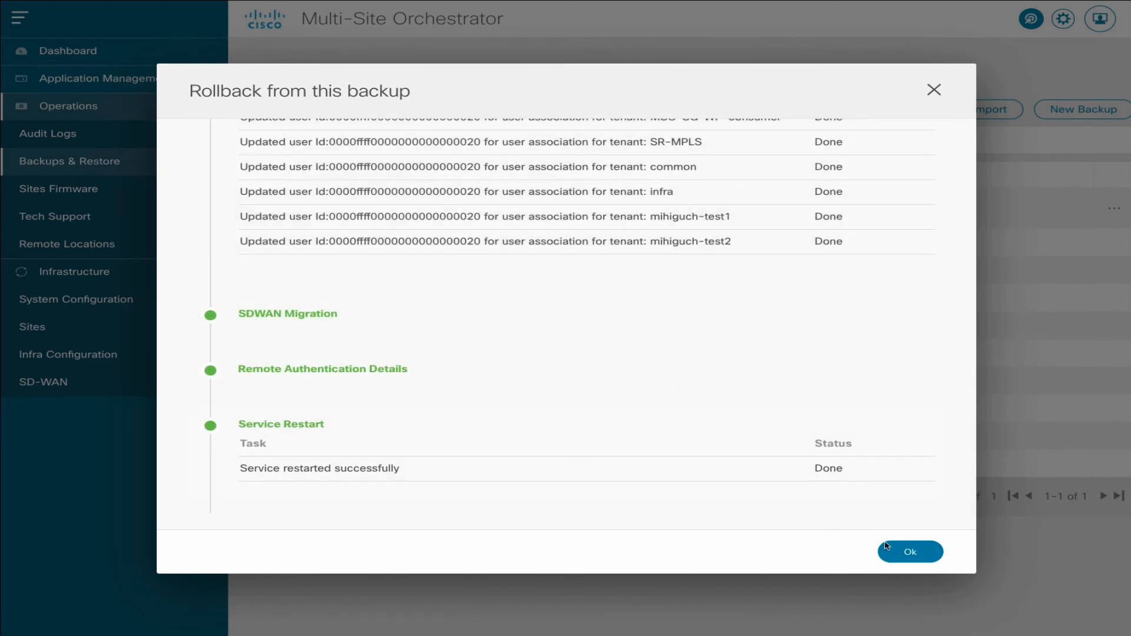
# Step: Leave the rollback results for the Dashboard and check San Francisco and Sydney site health on the map
pyautogui.click(910, 552)
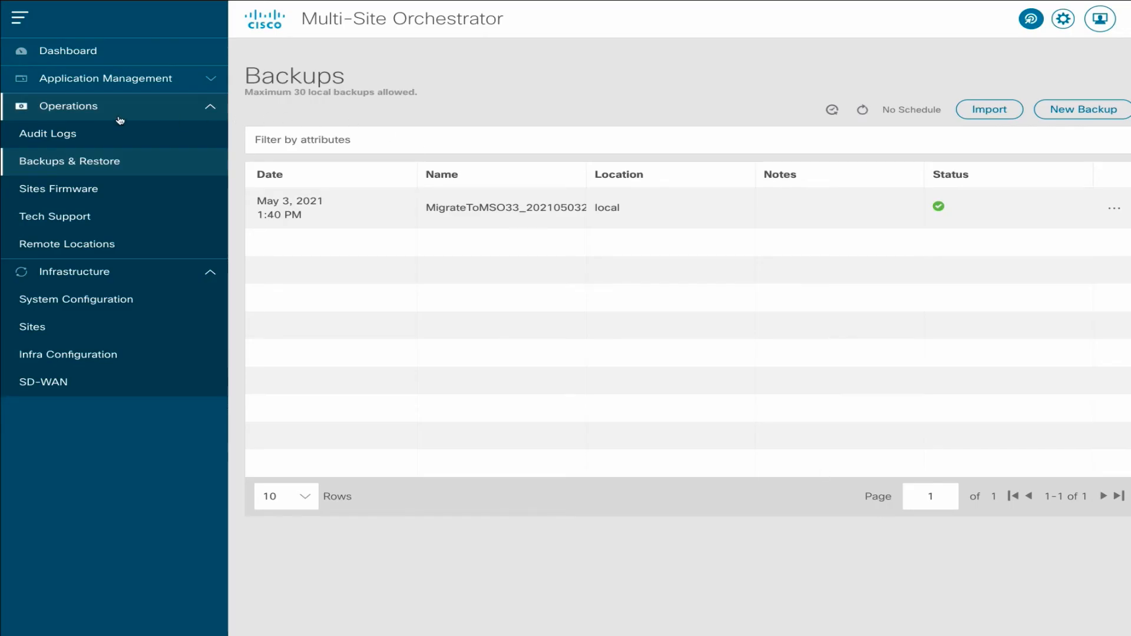
pyautogui.moveTo(71, 59)
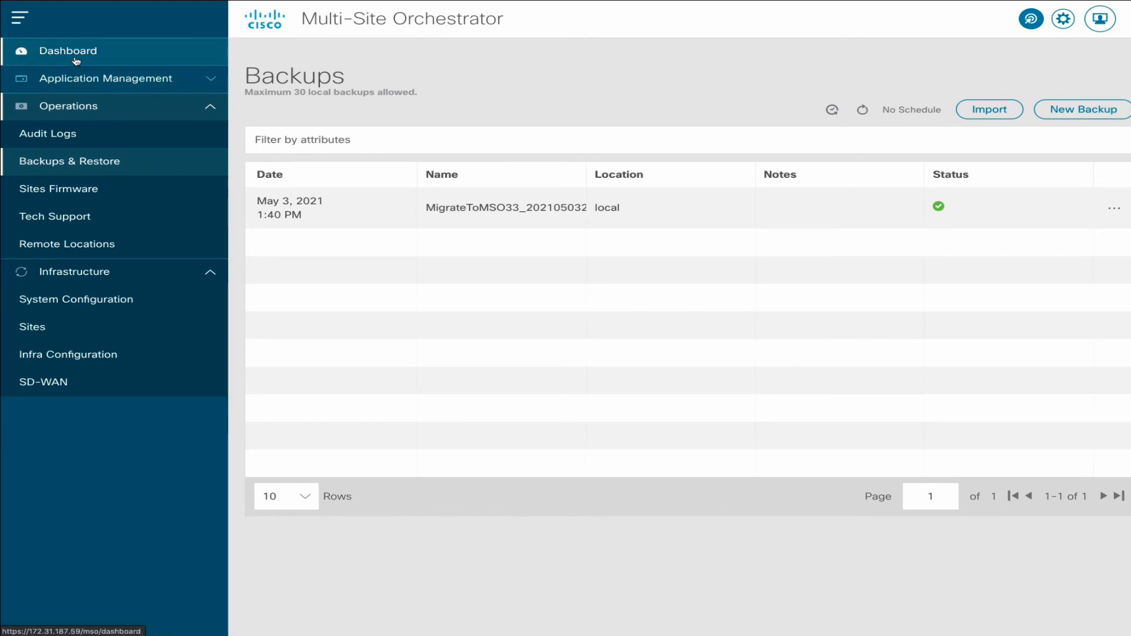
pyautogui.click(59, 51)
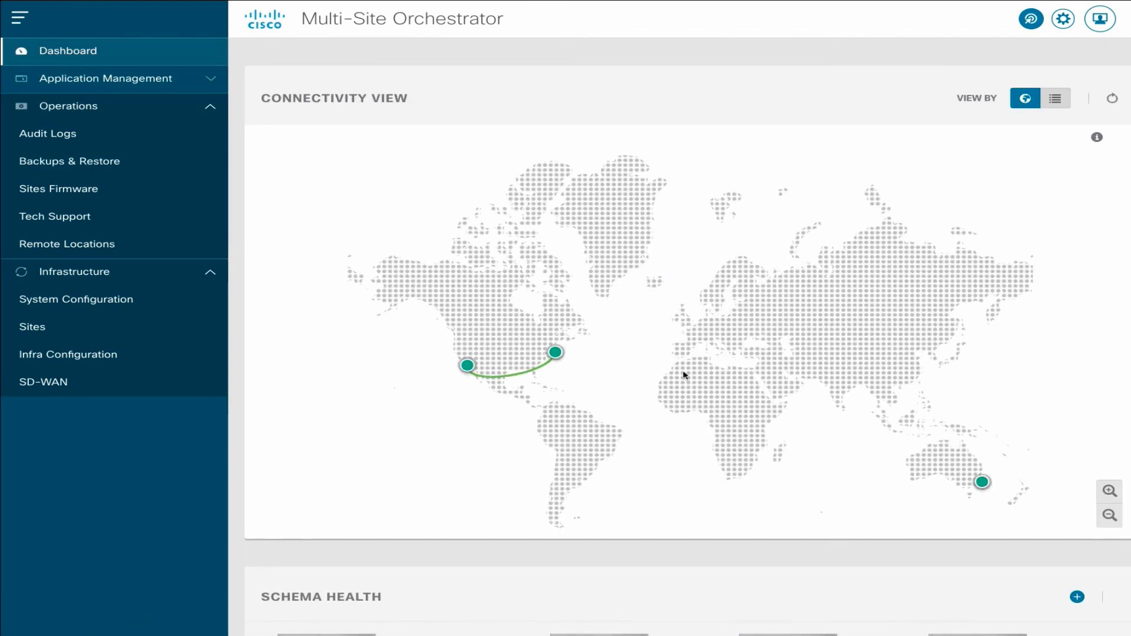
pyautogui.click(467, 366)
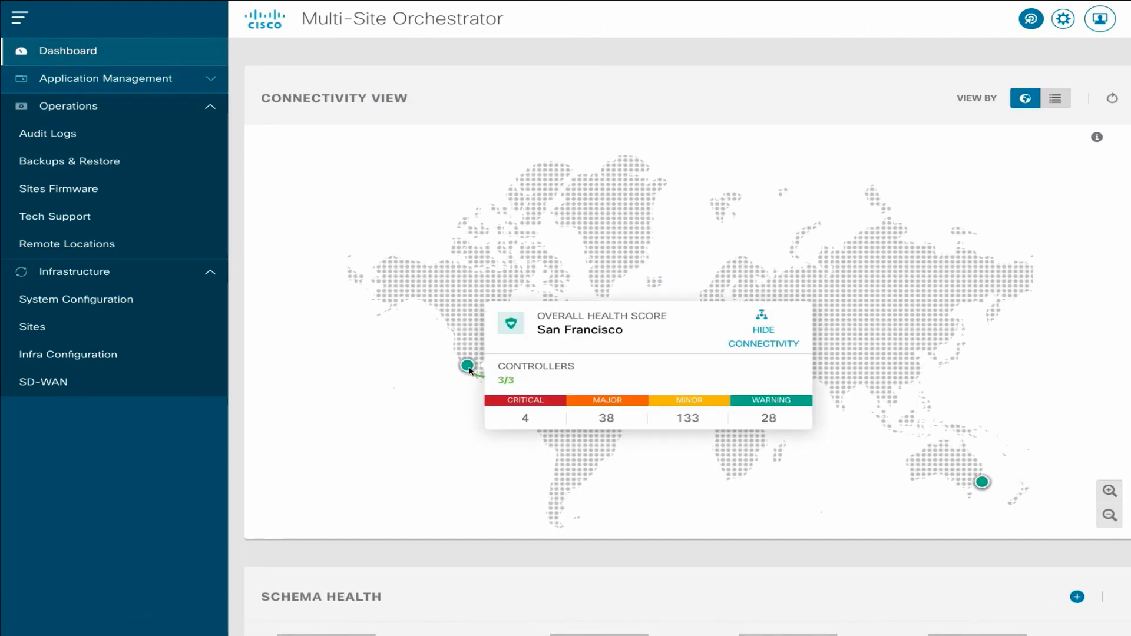
pyautogui.click(554, 354)
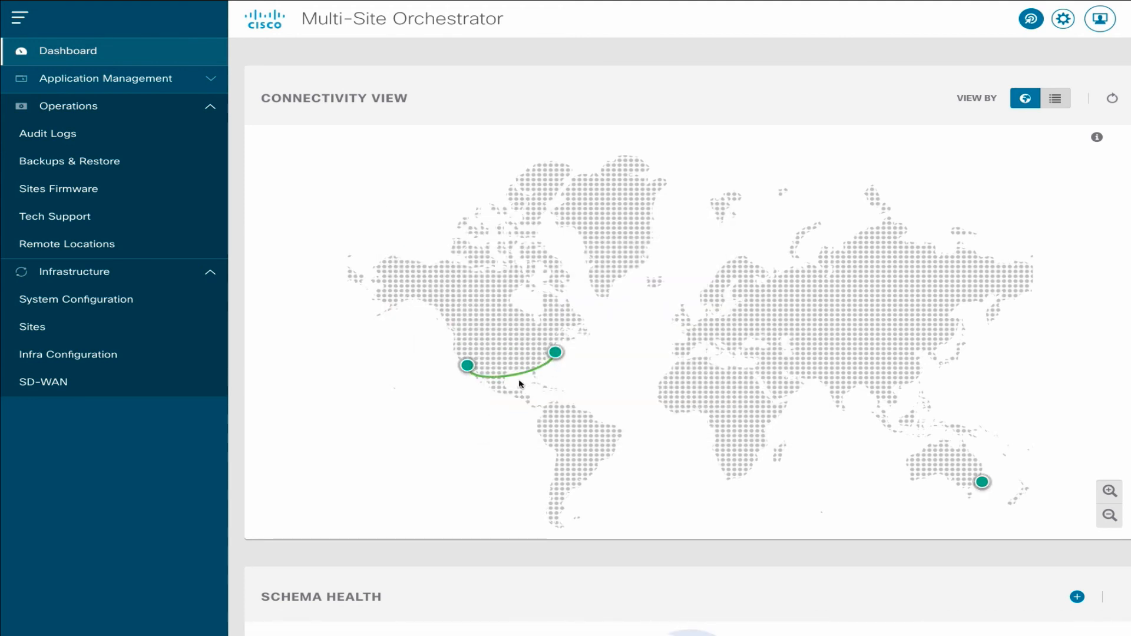
pyautogui.click(983, 481)
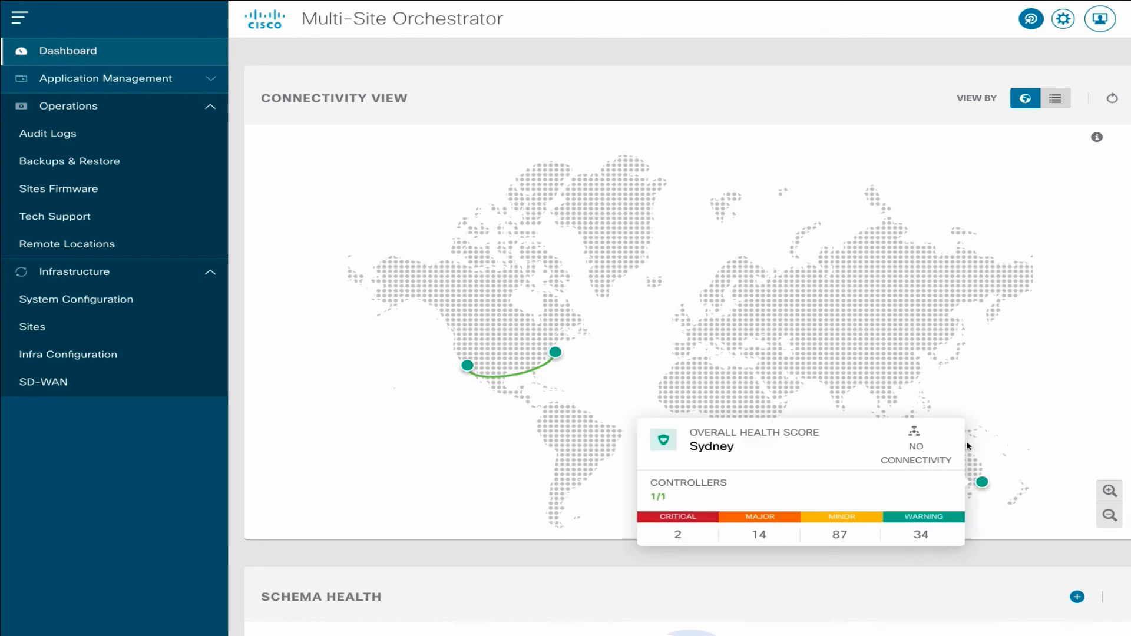
pyautogui.moveTo(65, 89)
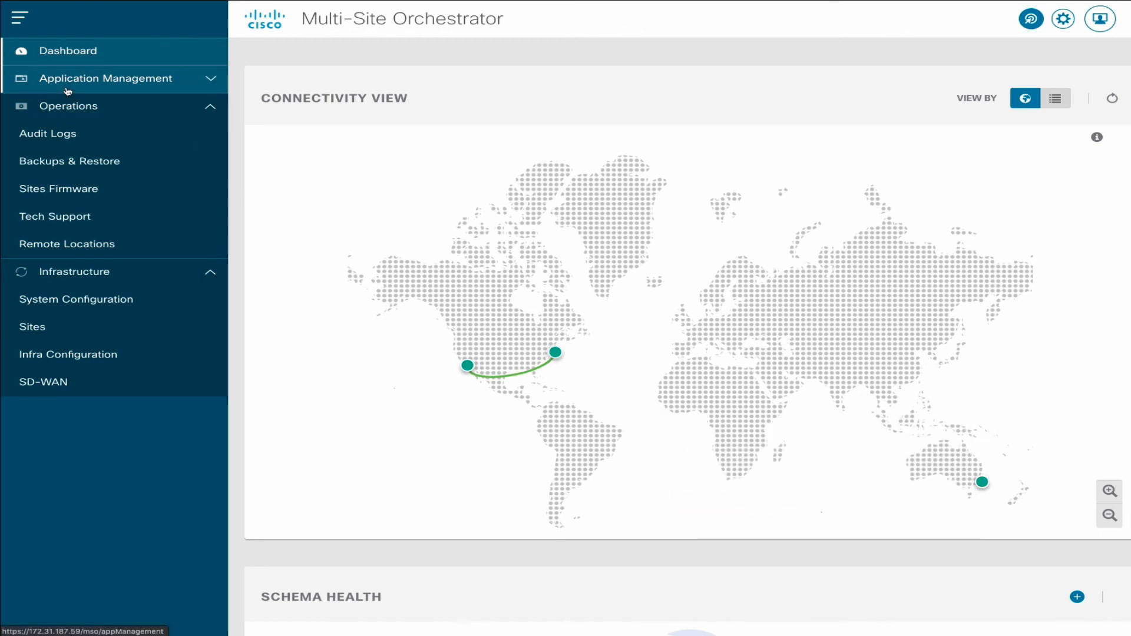
# Step: Review tenant C1 under Application Management > Tenants, then view the C1-Schema overview in Schemas
pyautogui.click(103, 78)
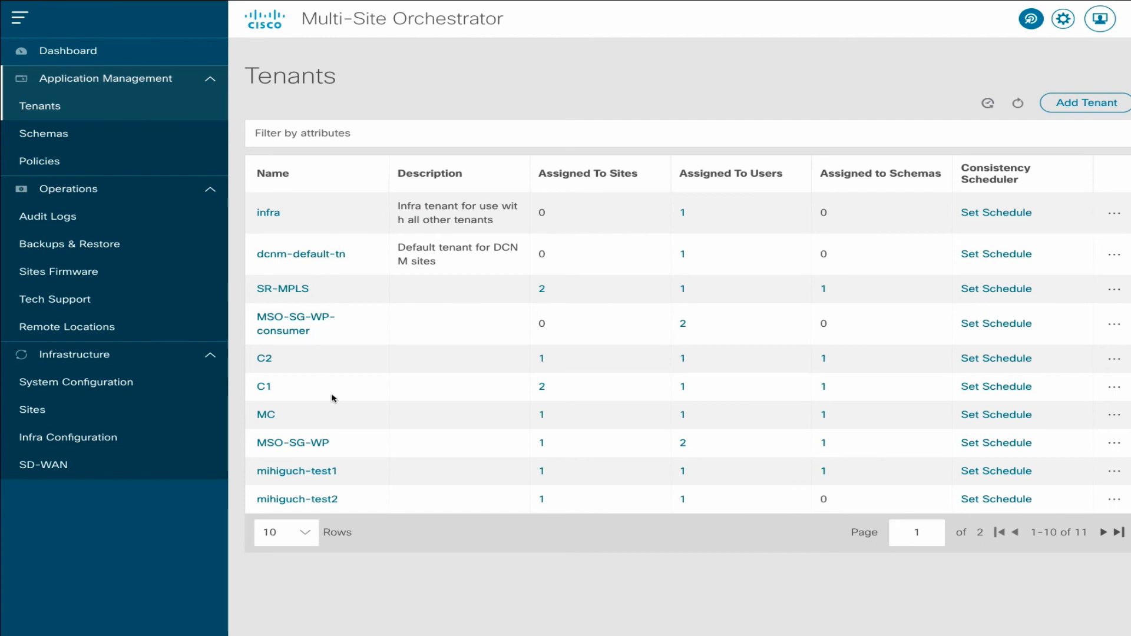
pyautogui.moveTo(233, 440)
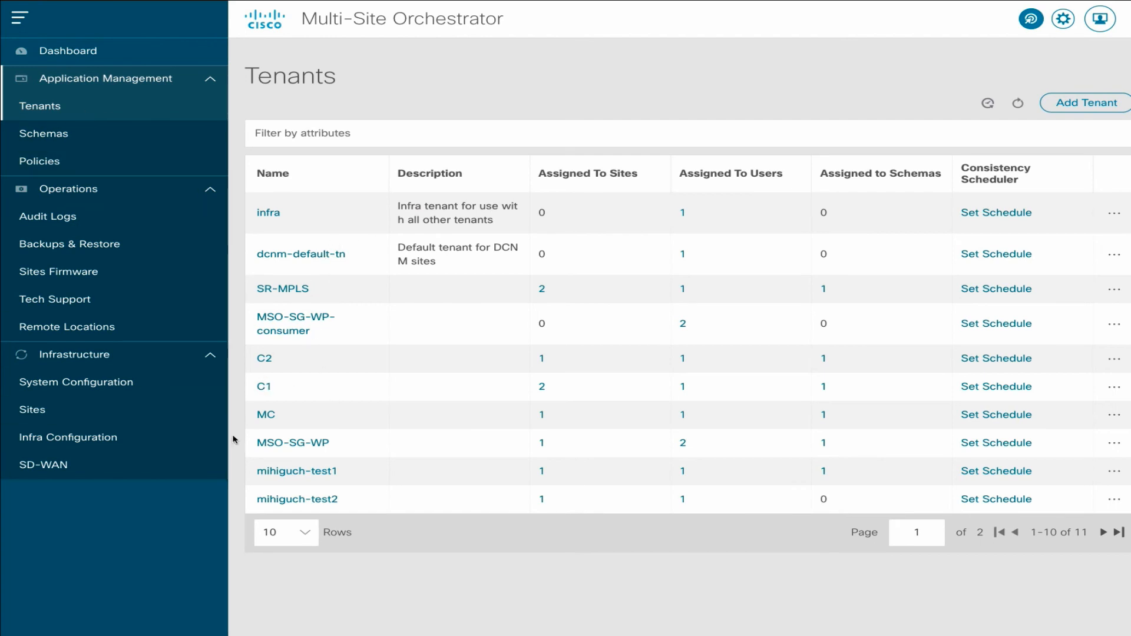
pyautogui.click(264, 387)
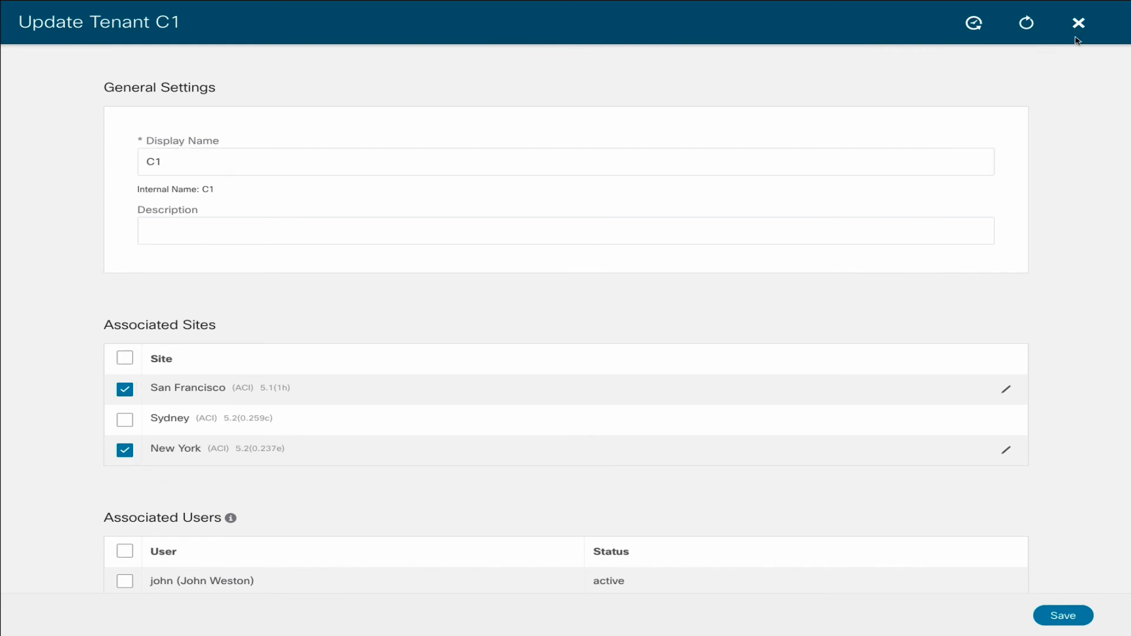
pyautogui.click(1078, 23)
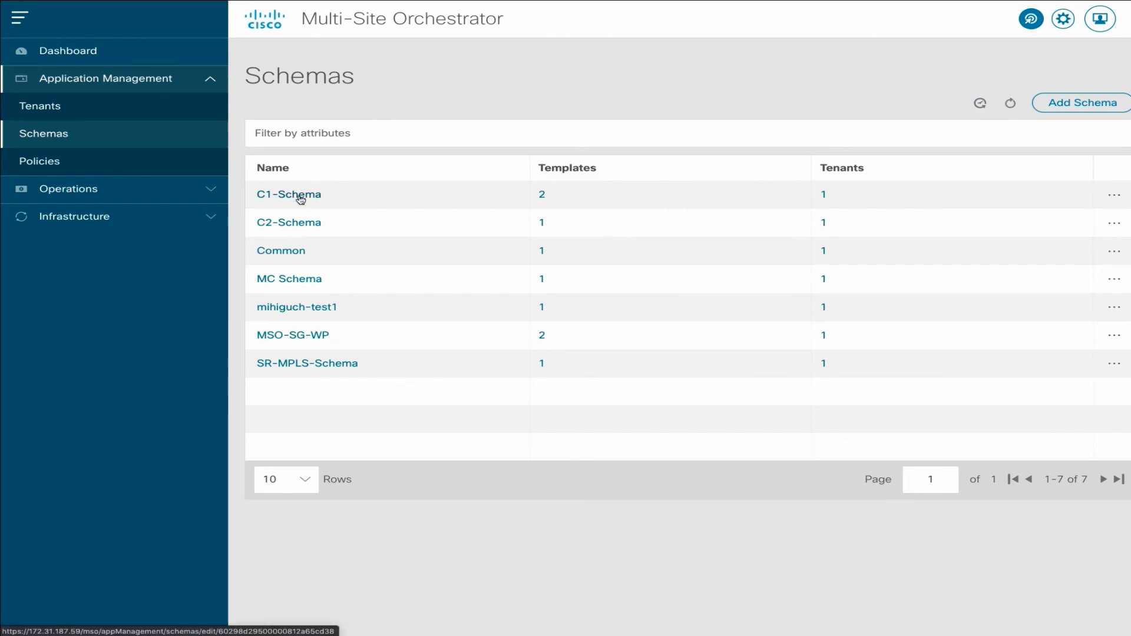
pyautogui.click(289, 194)
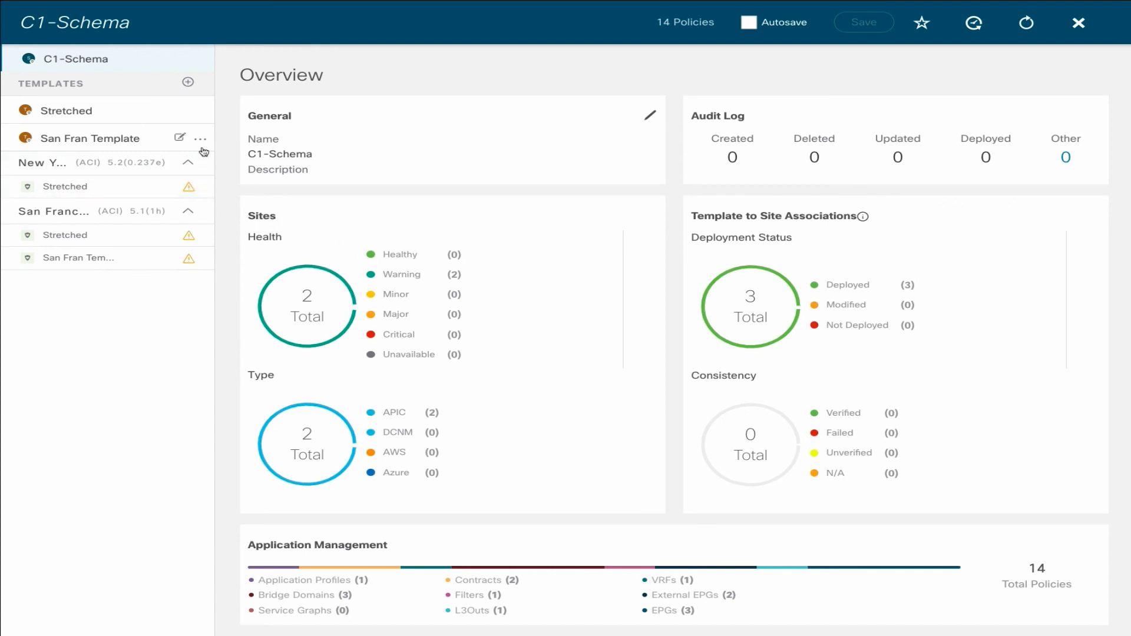
# Step: Back in Nexus Dashboard, check Administrative > Users (admin, john), the Dashboard, then the Sites list
pyautogui.click(1077, 23)
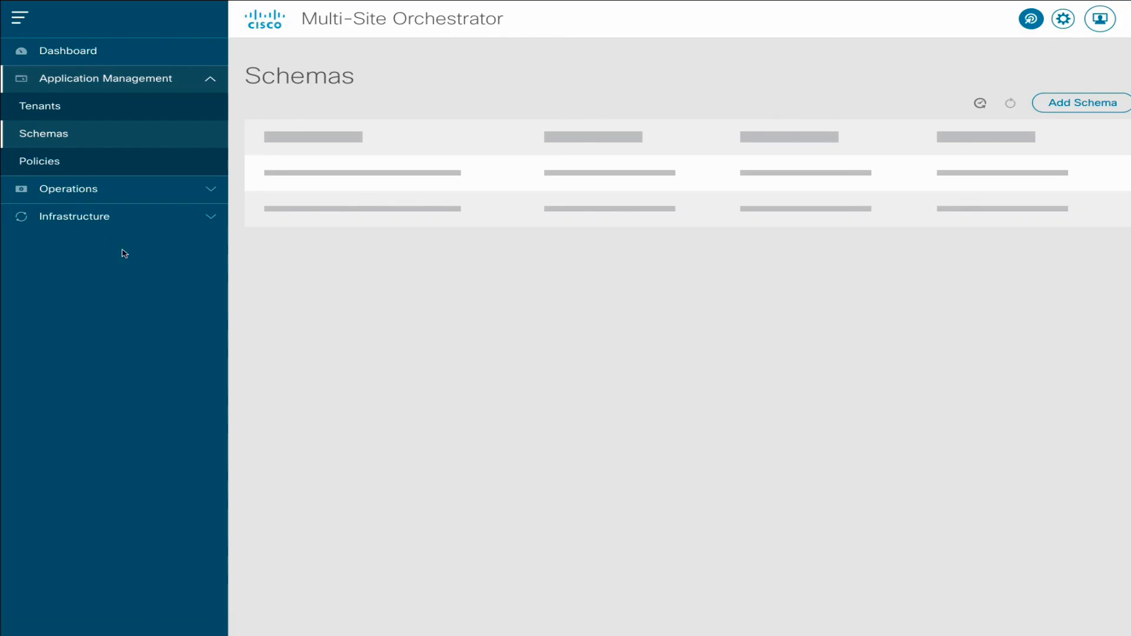
pyautogui.moveTo(71, 251)
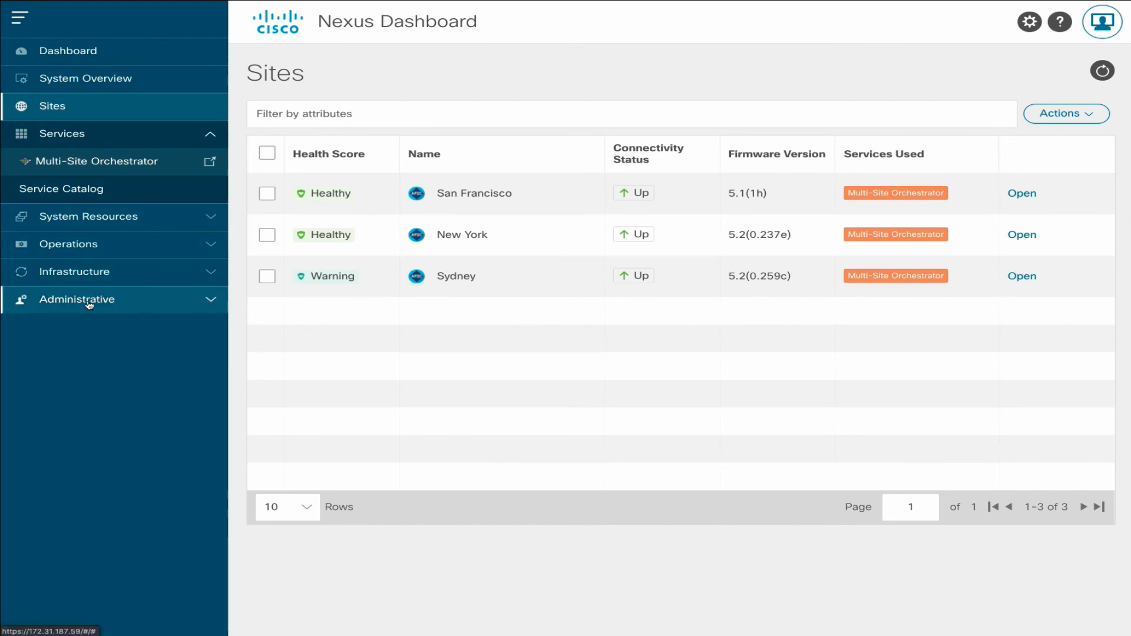
pyautogui.click(89, 300)
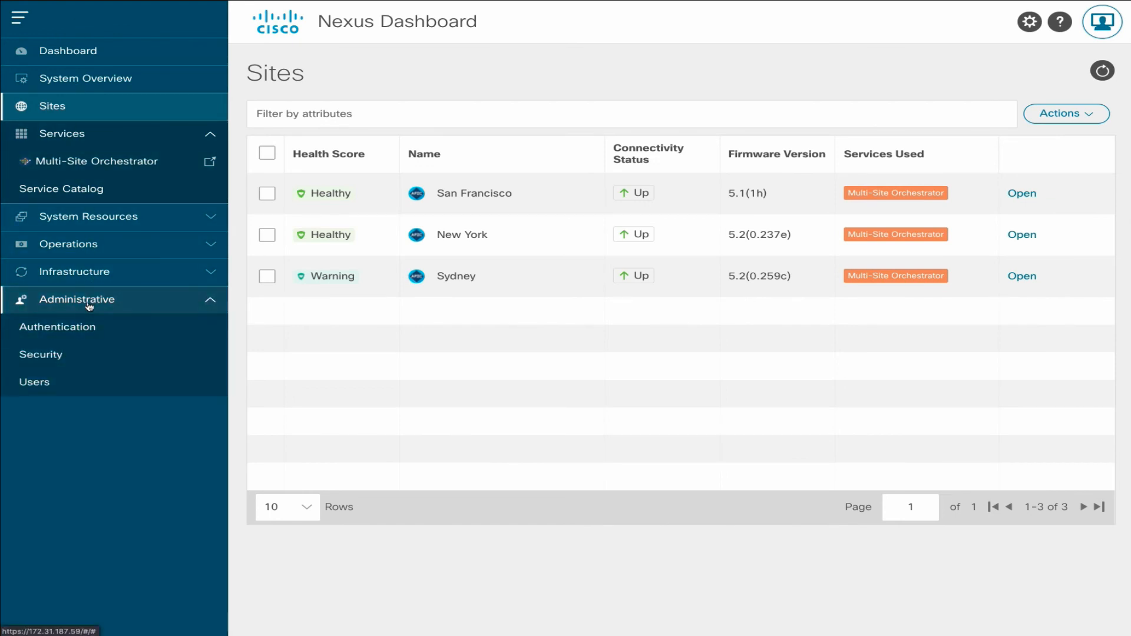
pyautogui.click(34, 382)
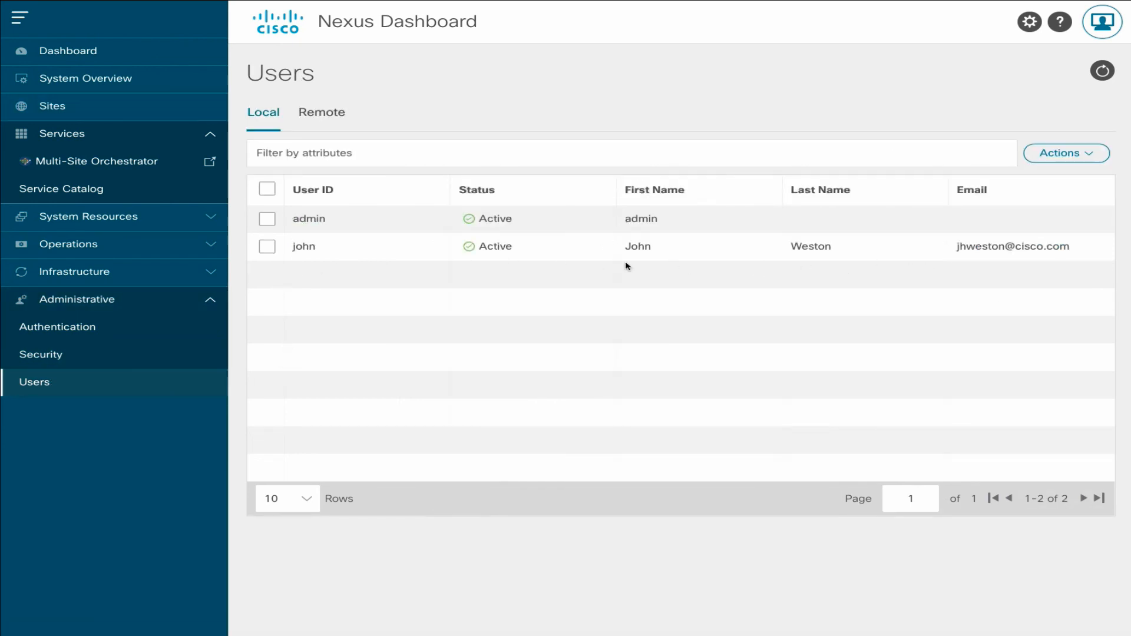
pyautogui.click(68, 52)
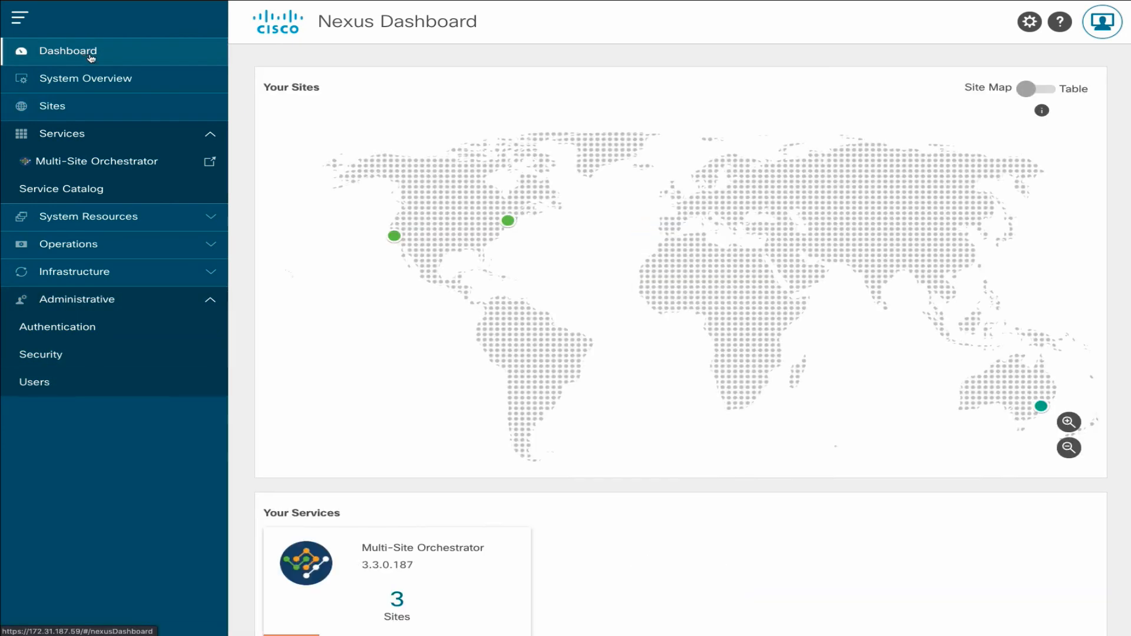
pyautogui.click(52, 106)
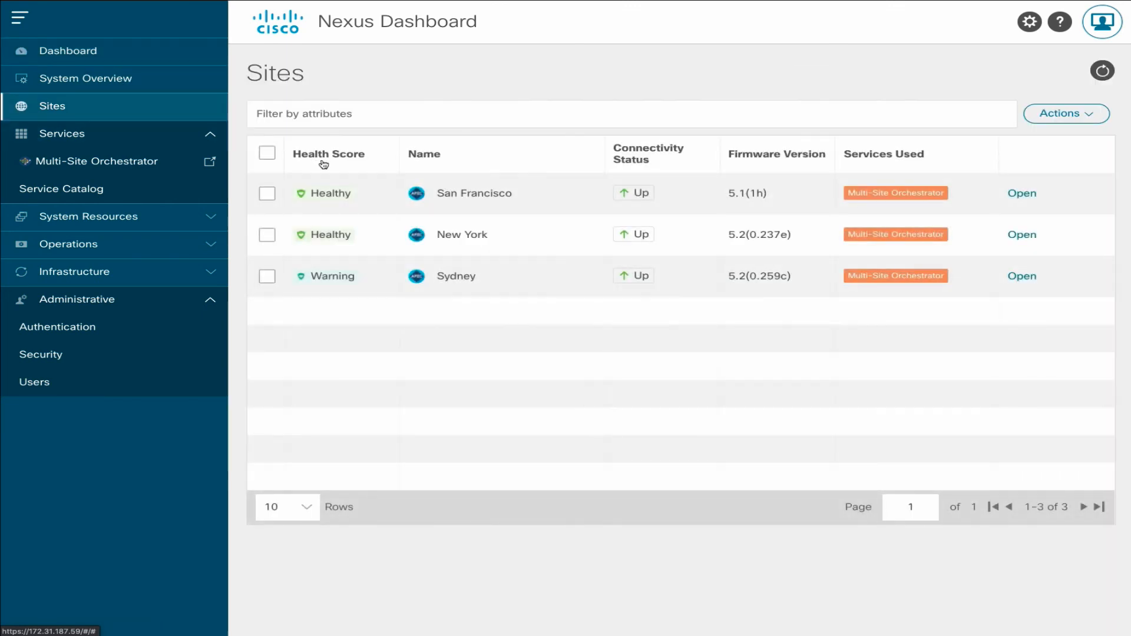
pyautogui.moveTo(901, 233)
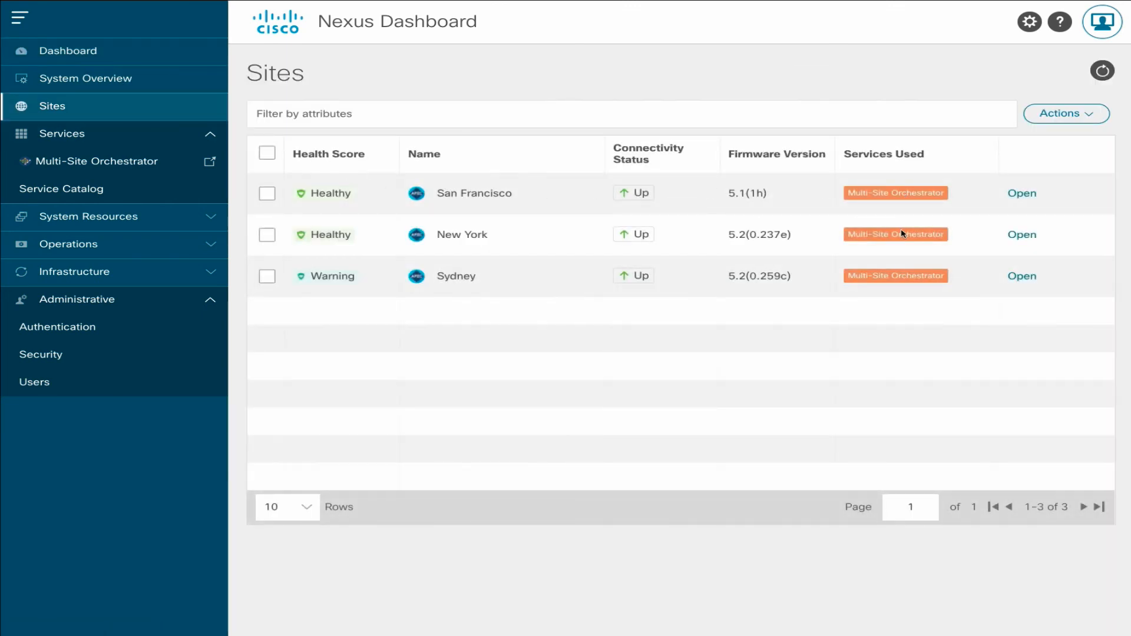